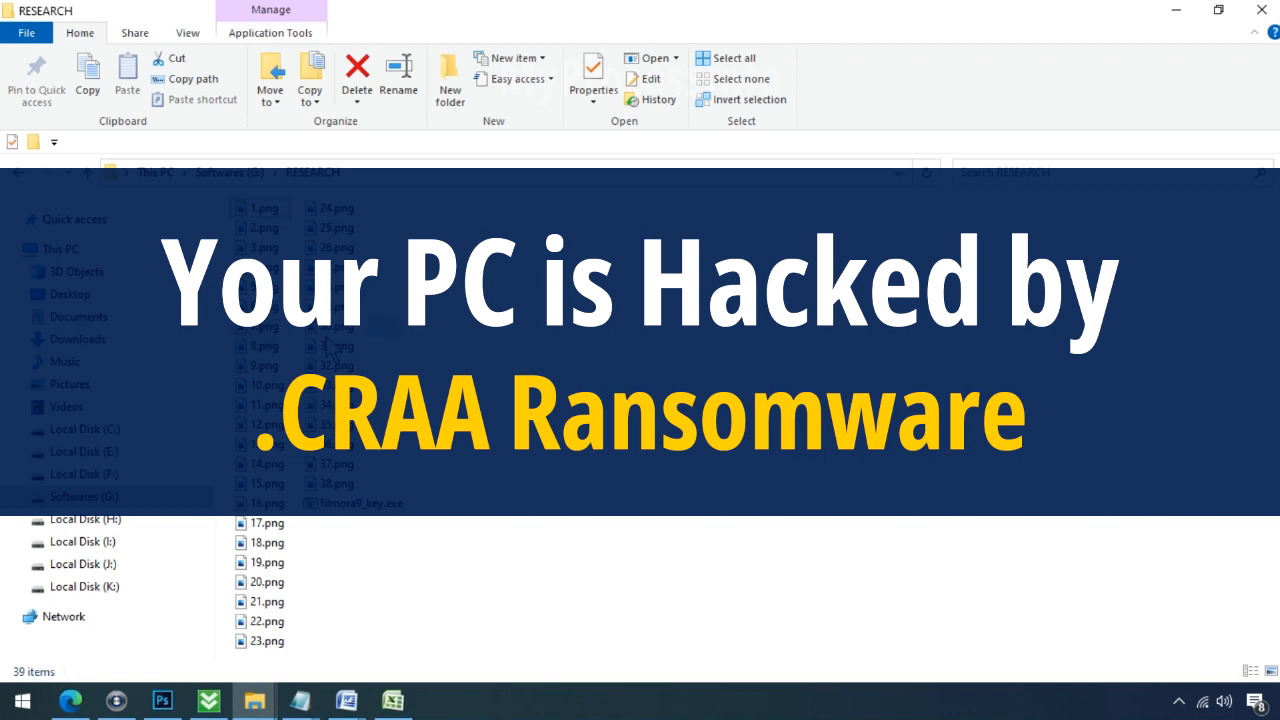
Step: Rename 'Testing IMG file by.png.craa' to .png, confirm the warning, view it, then close Explorer
left_click(361, 503)
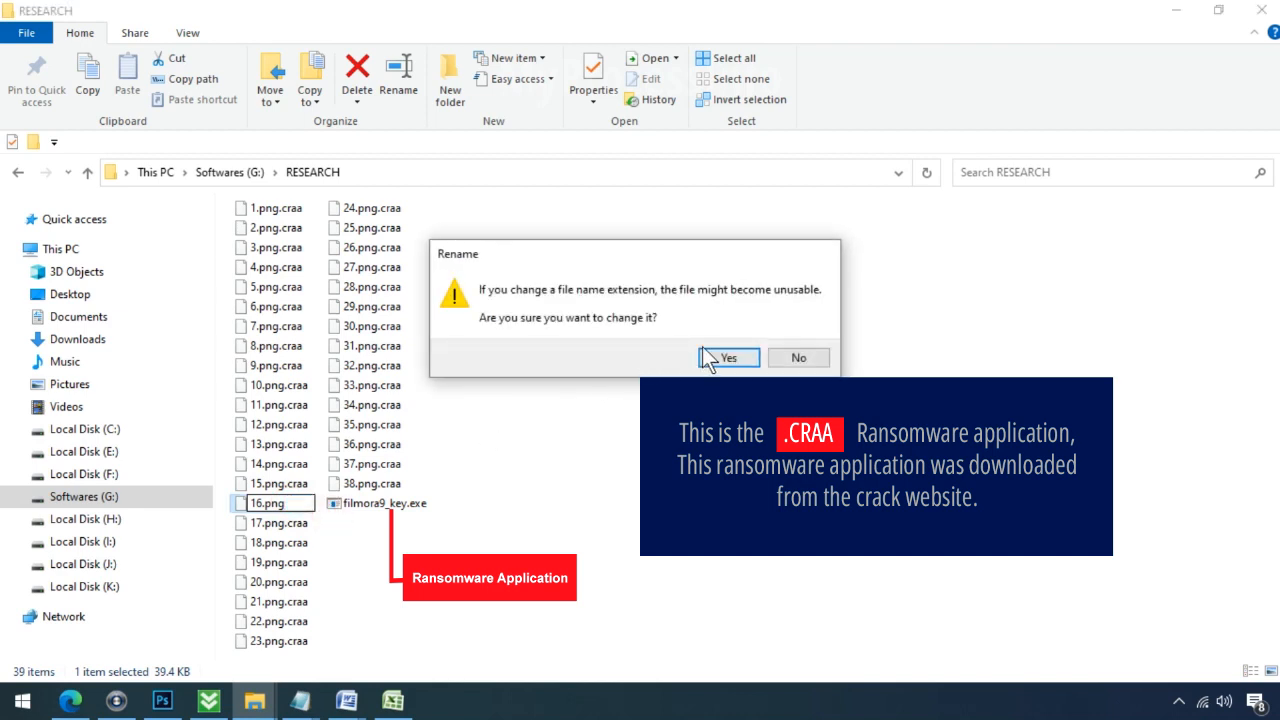
left_click(728, 357)
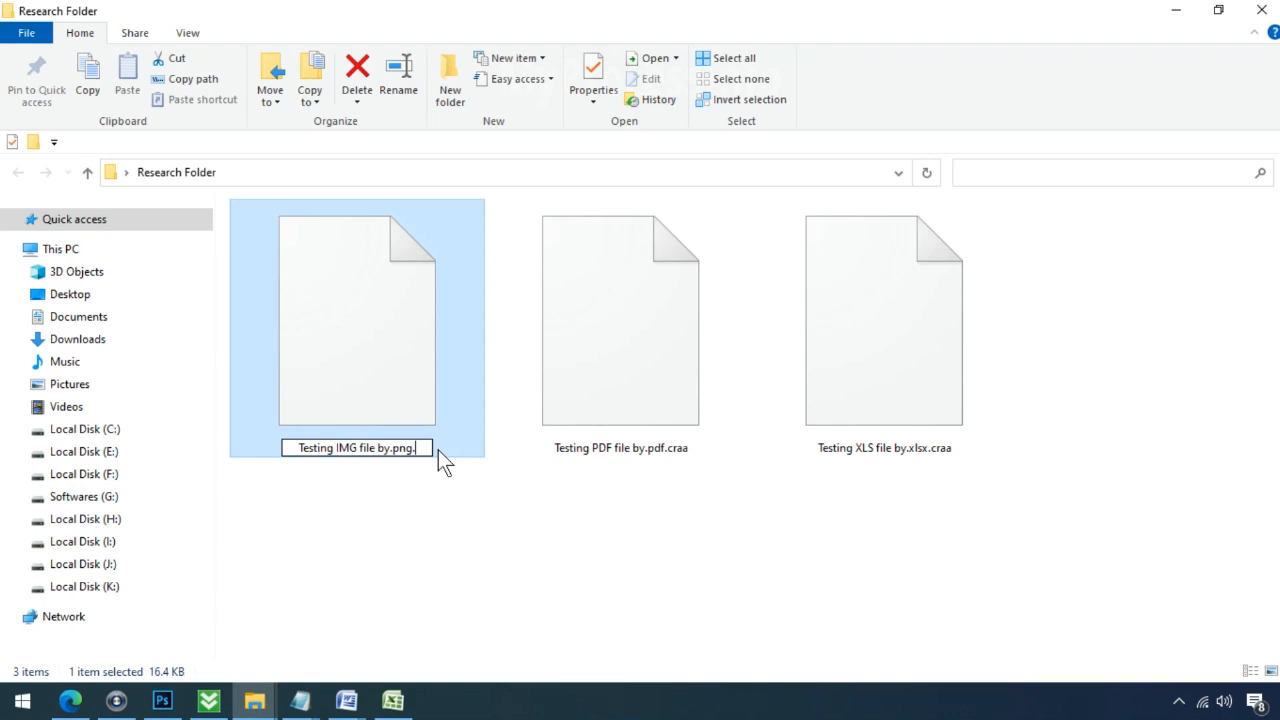
key("Enter")
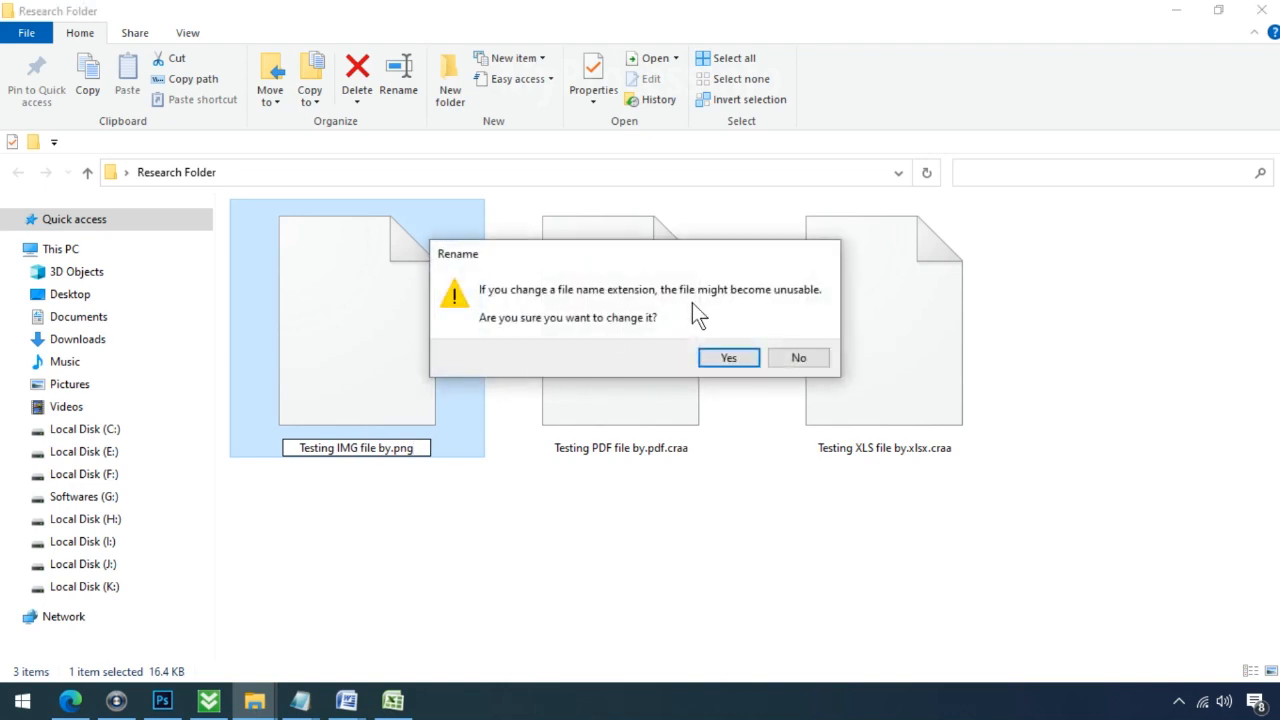
left_click(728, 357)
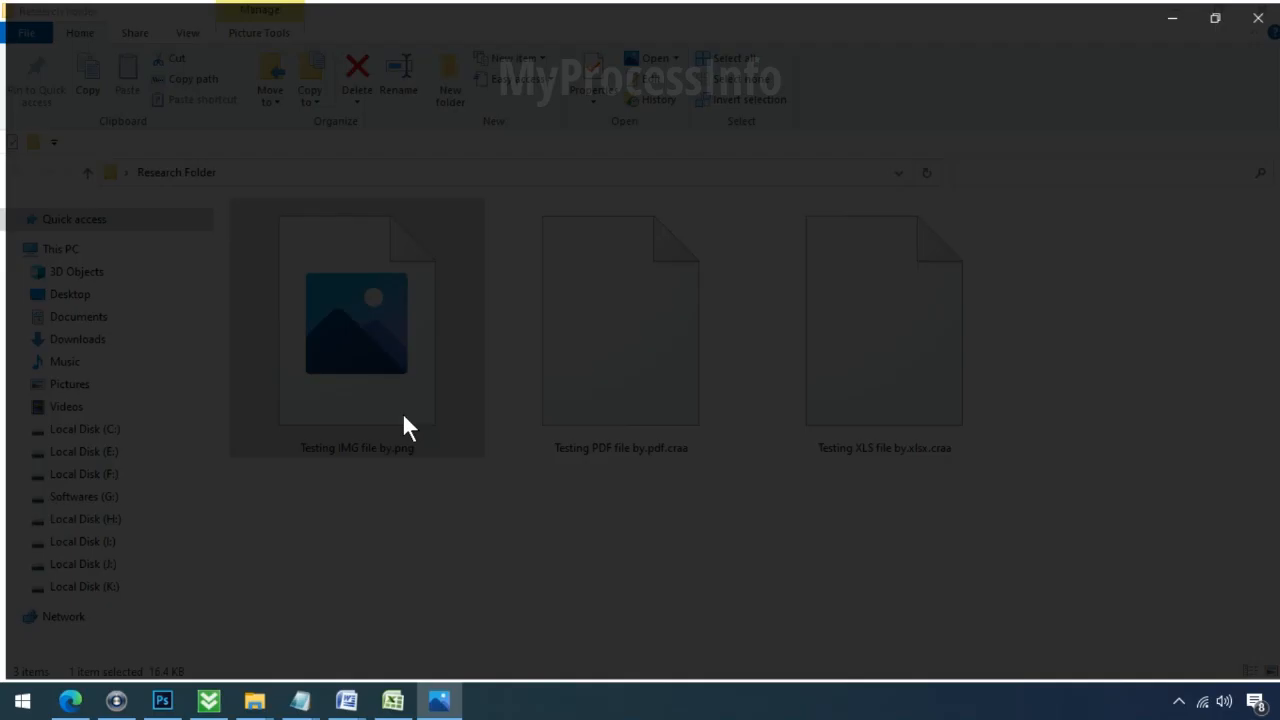
double_click(355, 320)
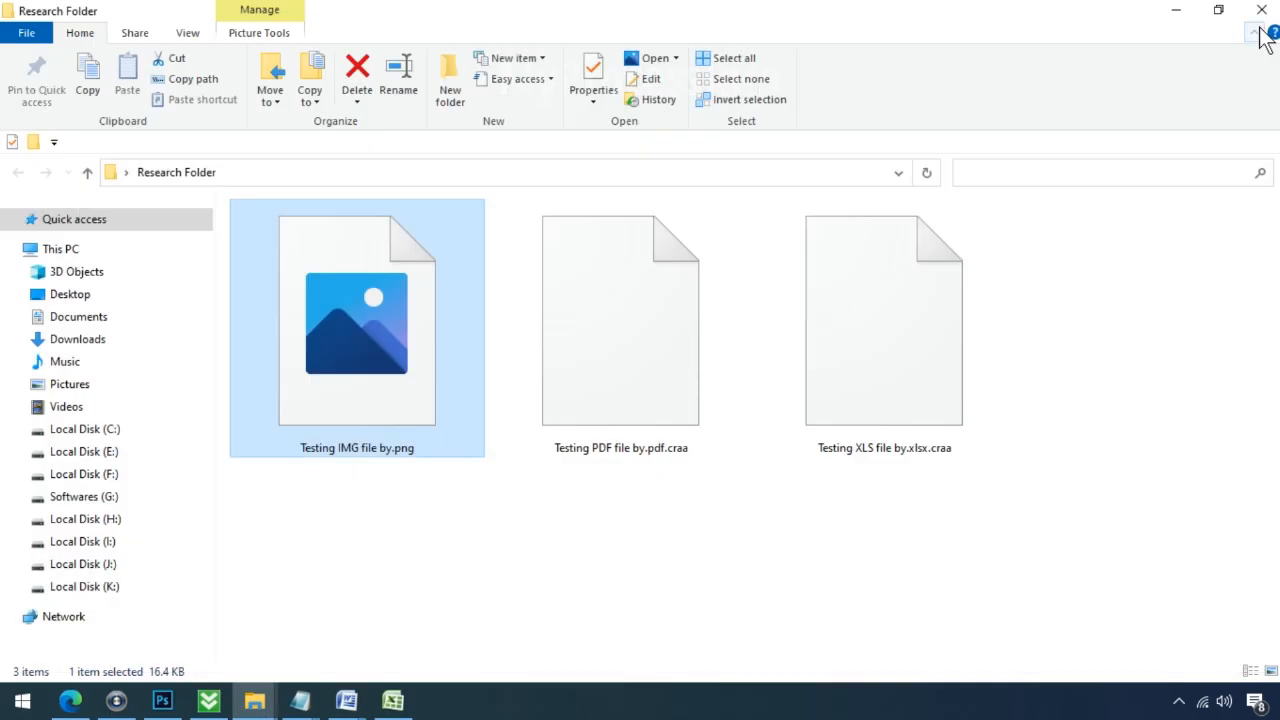
left_click(1254, 14)
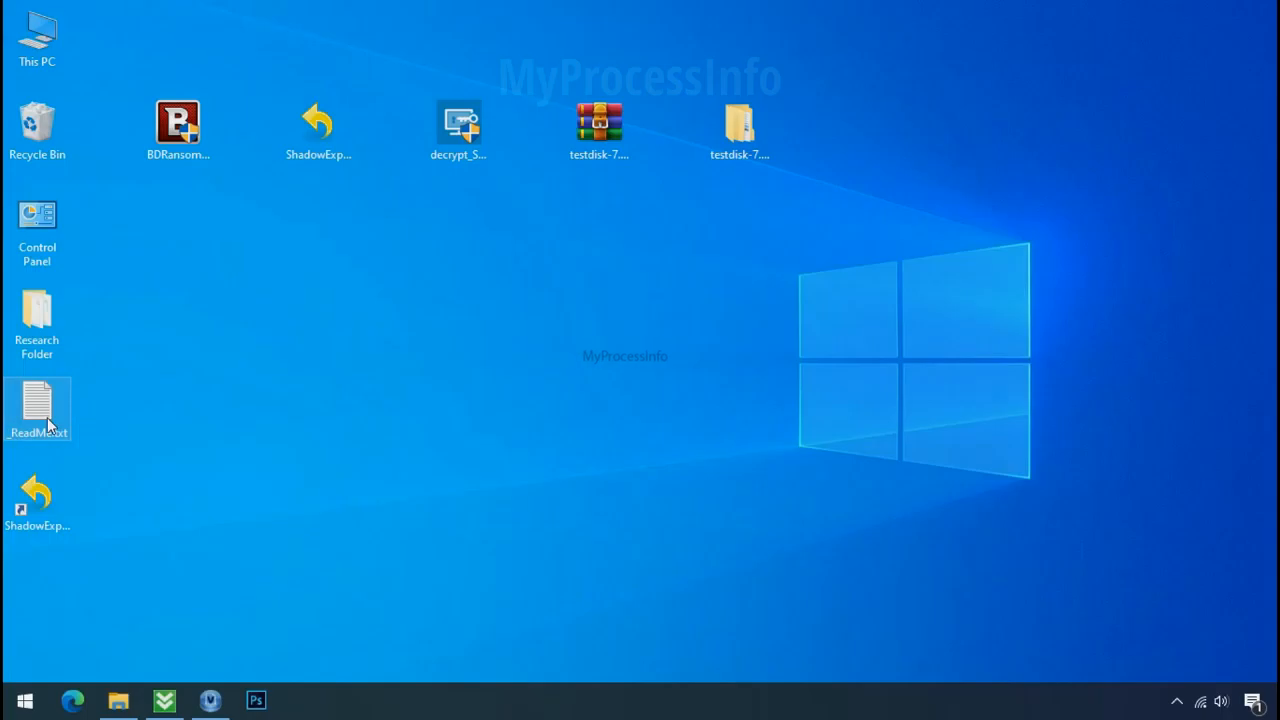
Step: Open the _ReadMe.txt ransom note from the desktop in Notepad
double_click(39, 402)
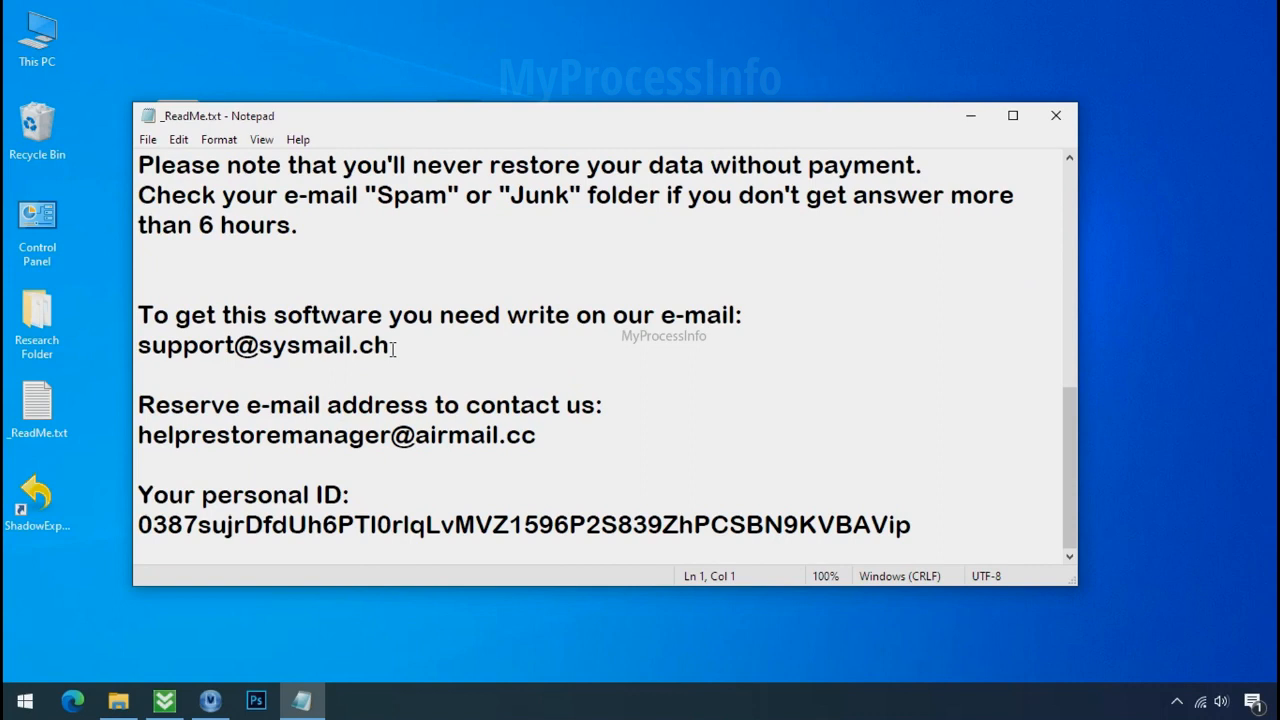
double_click(263, 345)
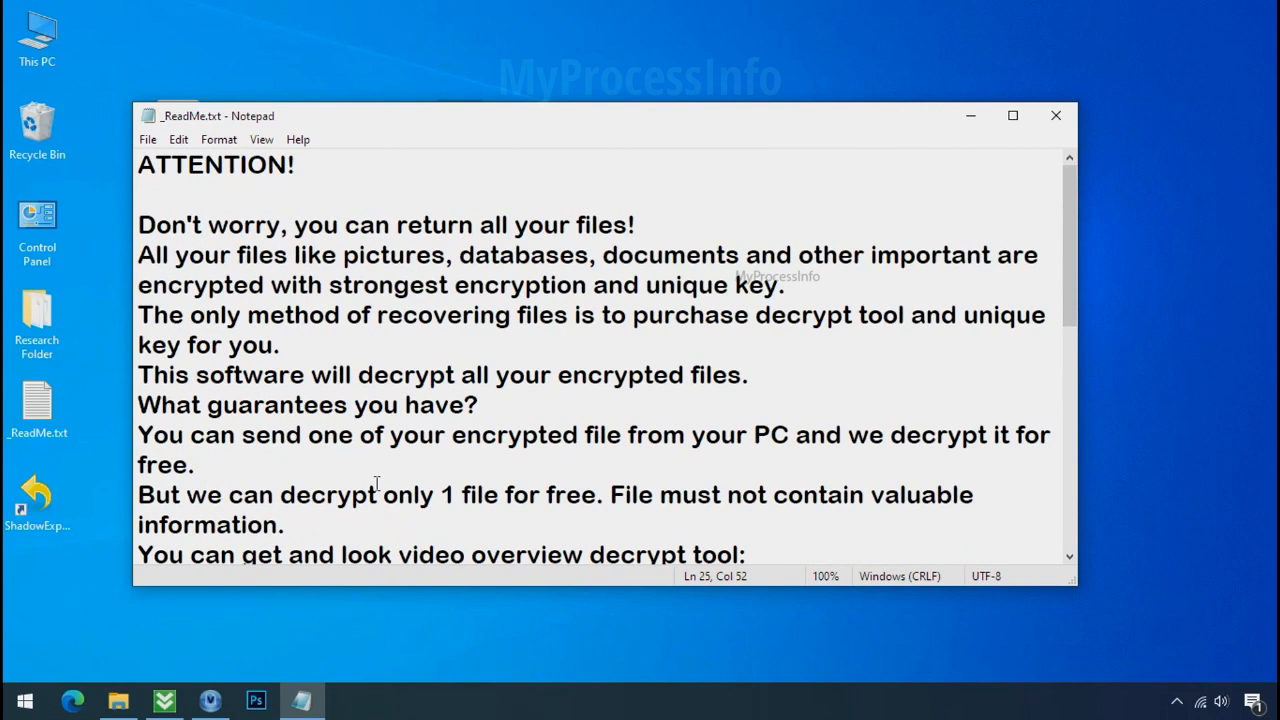
mouse_move(1014, 115)
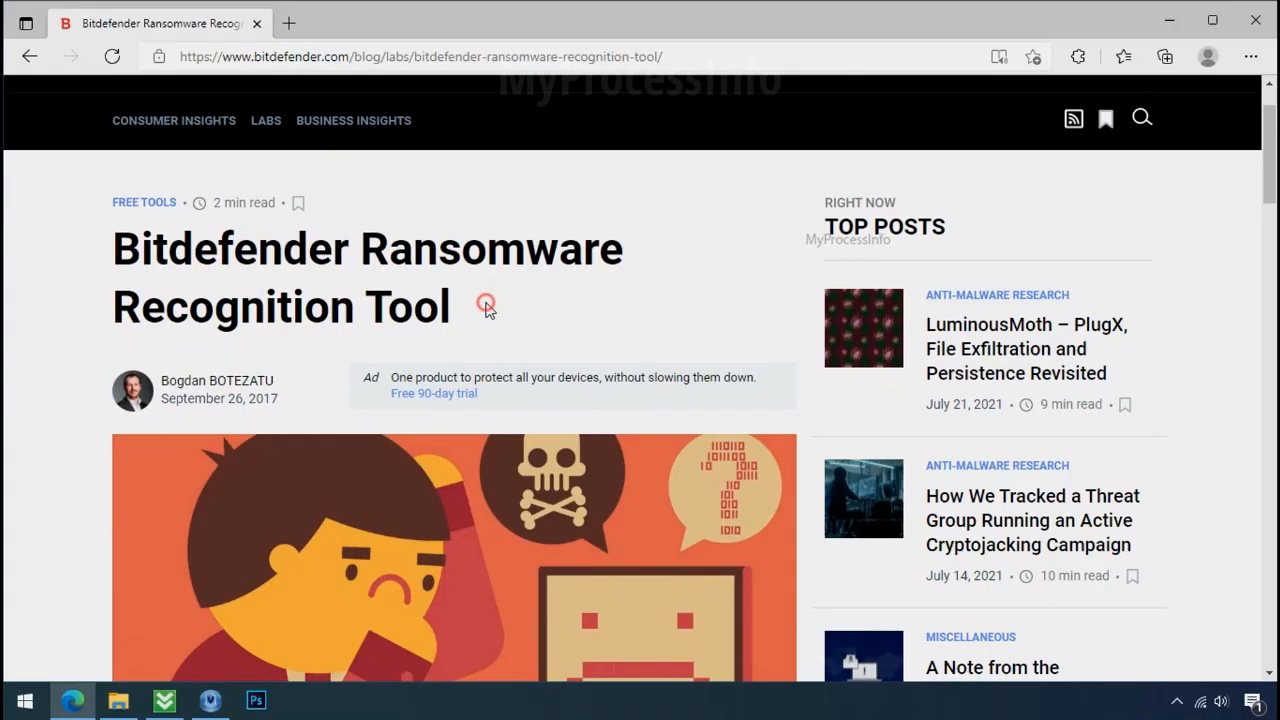
Step: Download the Bitdefender Ransomware Recognition Tool from the Bitdefender blog post
scroll("down", 3)
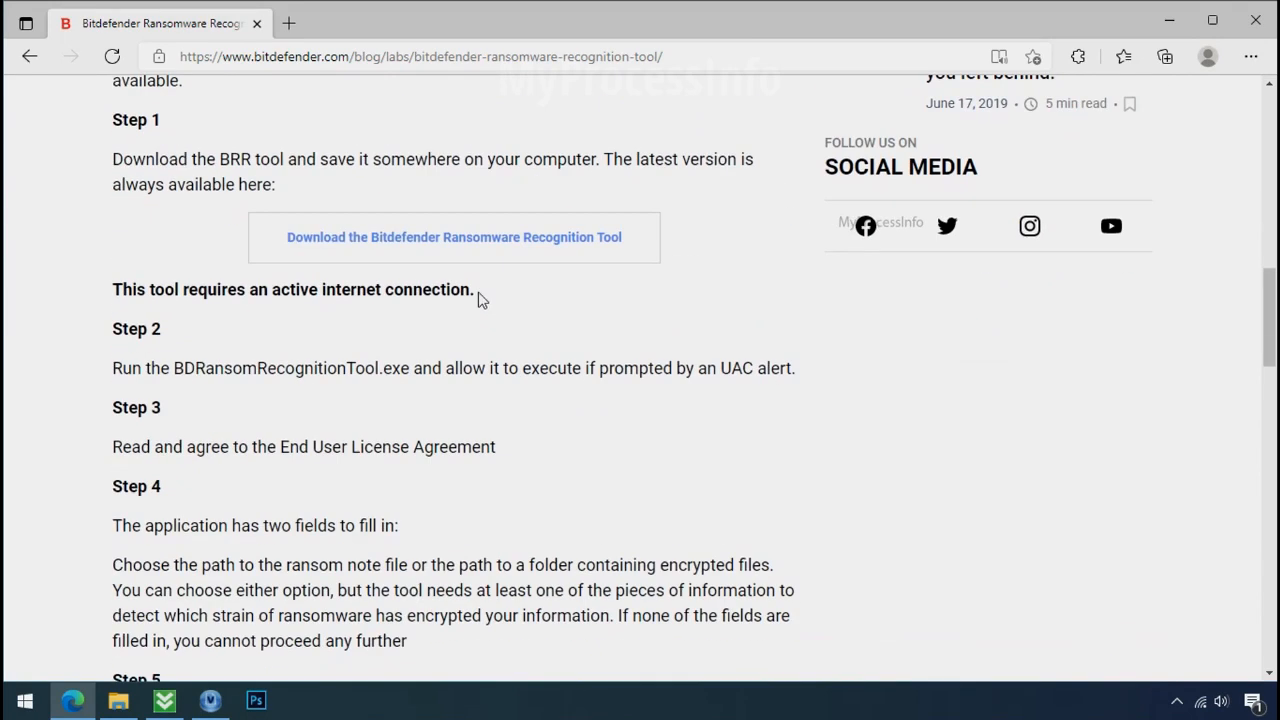
left_click(454, 237)
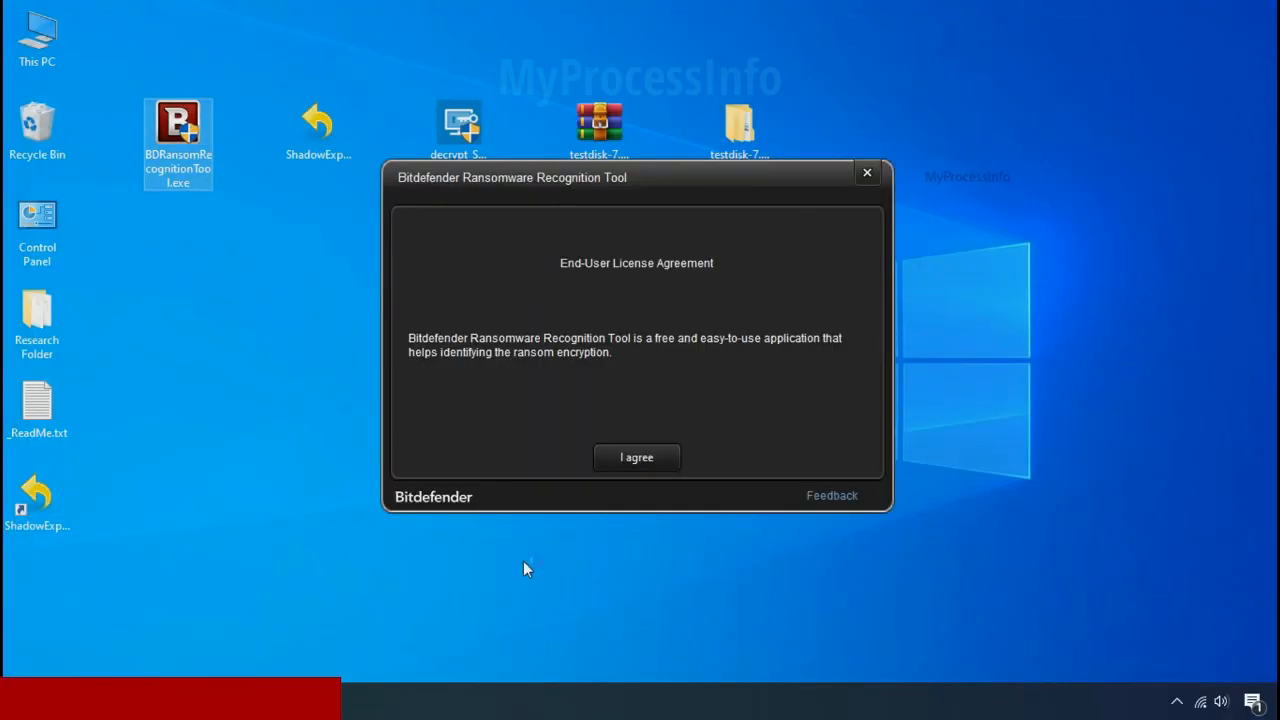
Step: Accept the license, scan _ReadMe.txt, review the STOP-led results, and close the tool
left_click(636, 457)
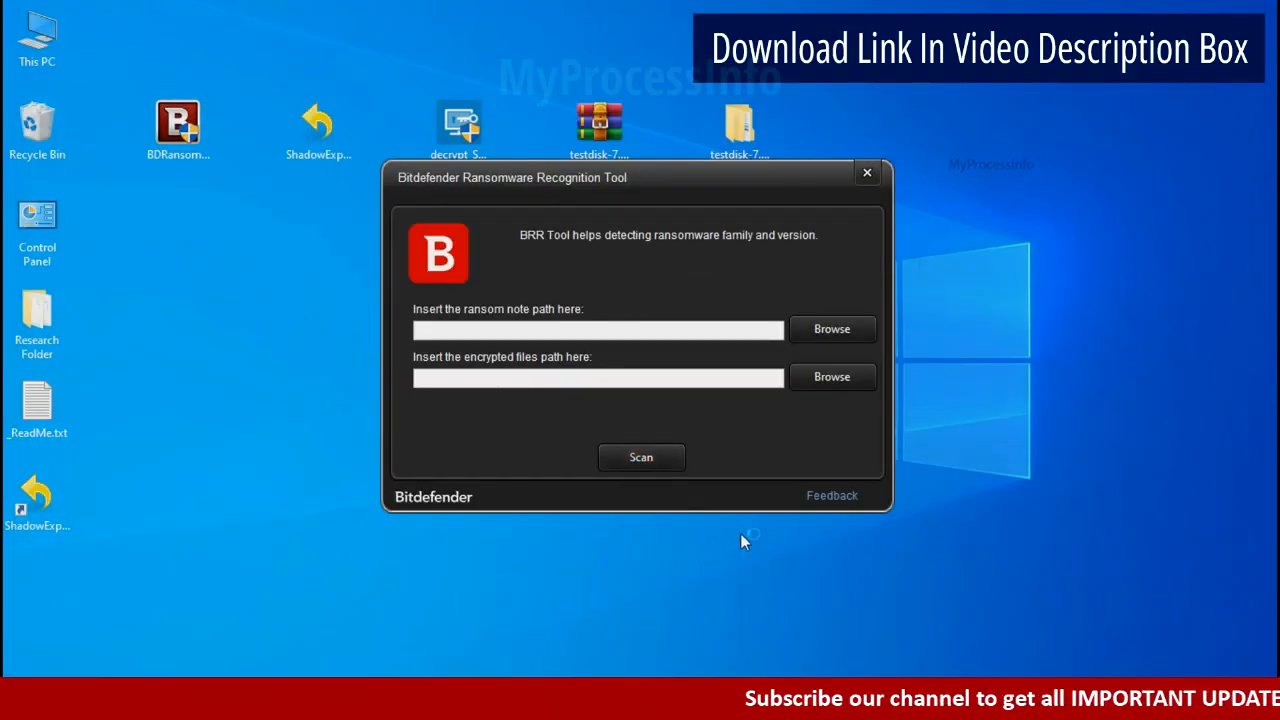
mouse_move(832, 330)
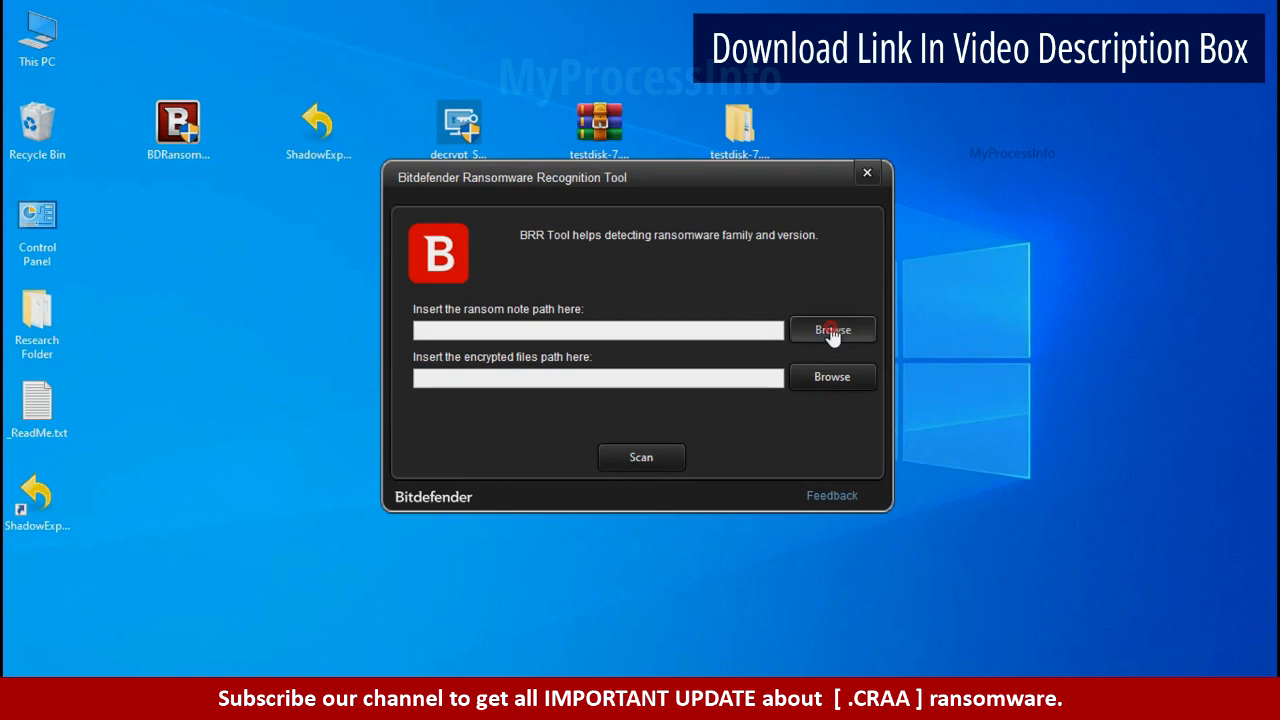
left_click(832, 329)
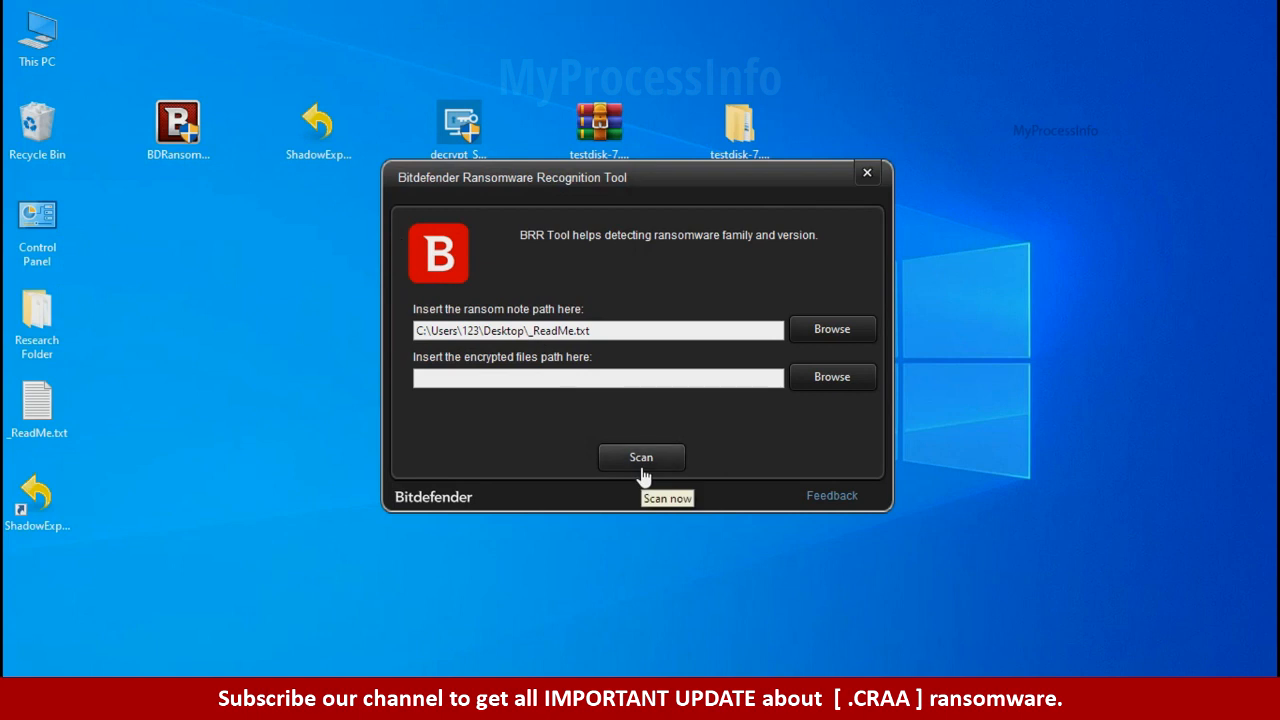
left_click(641, 457)
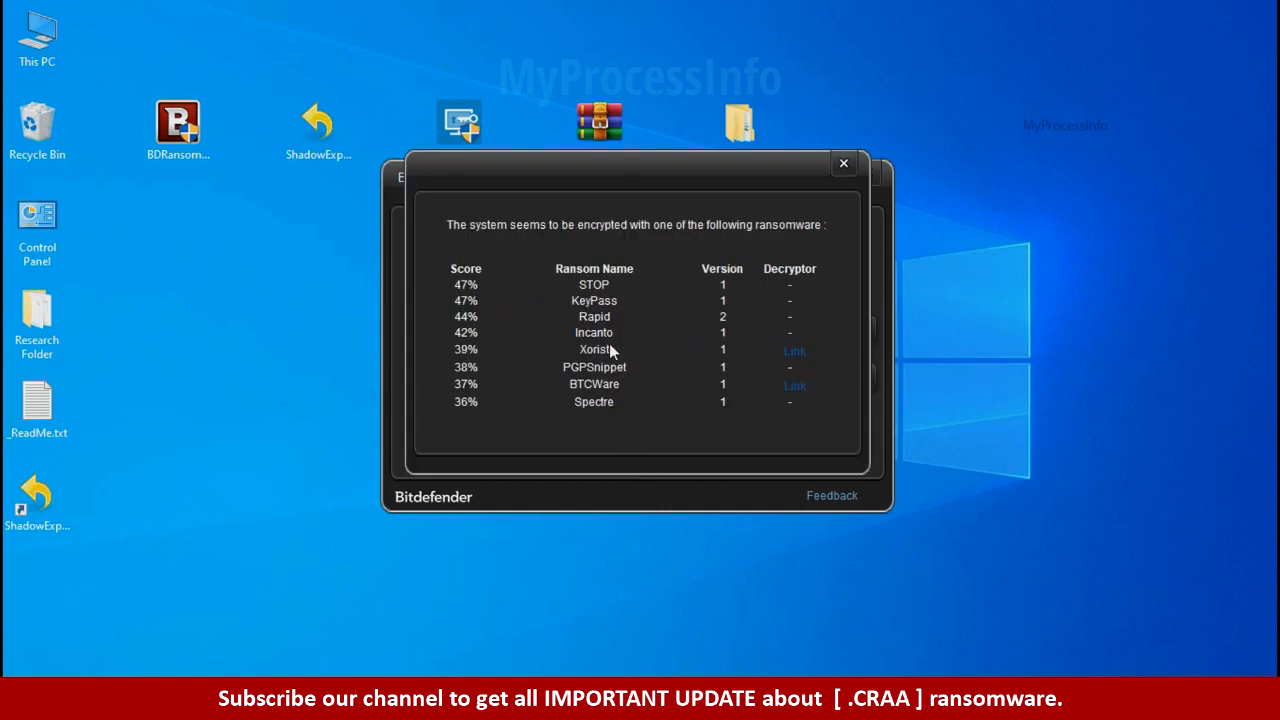
mouse_move(590, 290)
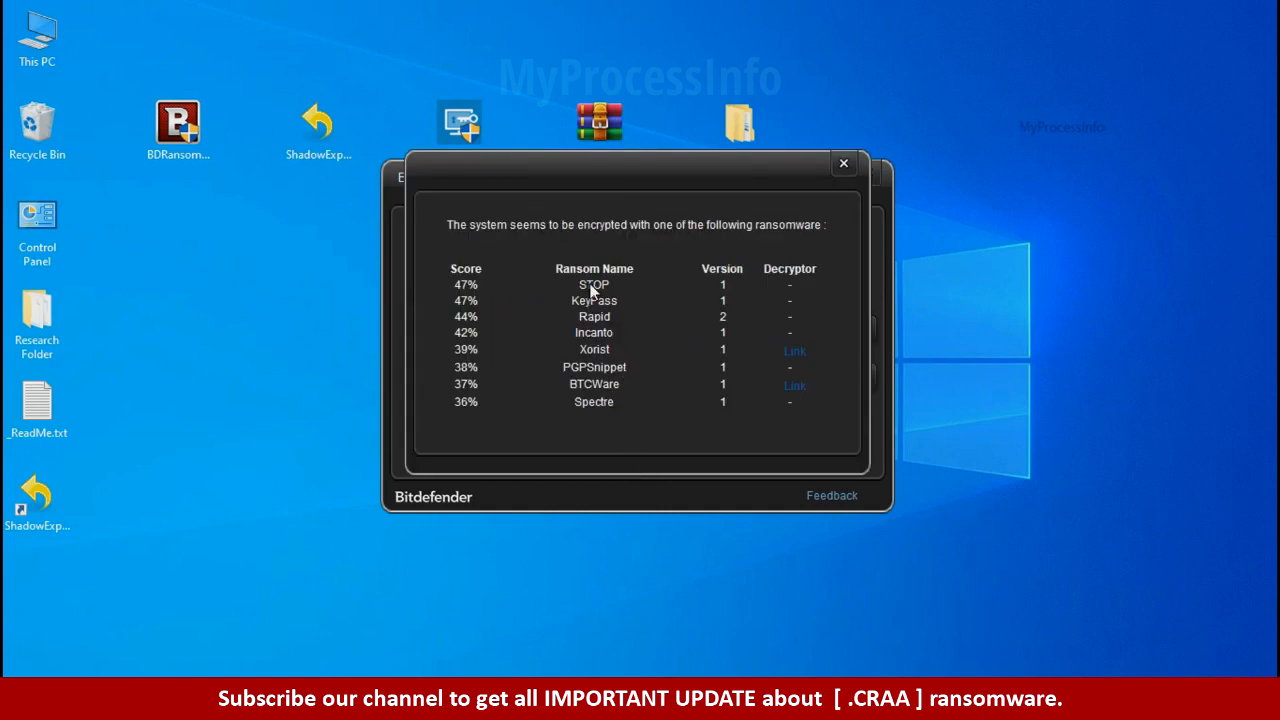
left_click(844, 162)
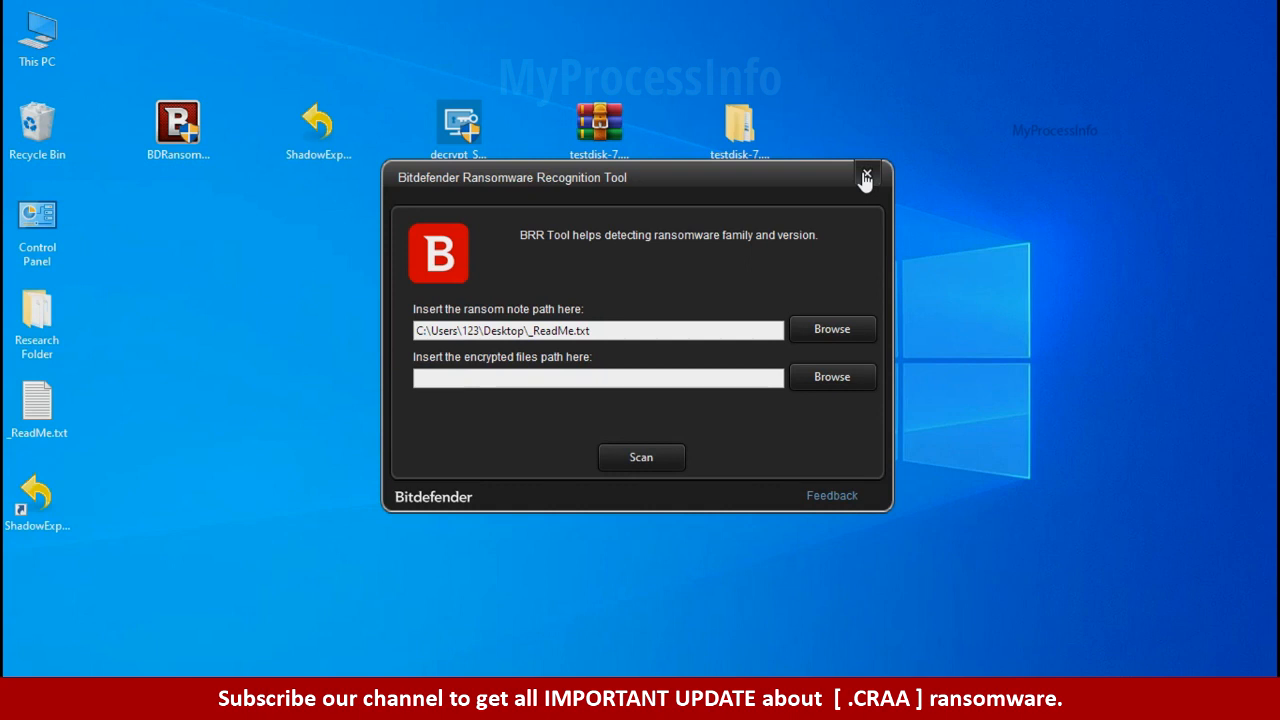
left_click(865, 177)
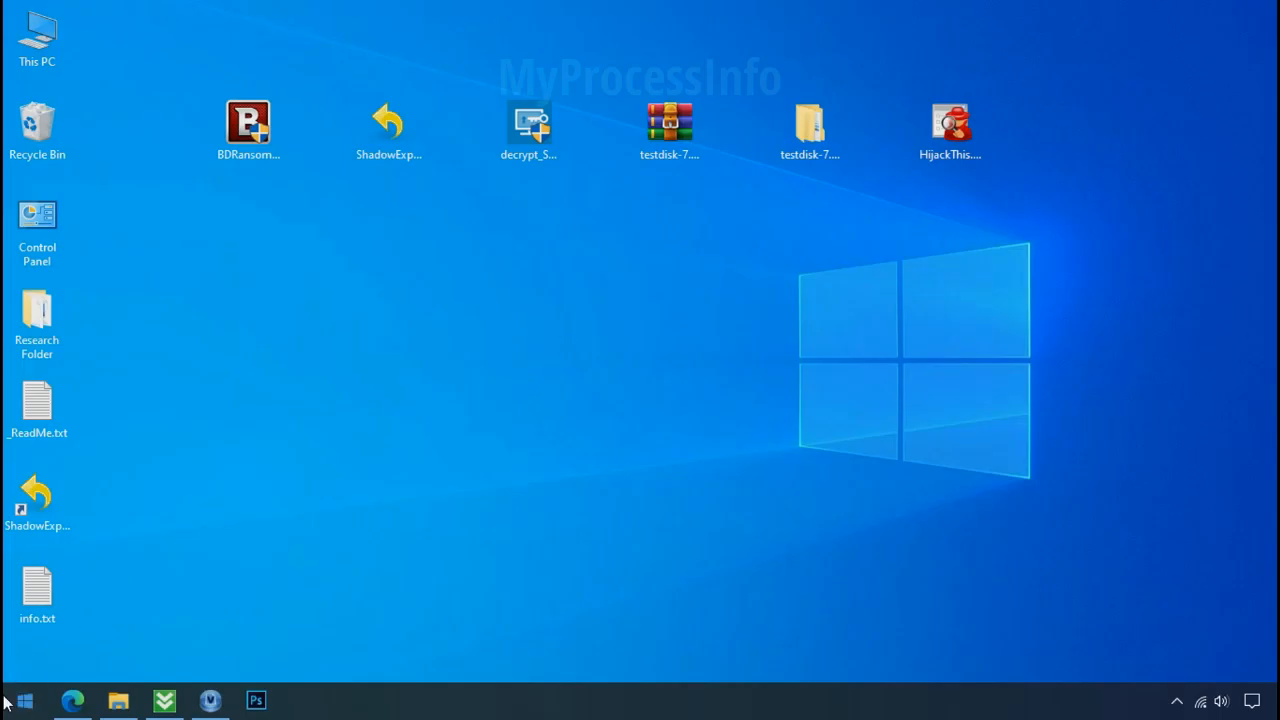
Step: Search %LOCALAPPDATA%, open the long-named Local folder, and select D6E1.exe
left_click(25, 698)
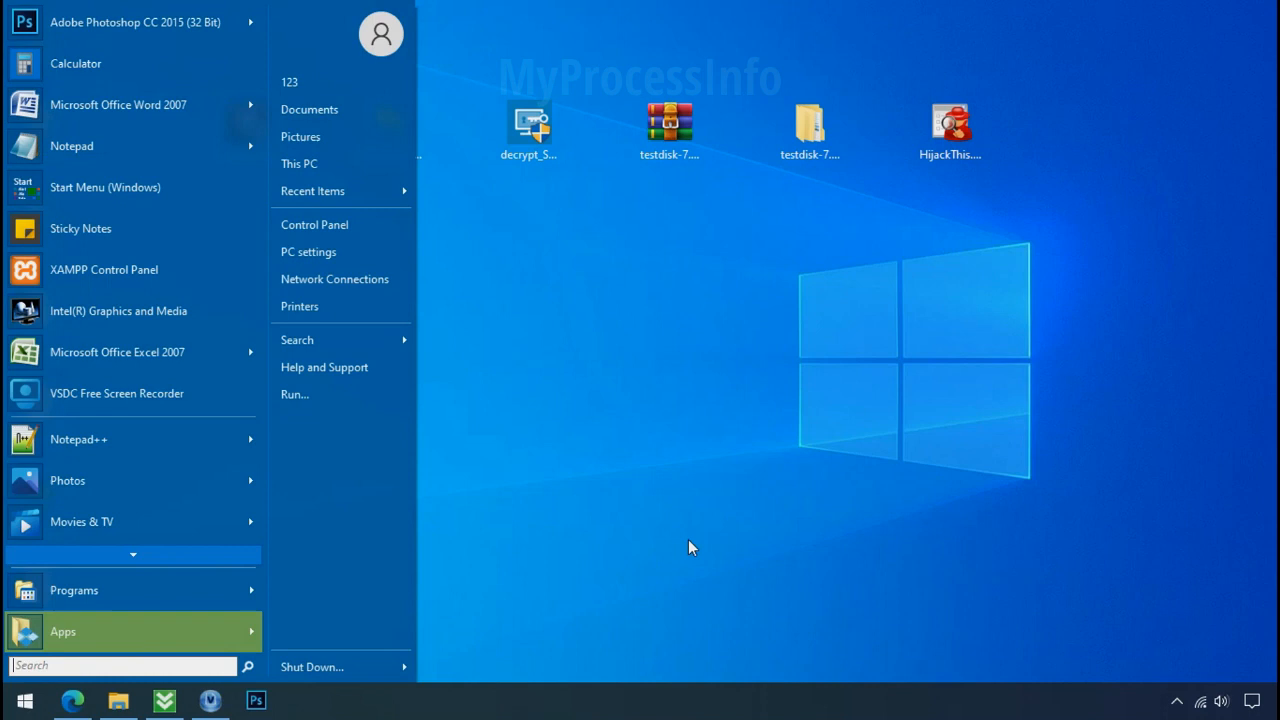
type("%LOCAL")
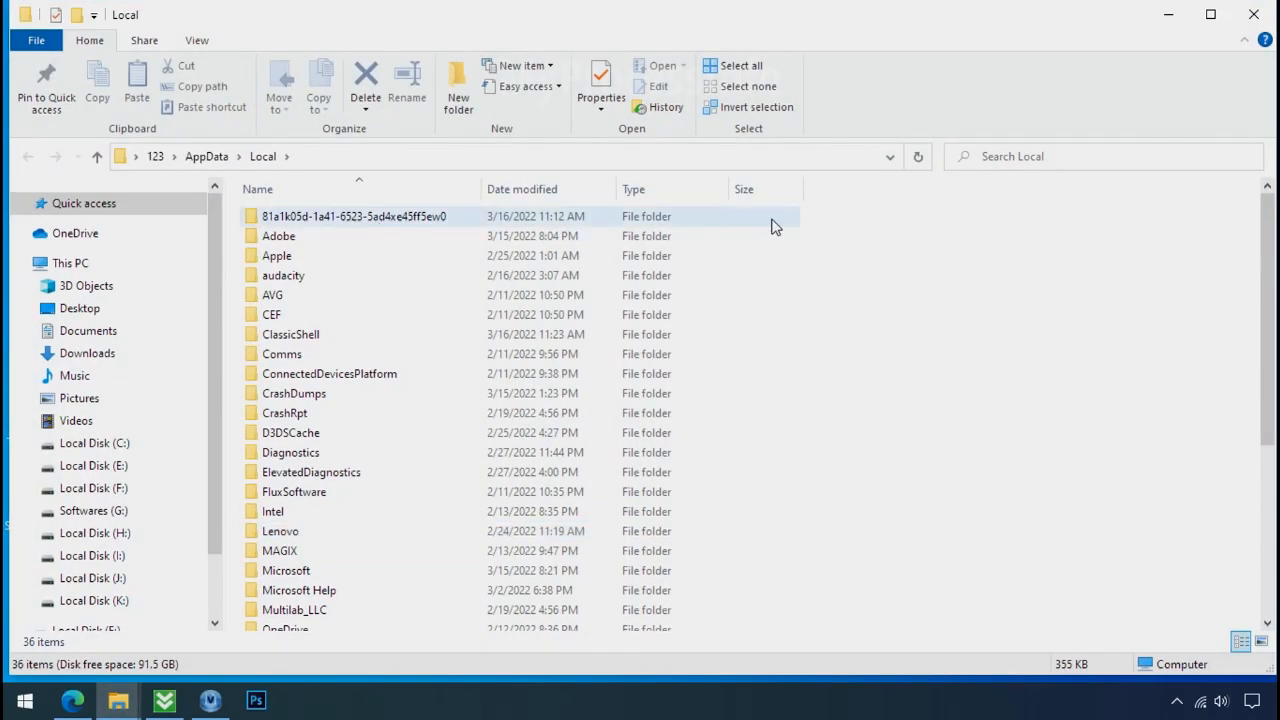
left_click(355, 216)
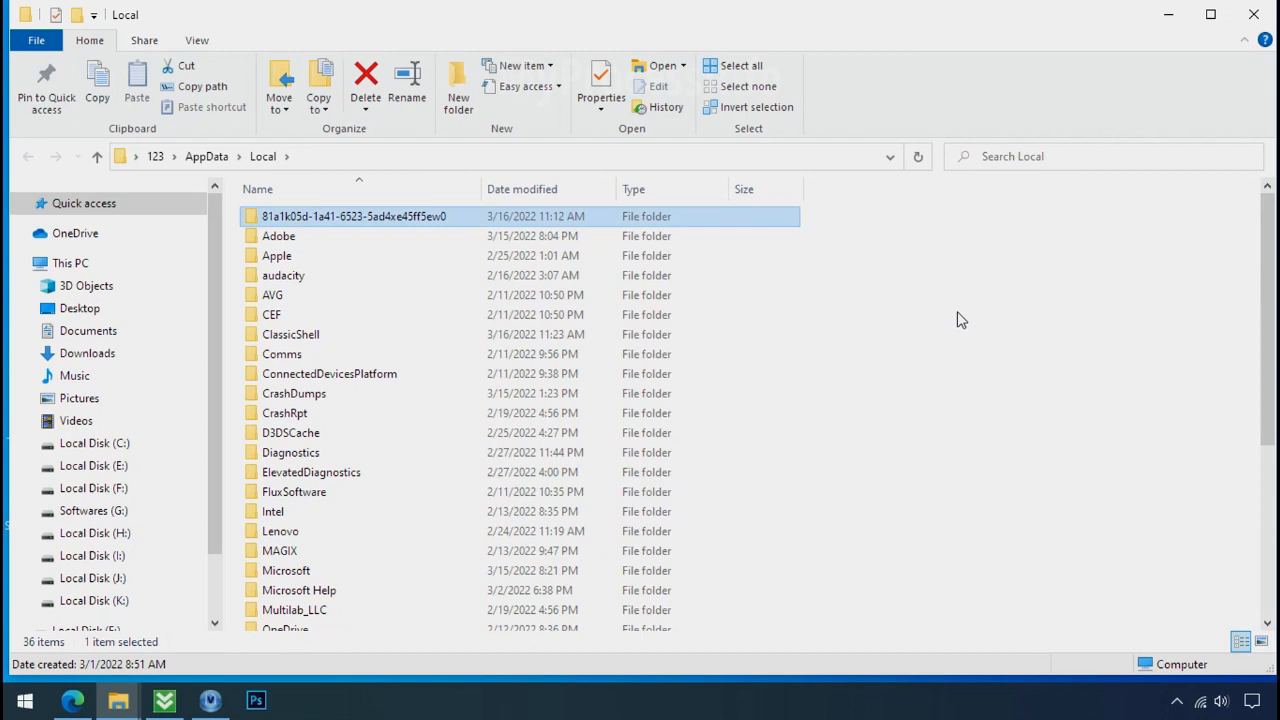
double_click(354, 216)
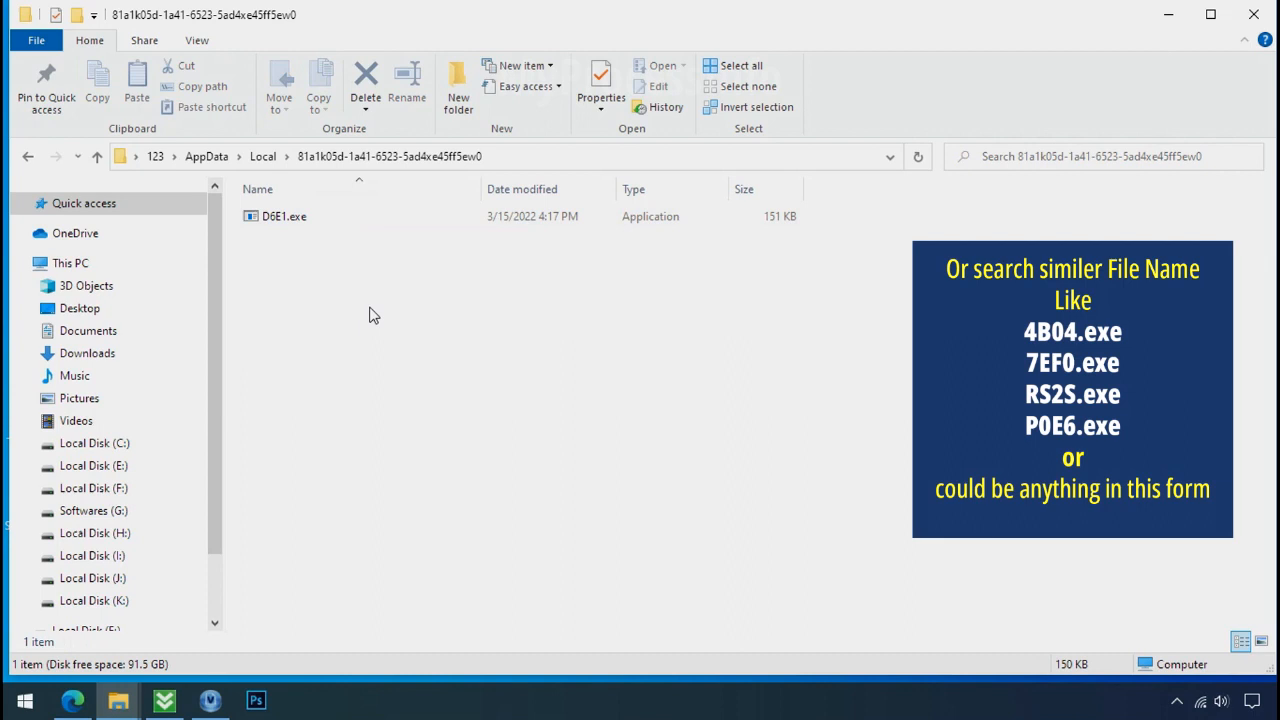
left_click(252, 217)
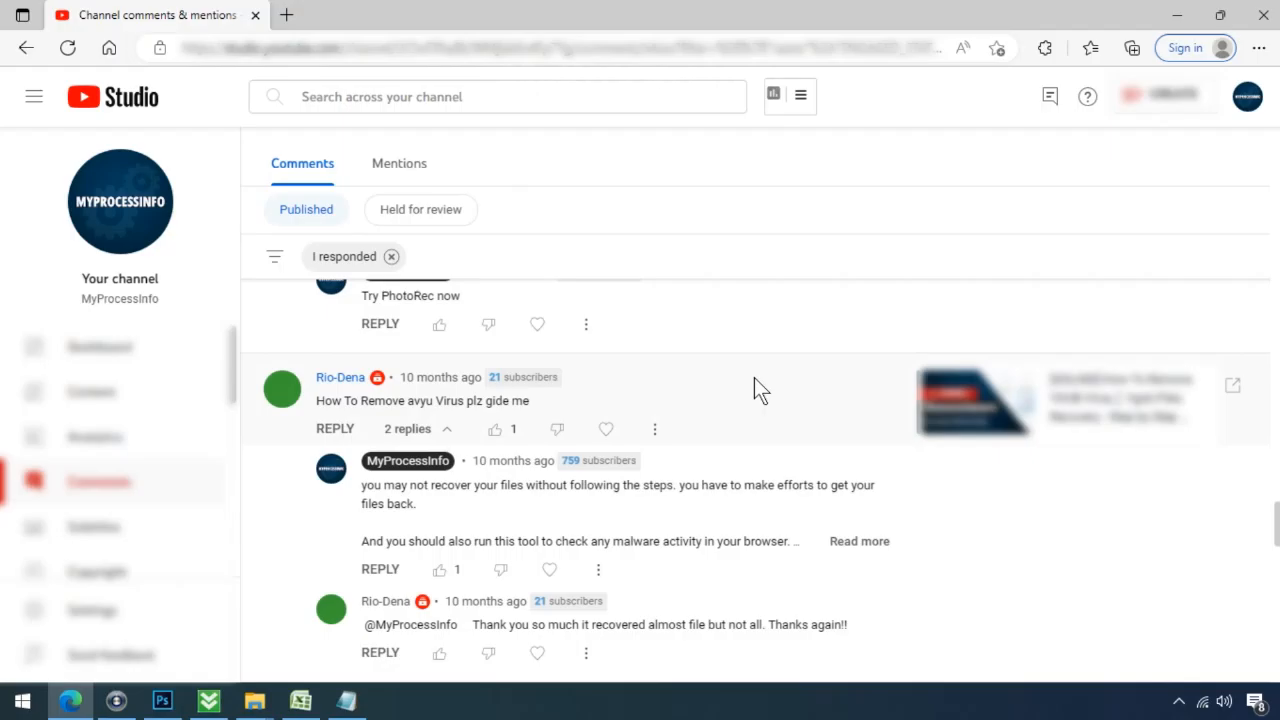
mouse_move(723, 402)
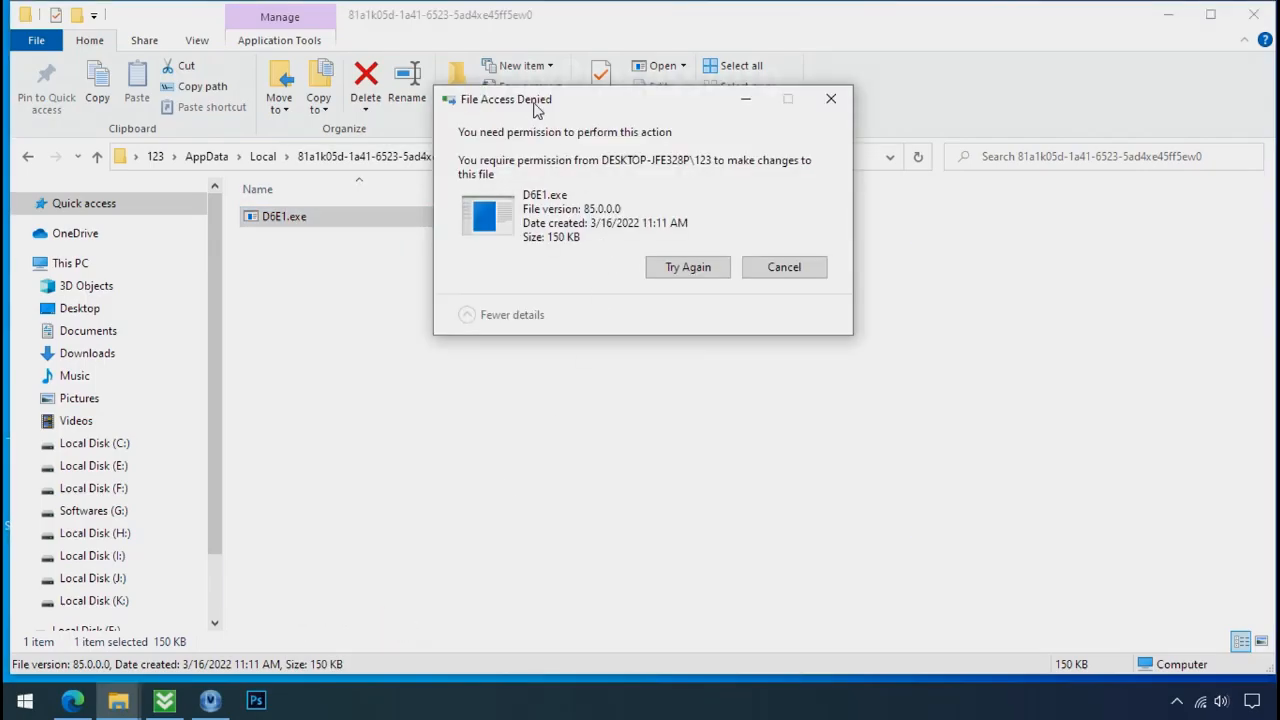
Step: Attempt to delete D6E1.exe, which Windows denies for lack of permission
left_click(687, 267)
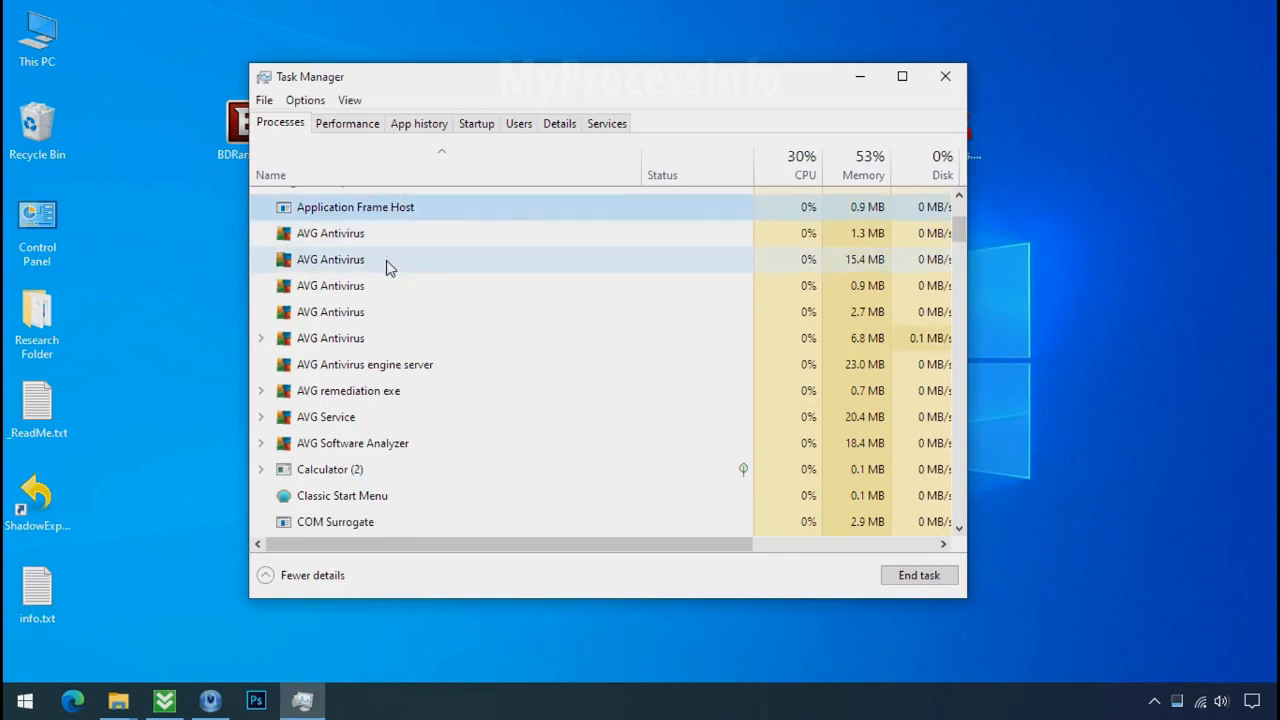
Step: Open the file location of the first D6E1.exe process from Task Manager
scroll("down", 3)
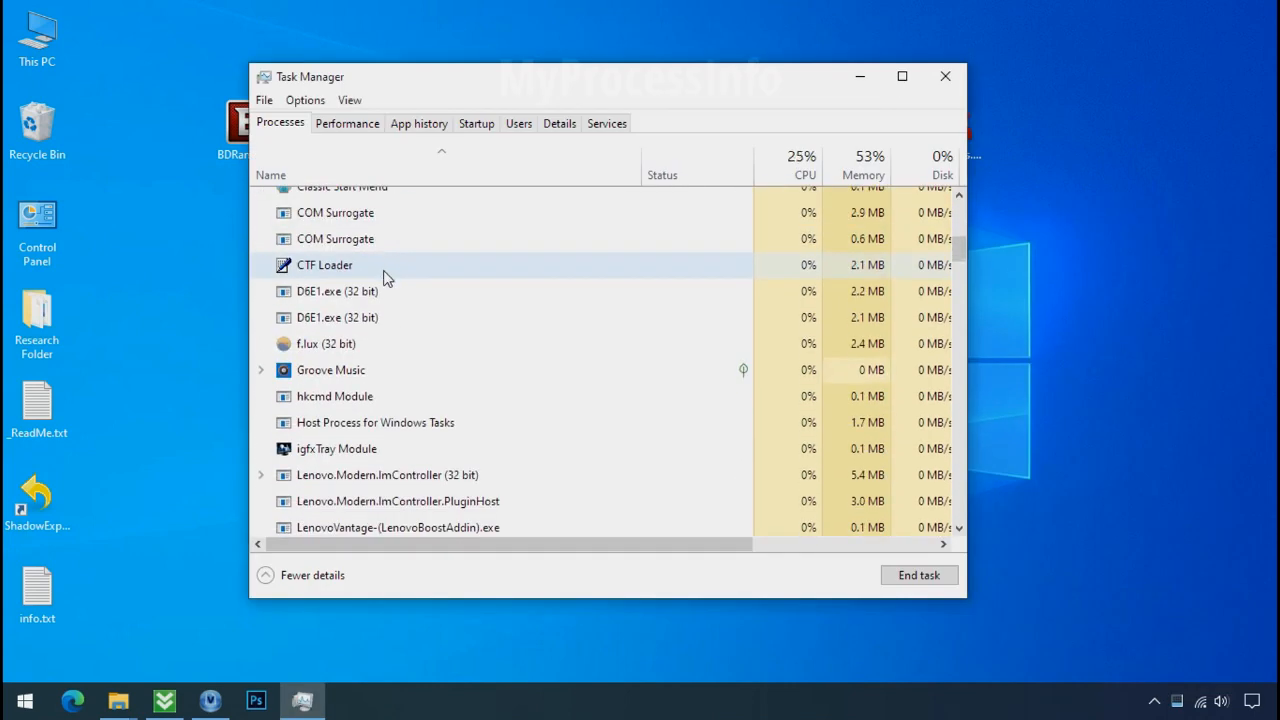
left_click(337, 317)
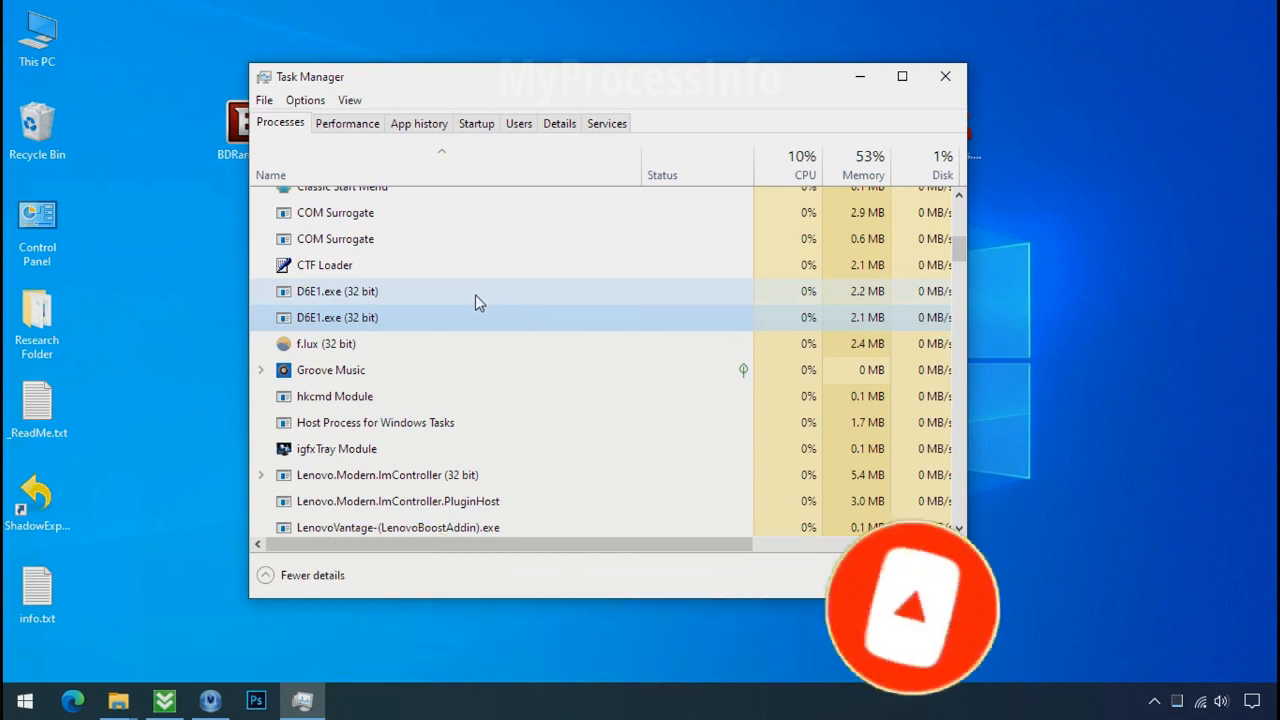
left_click(337, 293)
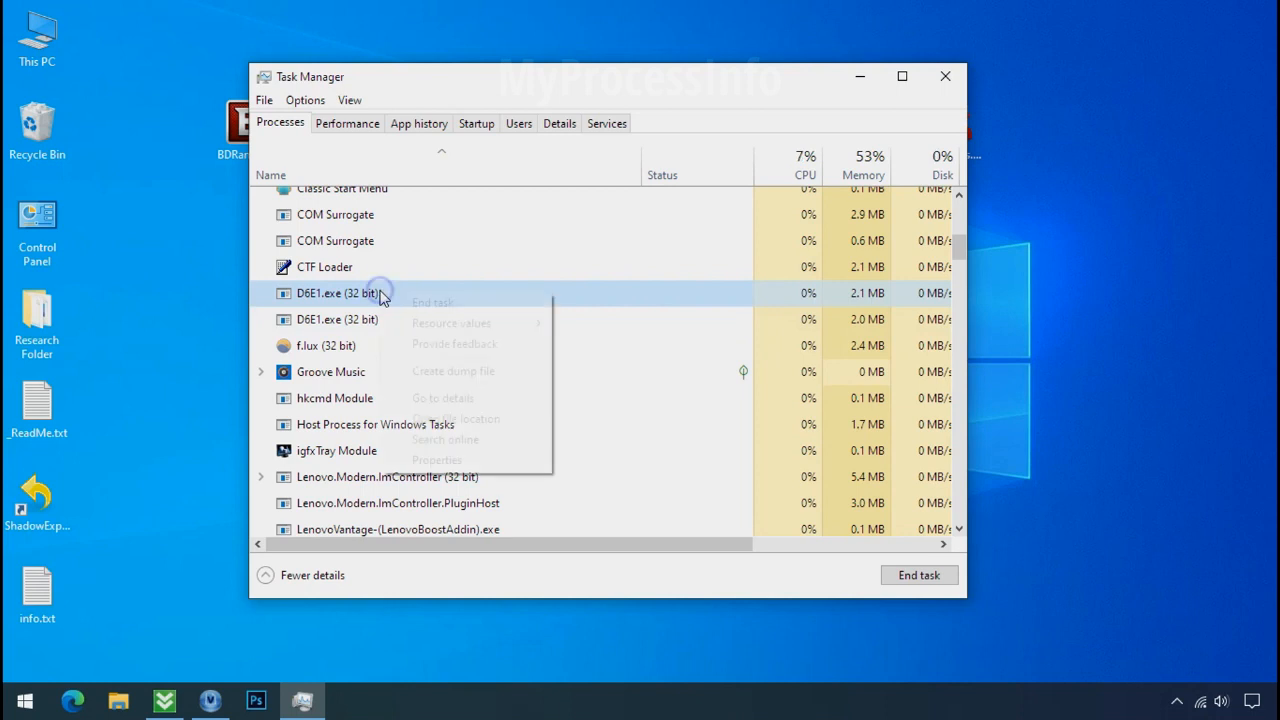
mouse_move(456, 418)
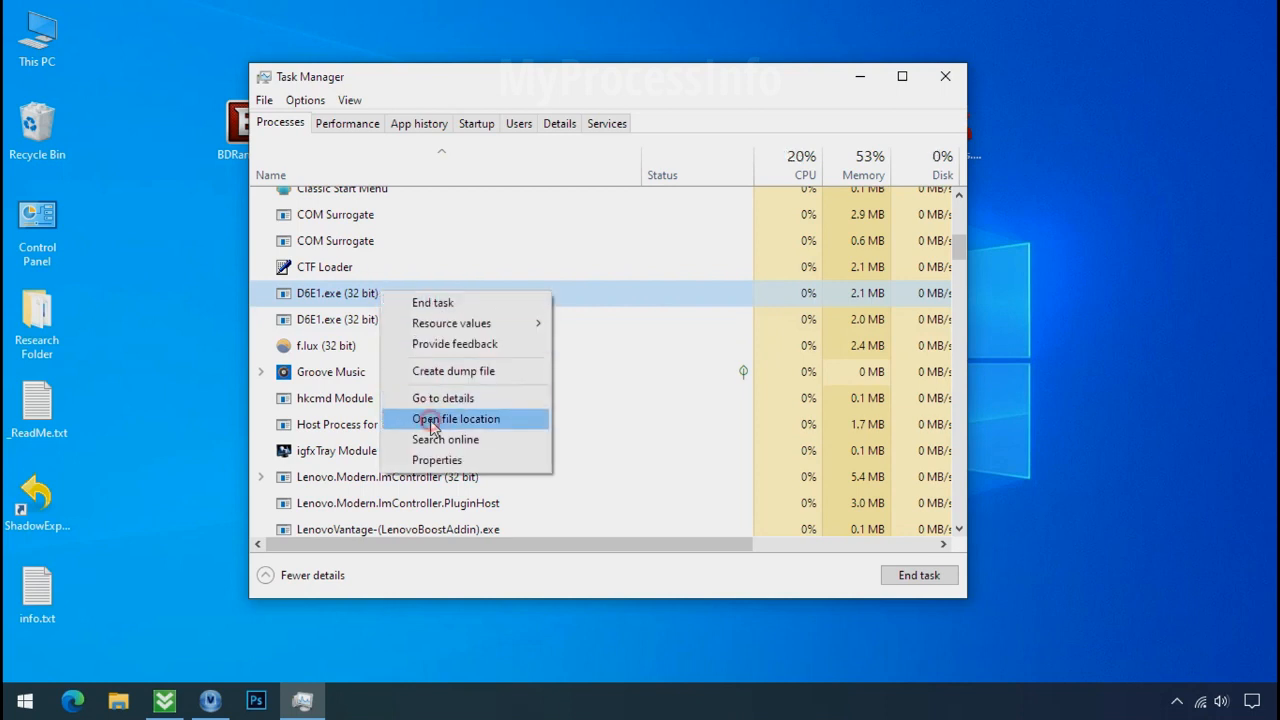
left_click(454, 418)
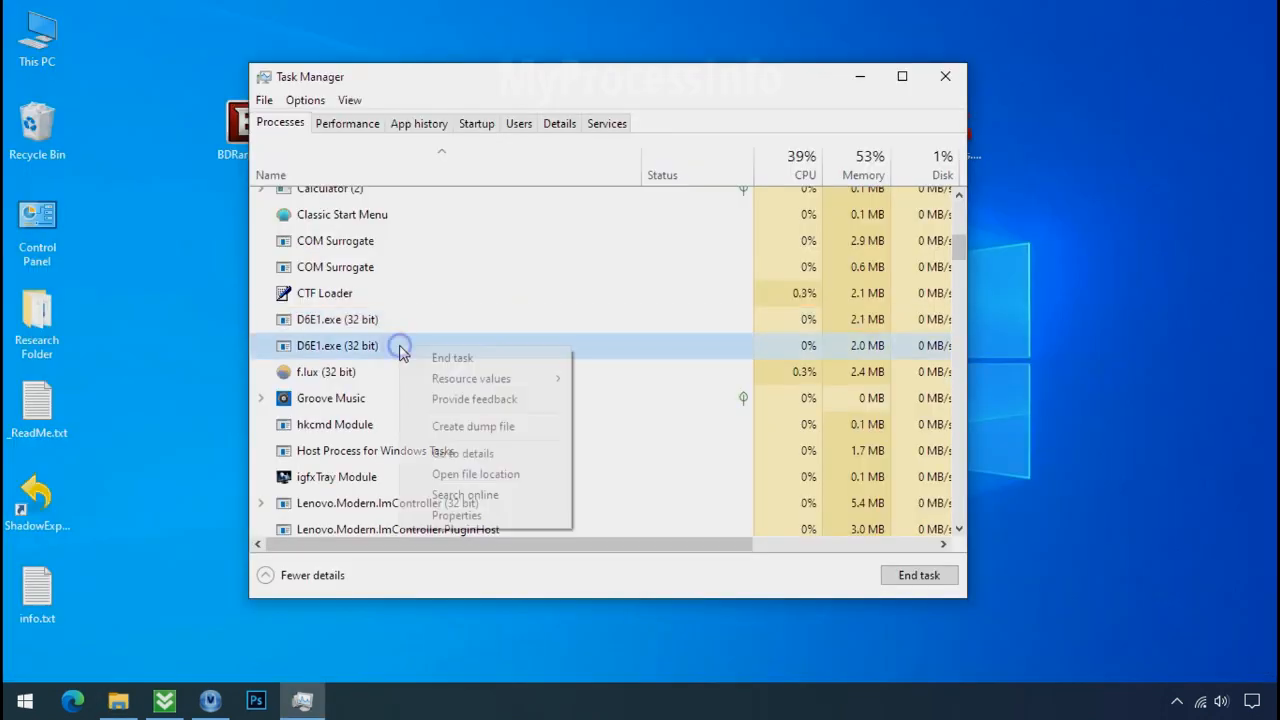
Step: End both D6E1.exe processes and return to the Explorer folder window
left_click(475, 474)
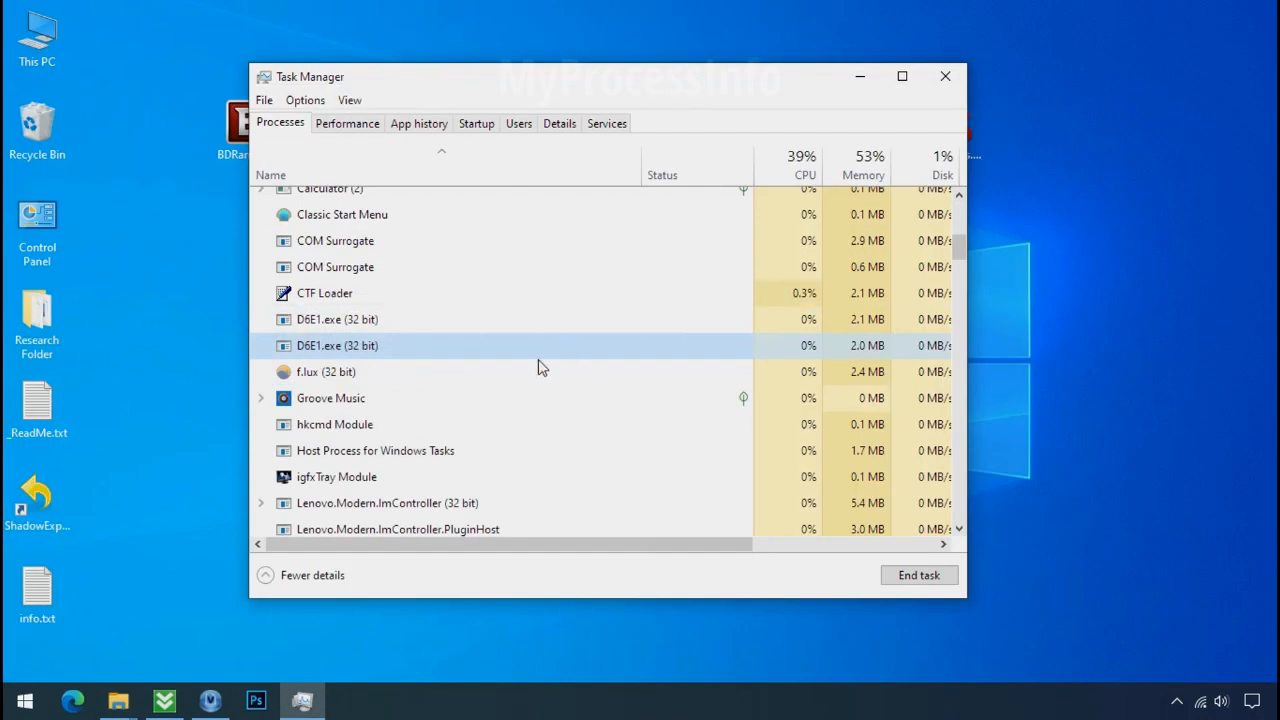
right_click(337, 319)
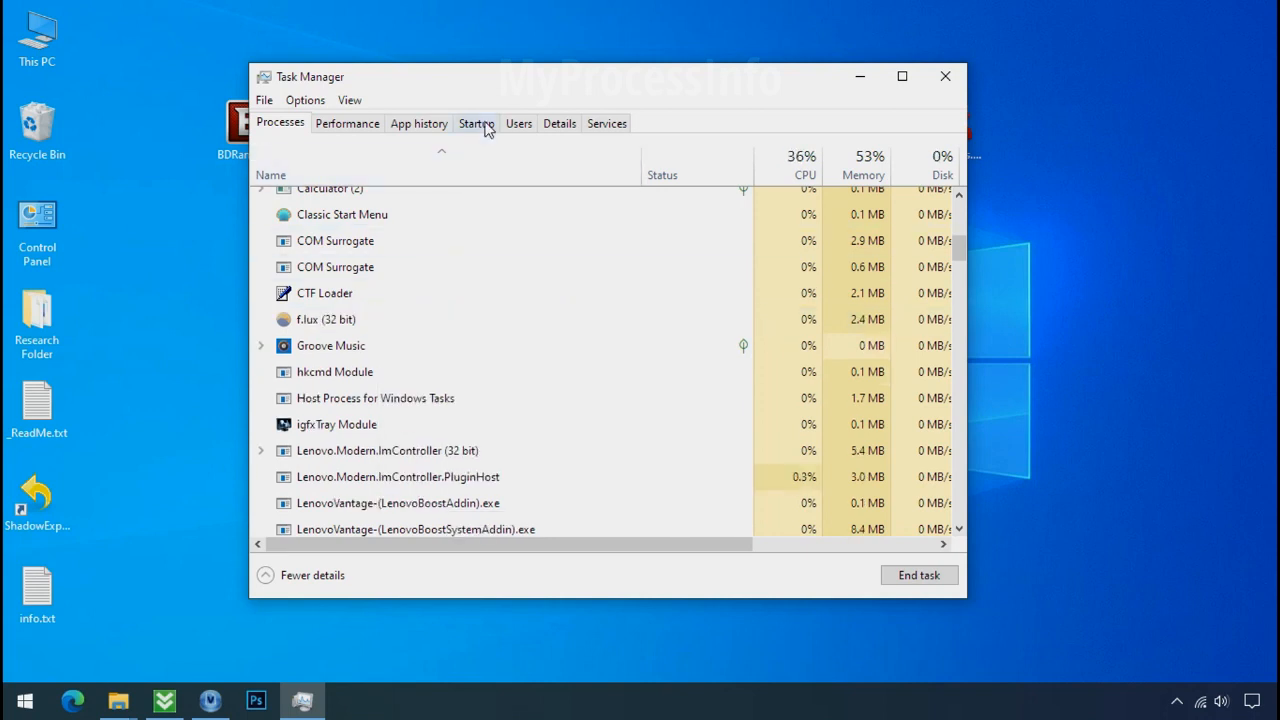
left_click(476, 123)
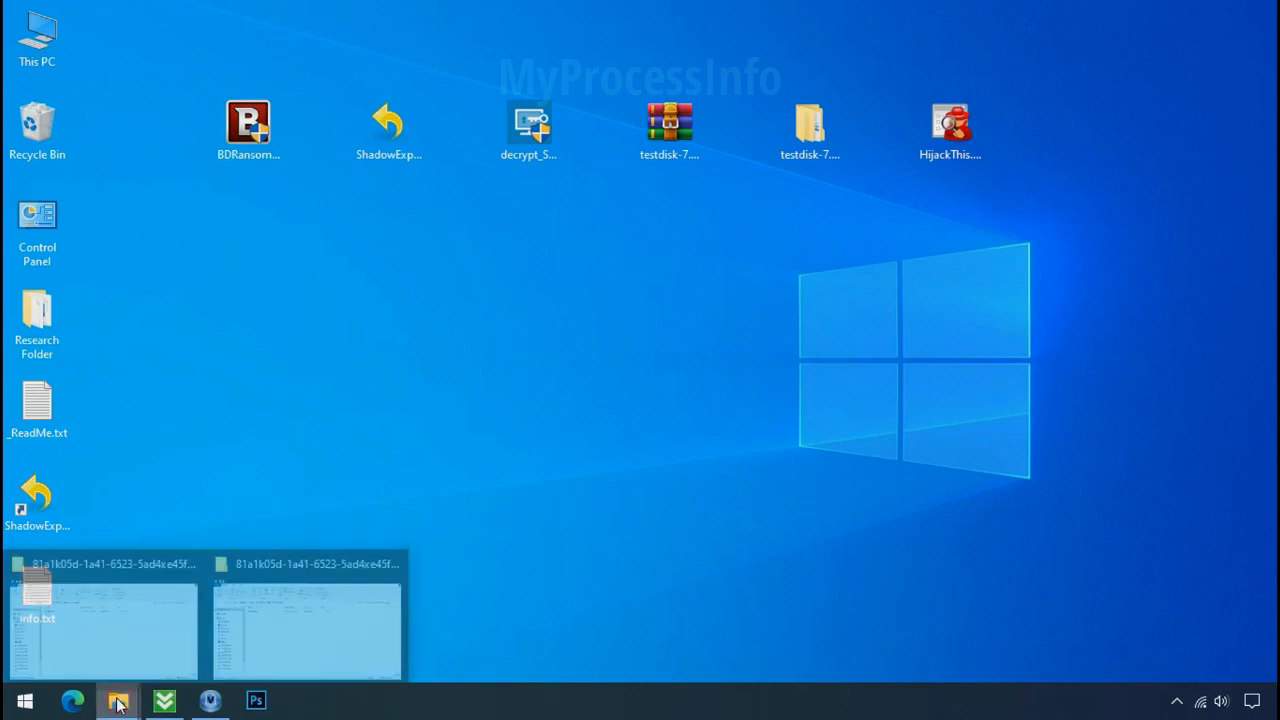
left_click(122, 700)
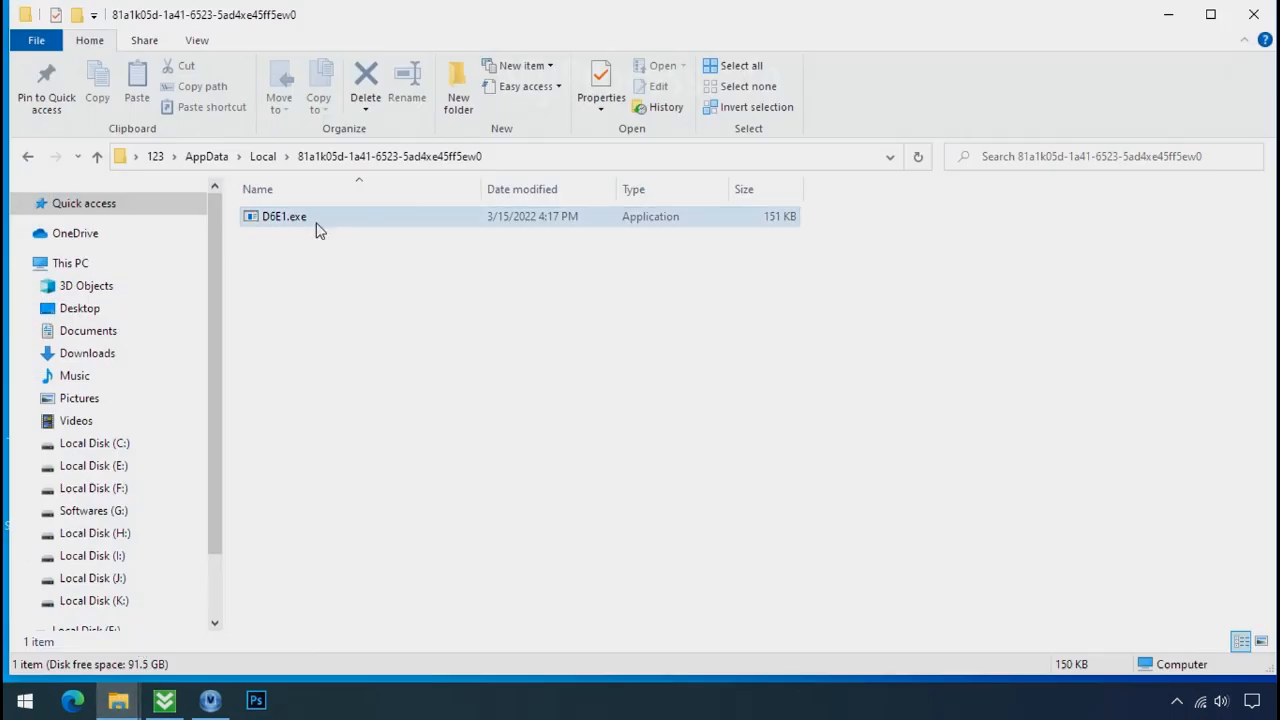
Step: Try again to delete D6E1.exe, which is still refused
left_click(283, 216)
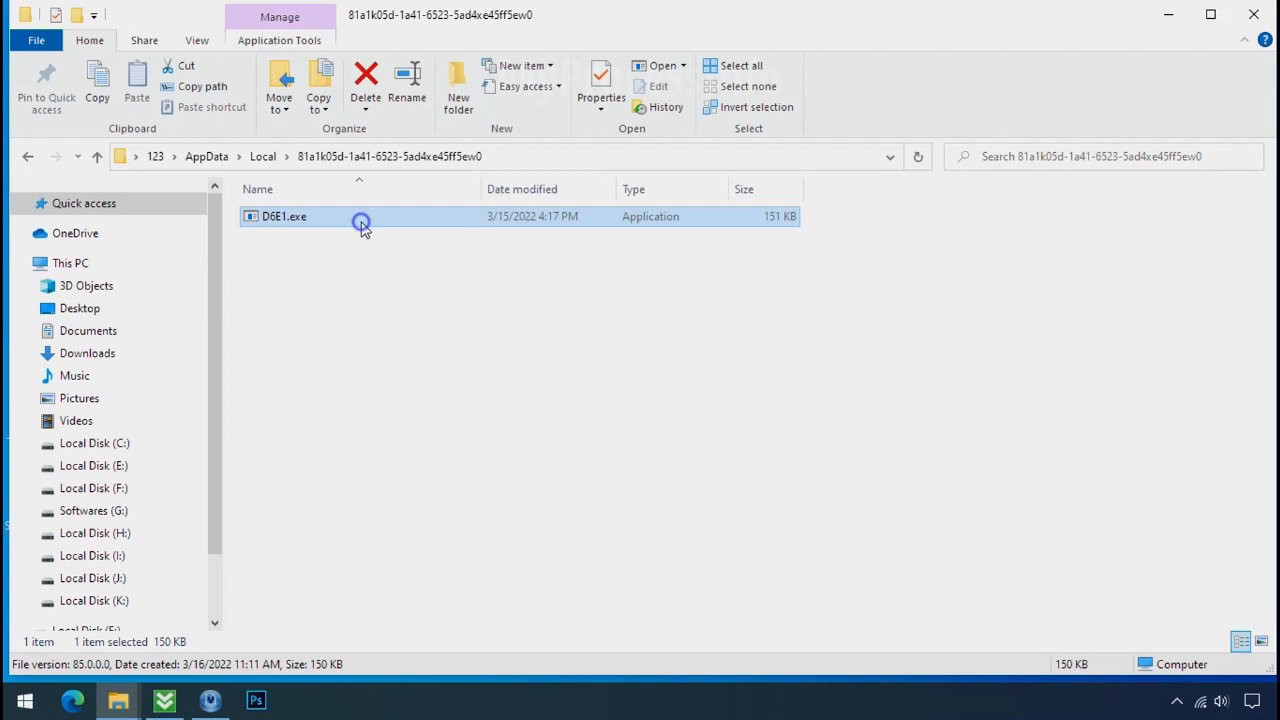
right_click(362, 222)
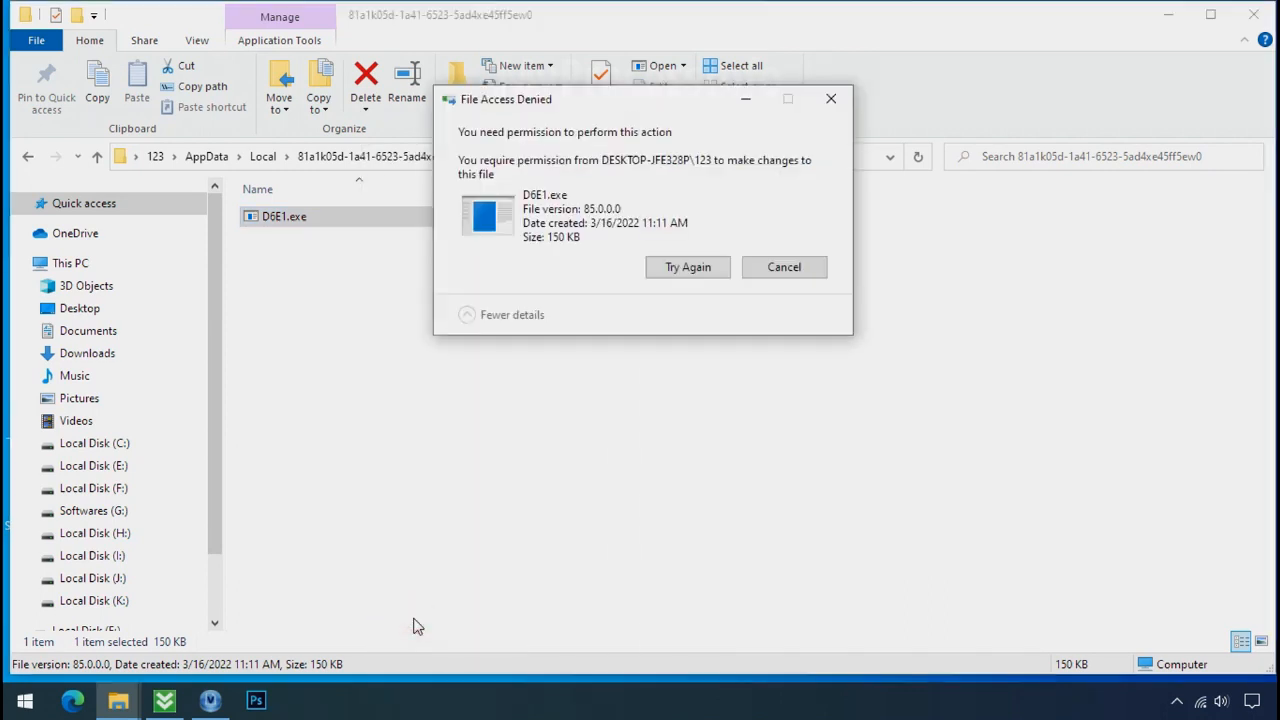
left_click(687, 267)
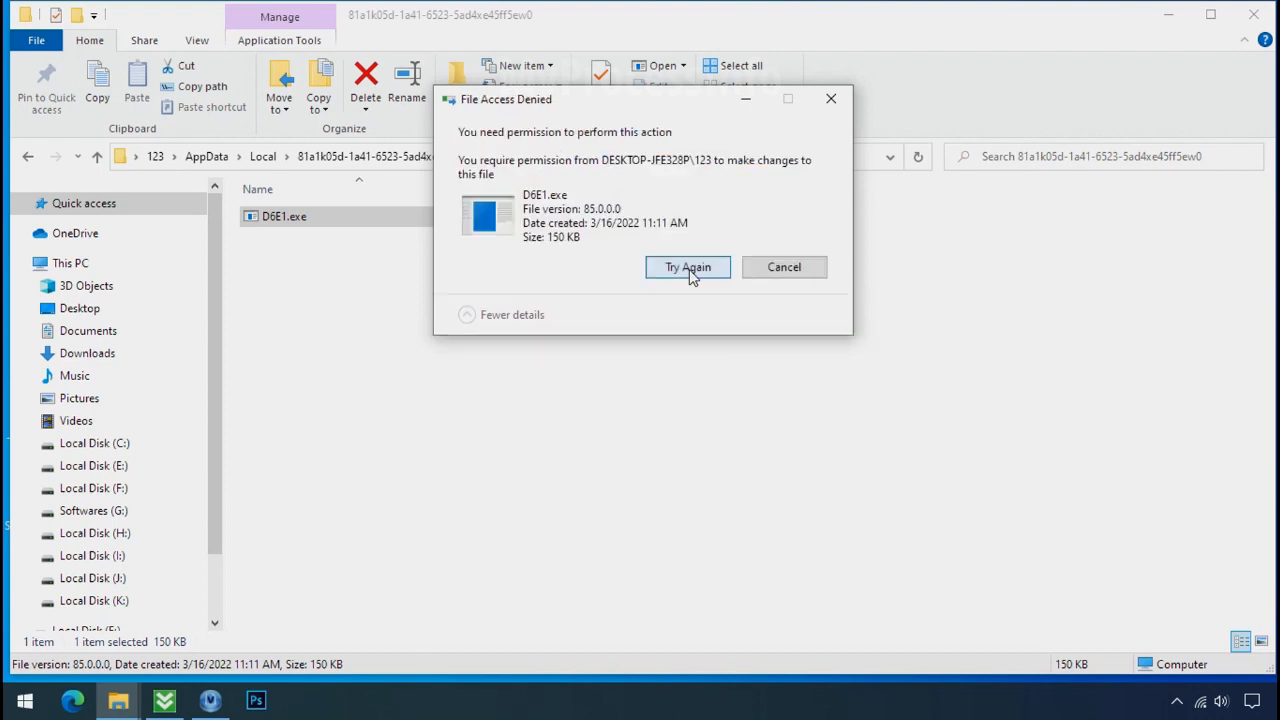
left_click(687, 267)
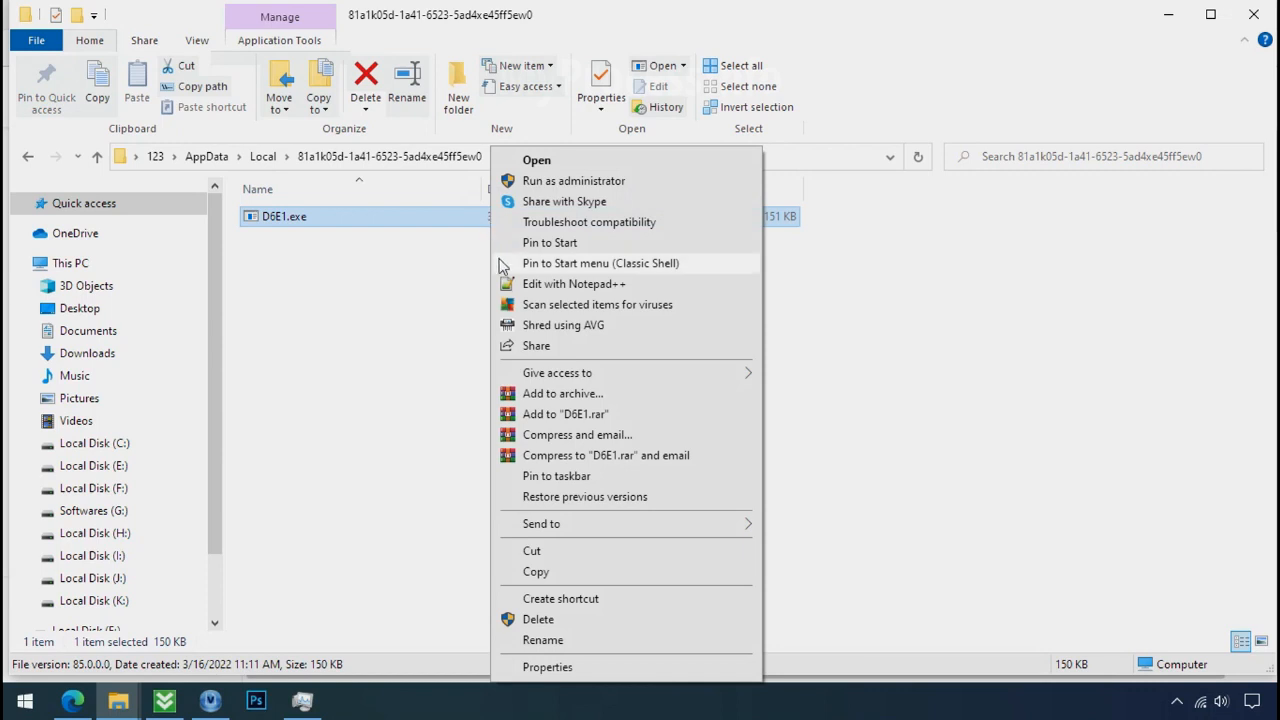
Step: In D6E1.exe's advanced security, disable inheritance, convert entries, and remove the Everyone Deny entry
left_click(554, 666)
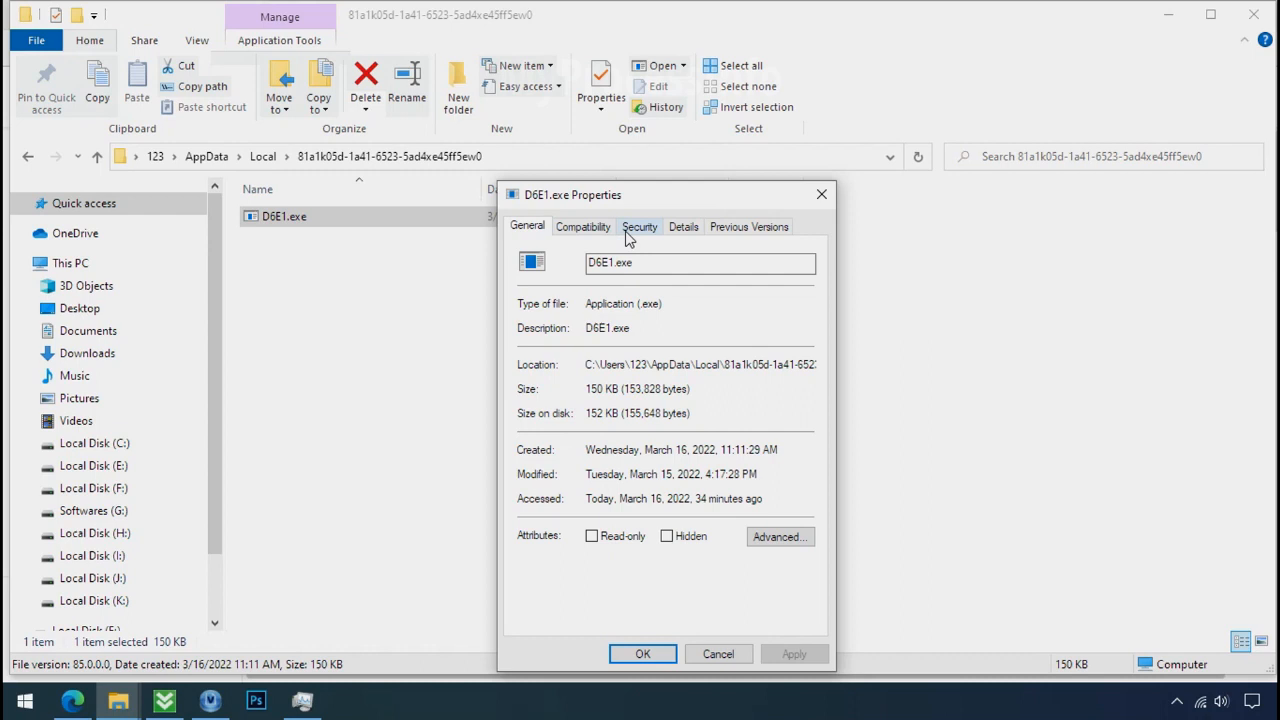
left_click(639, 226)
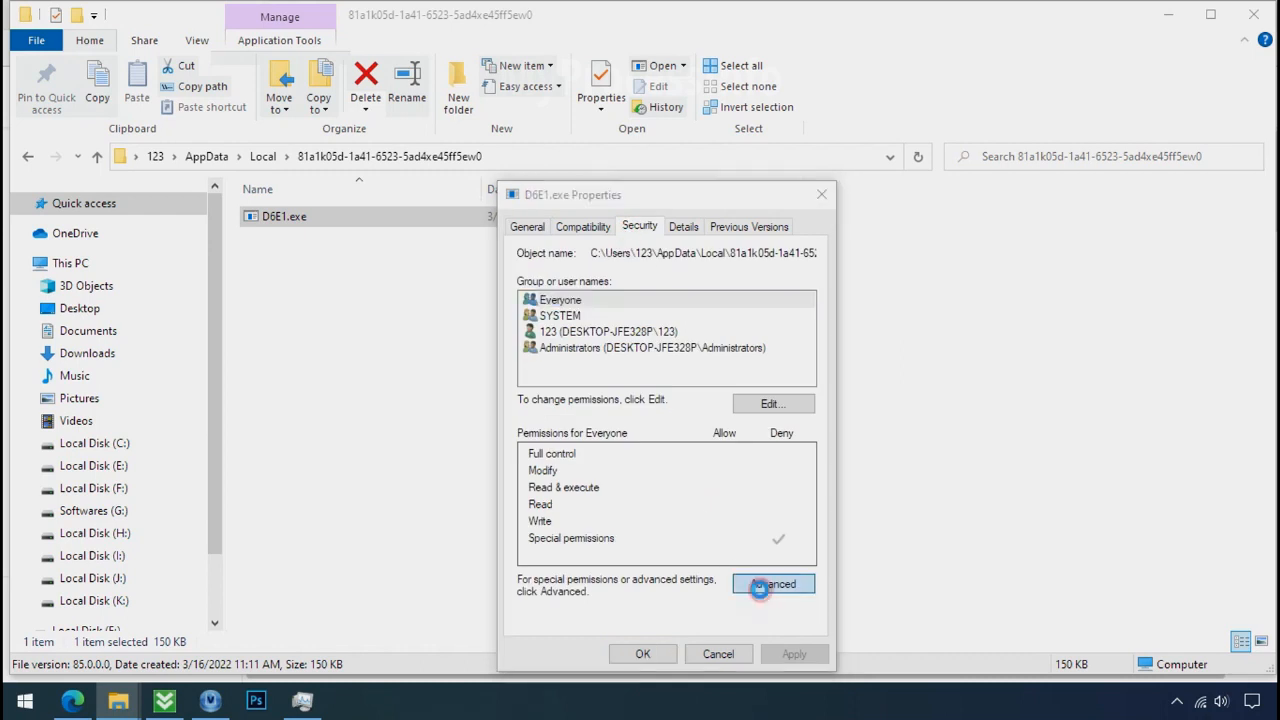
left_click(773, 583)
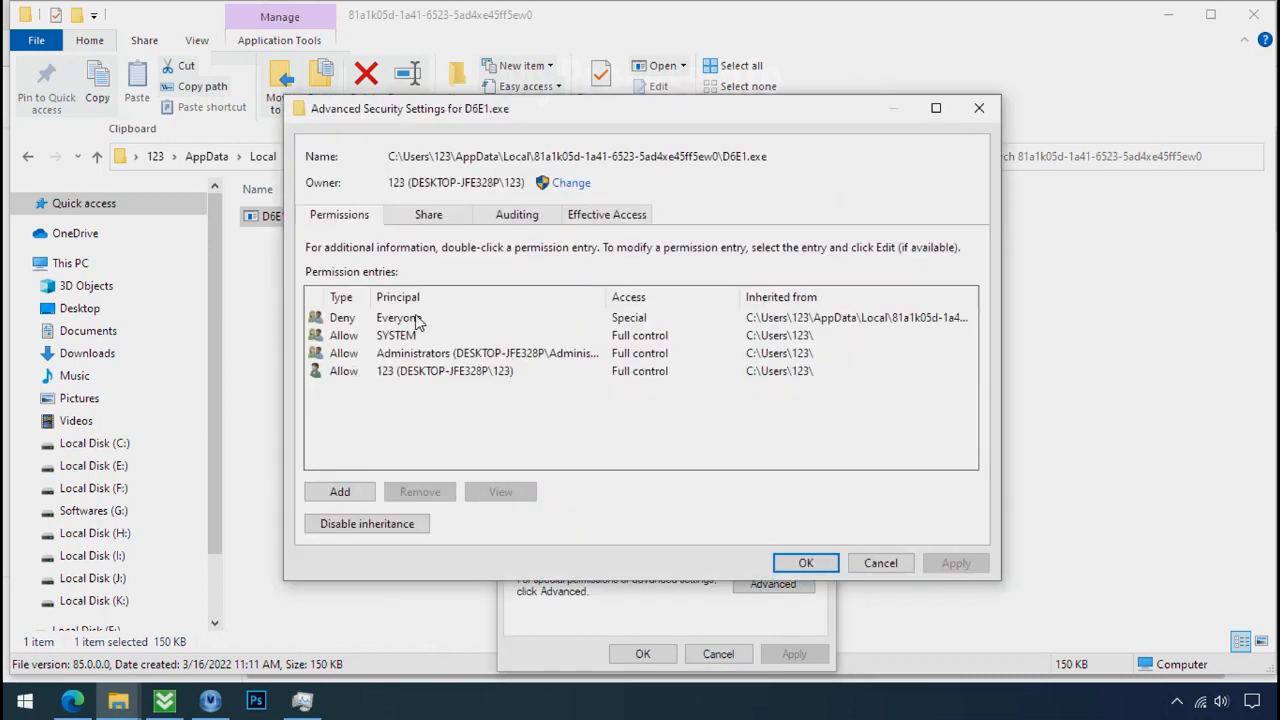
left_click(398, 317)
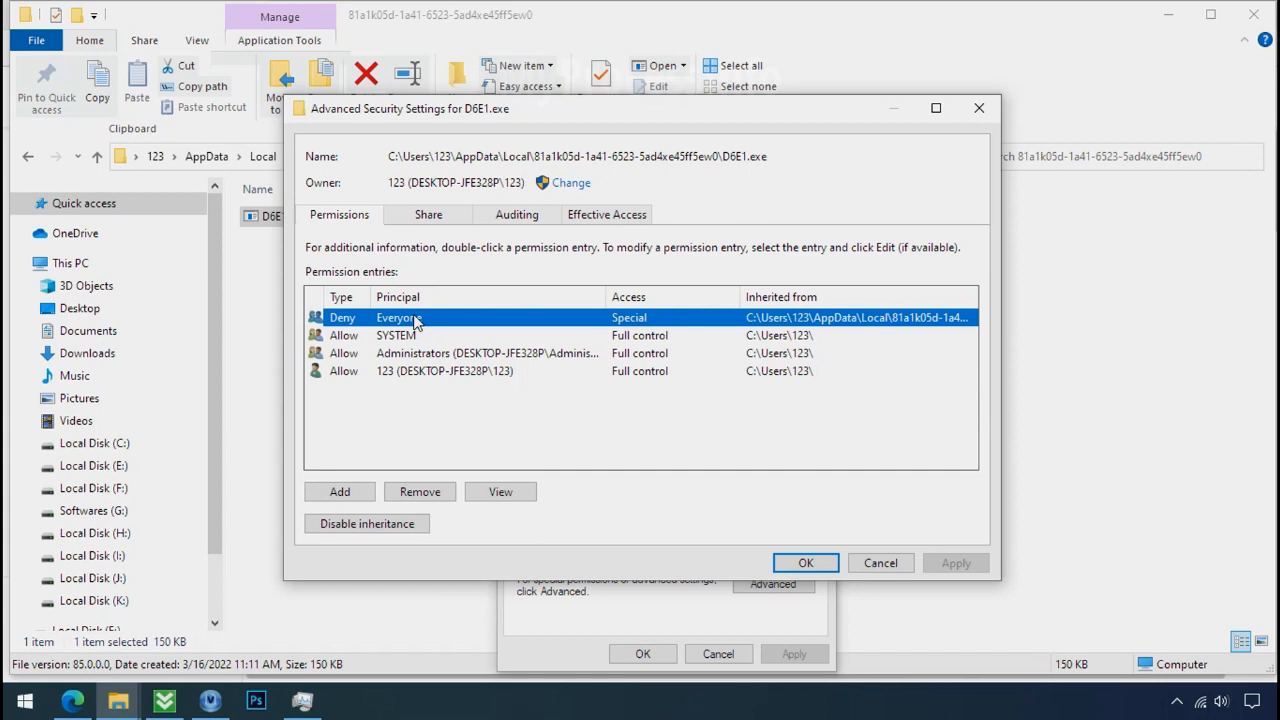
left_click(366, 523)
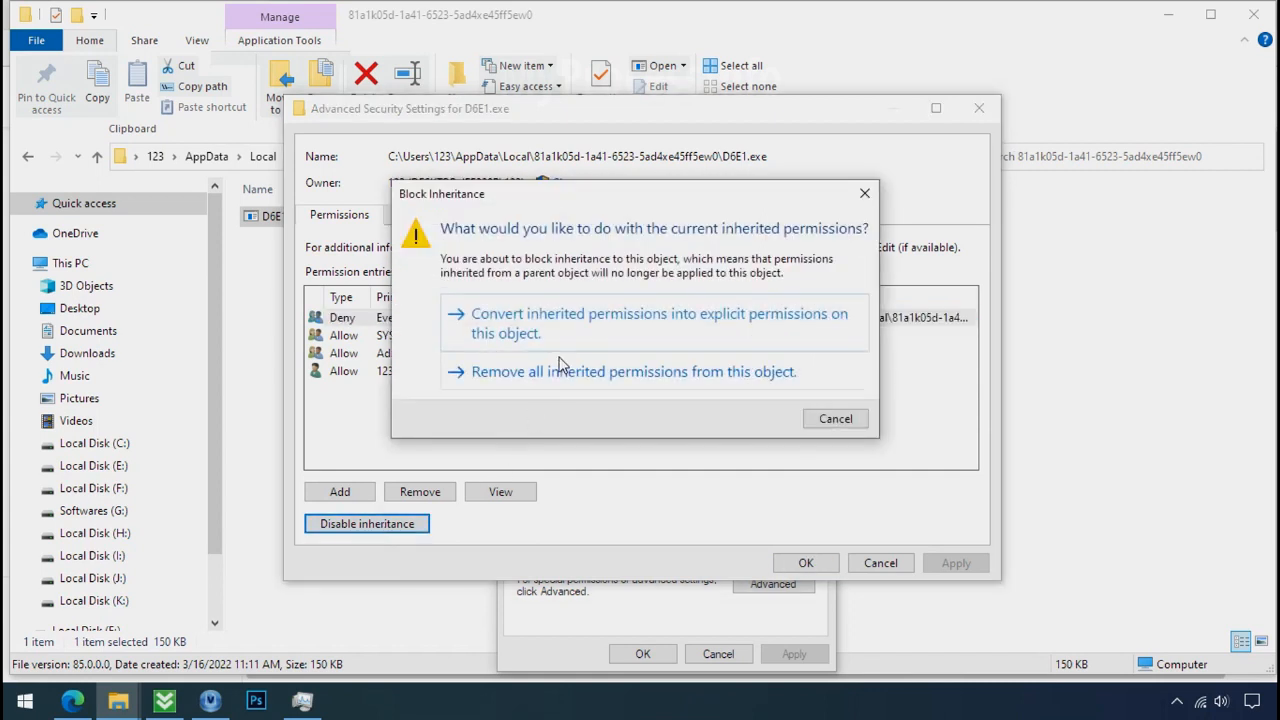
mouse_move(577, 334)
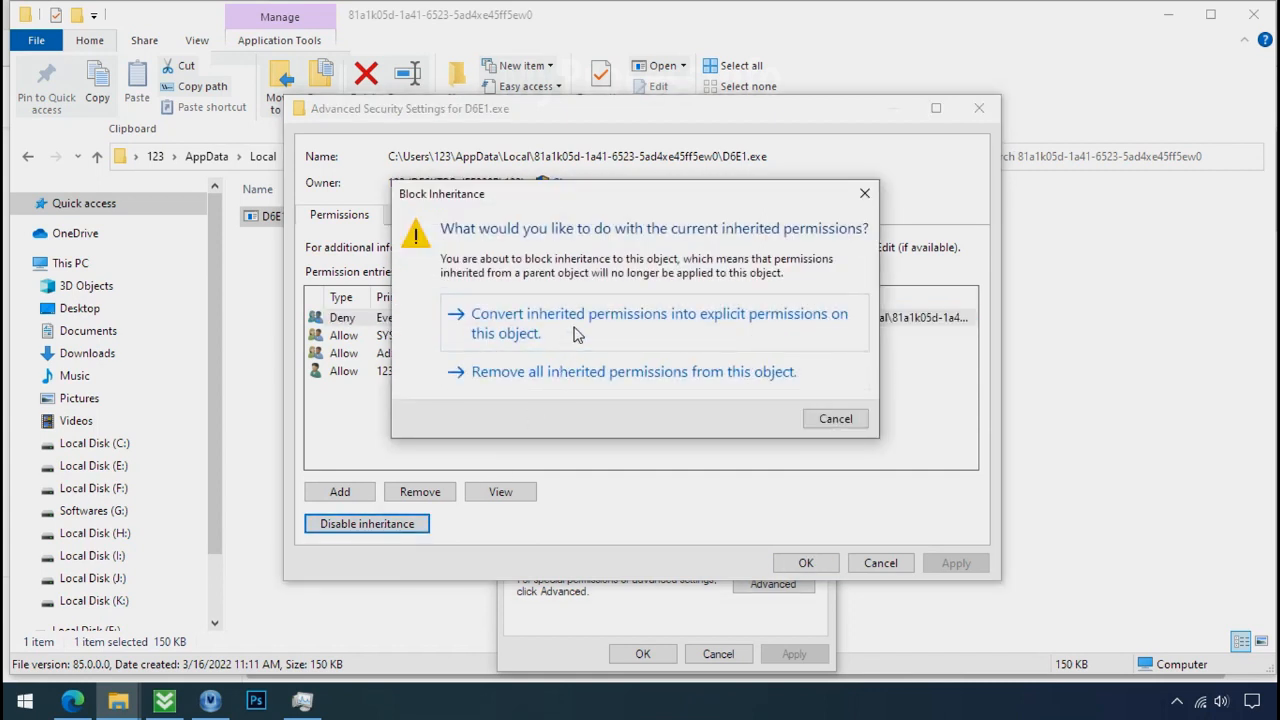
left_click(661, 323)
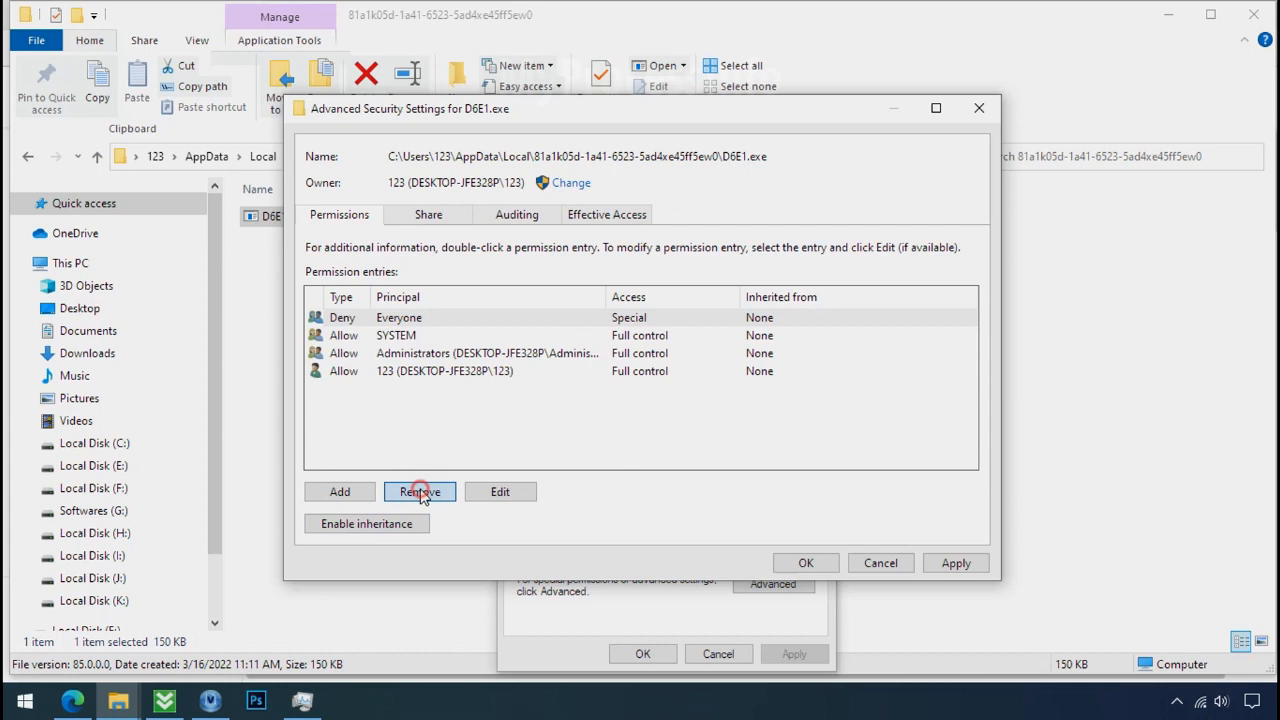
left_click(419, 491)
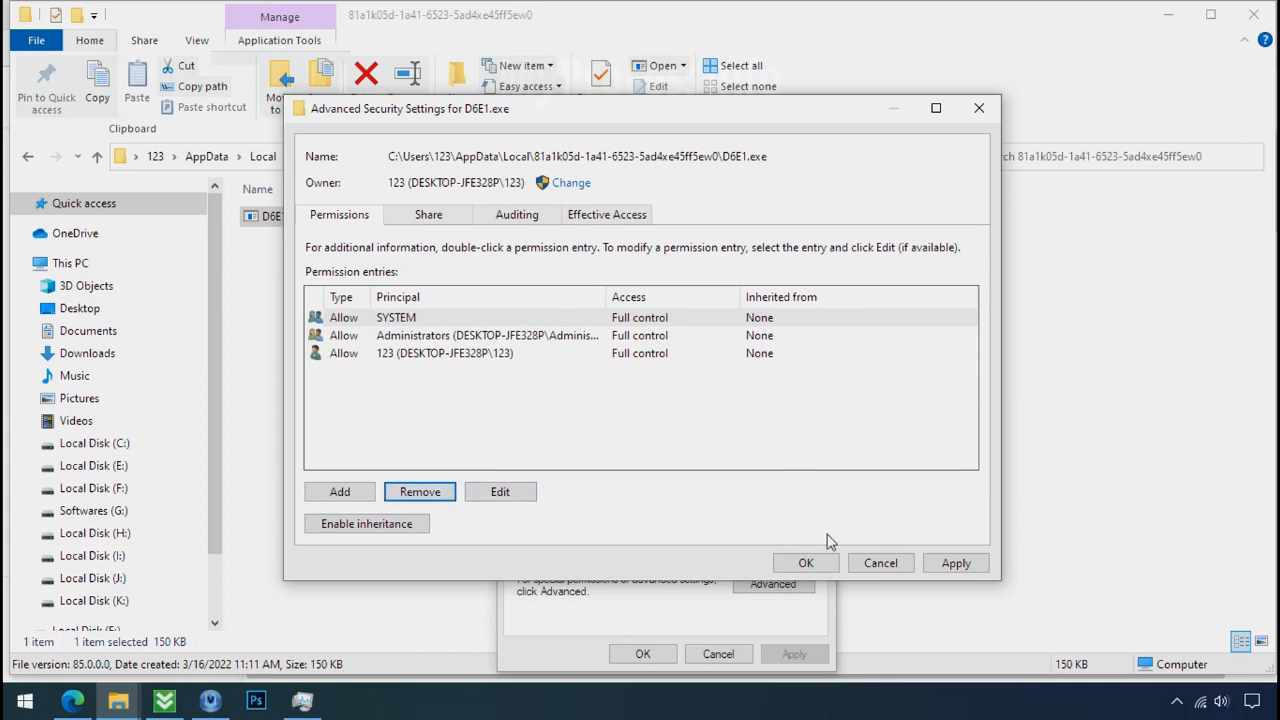
left_click(806, 562)
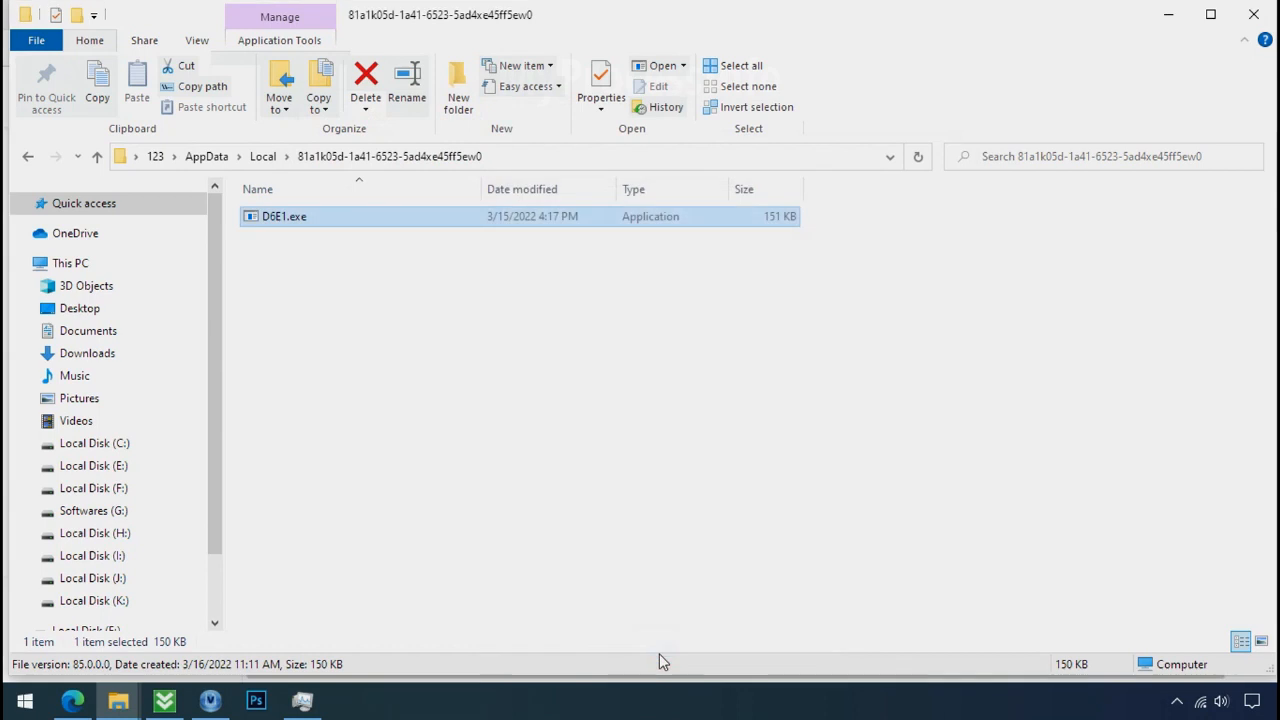
right_click(284, 216)
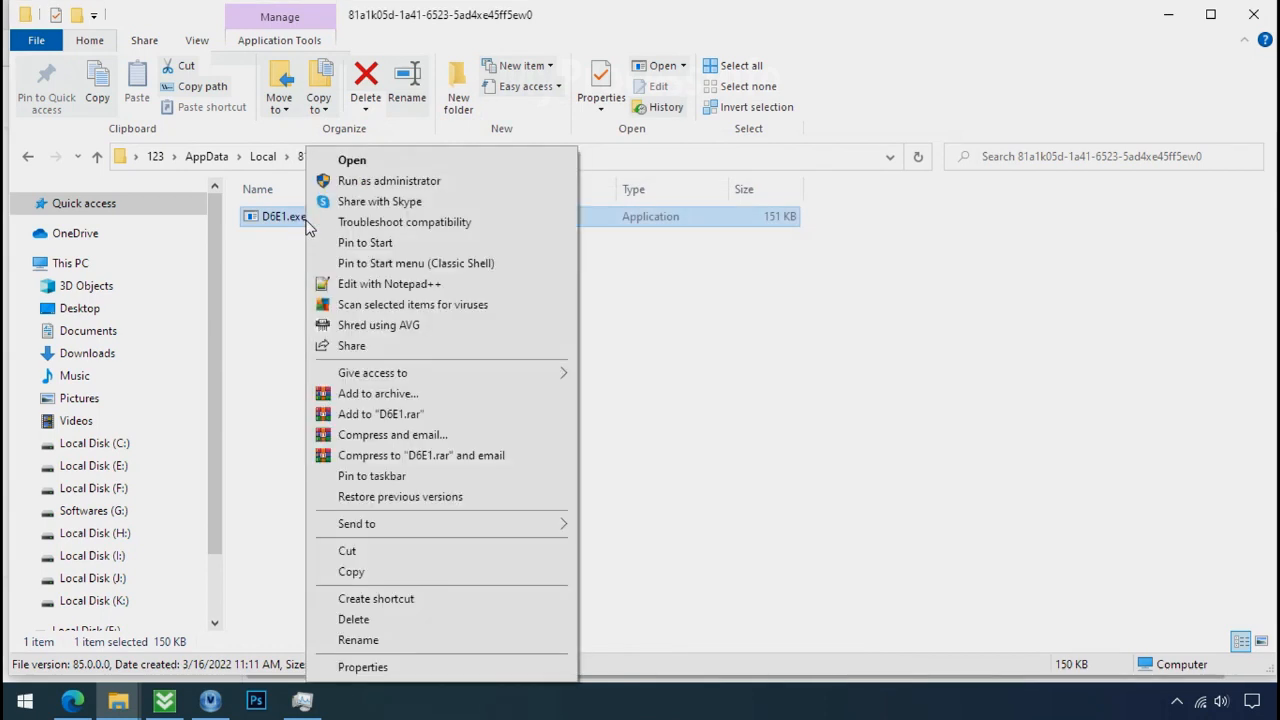
mouse_move(389, 627)
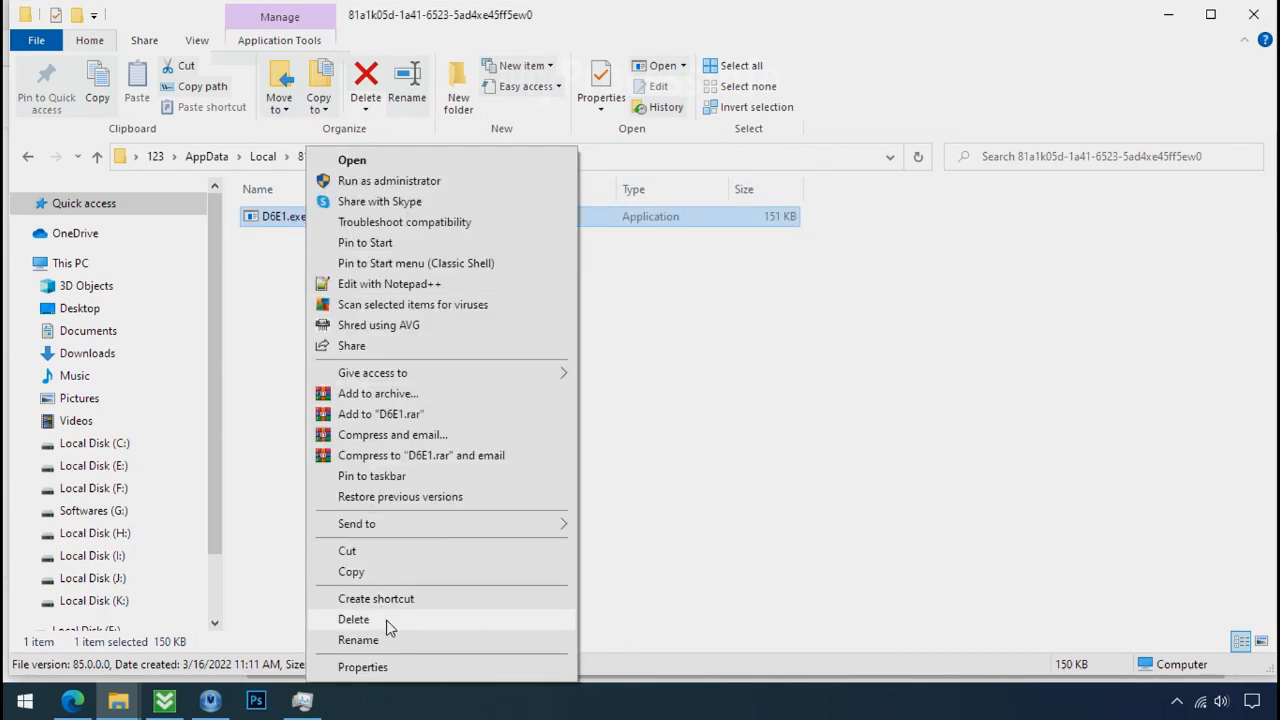
Step: Delete D6E1.exe and close the now-empty Explorer folder
left_click(353, 619)
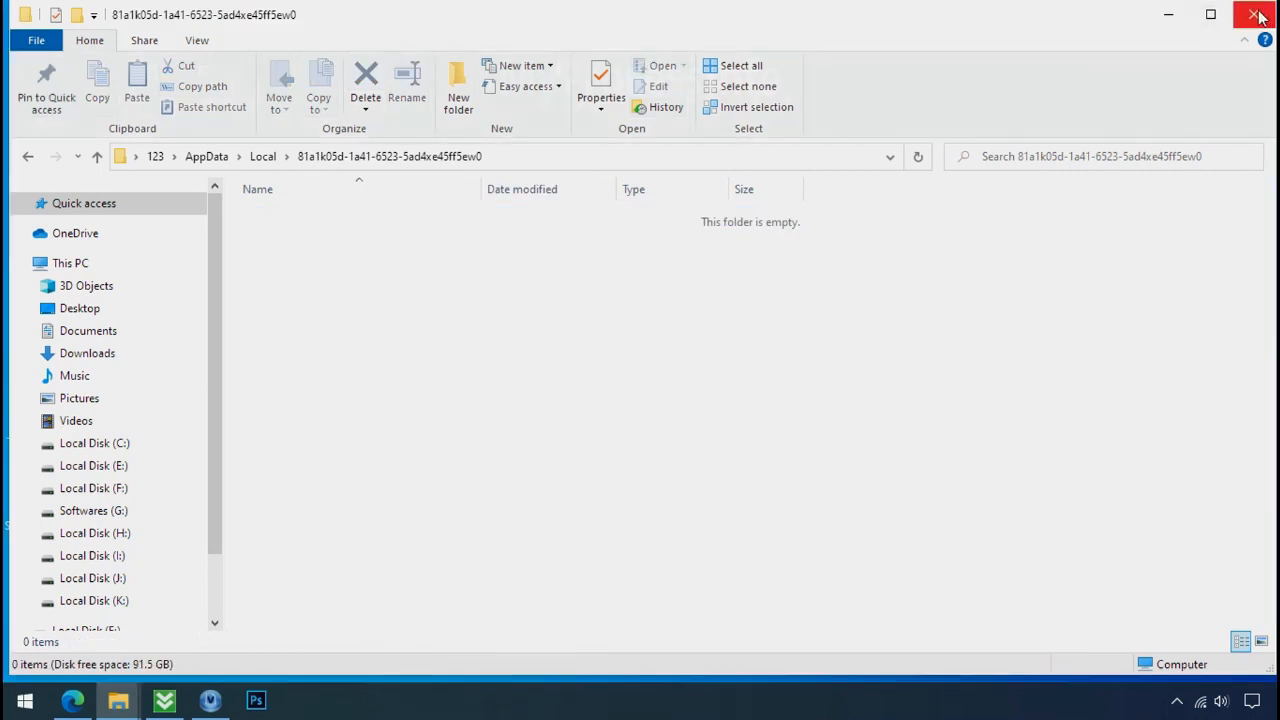
mouse_move(1256, 14)
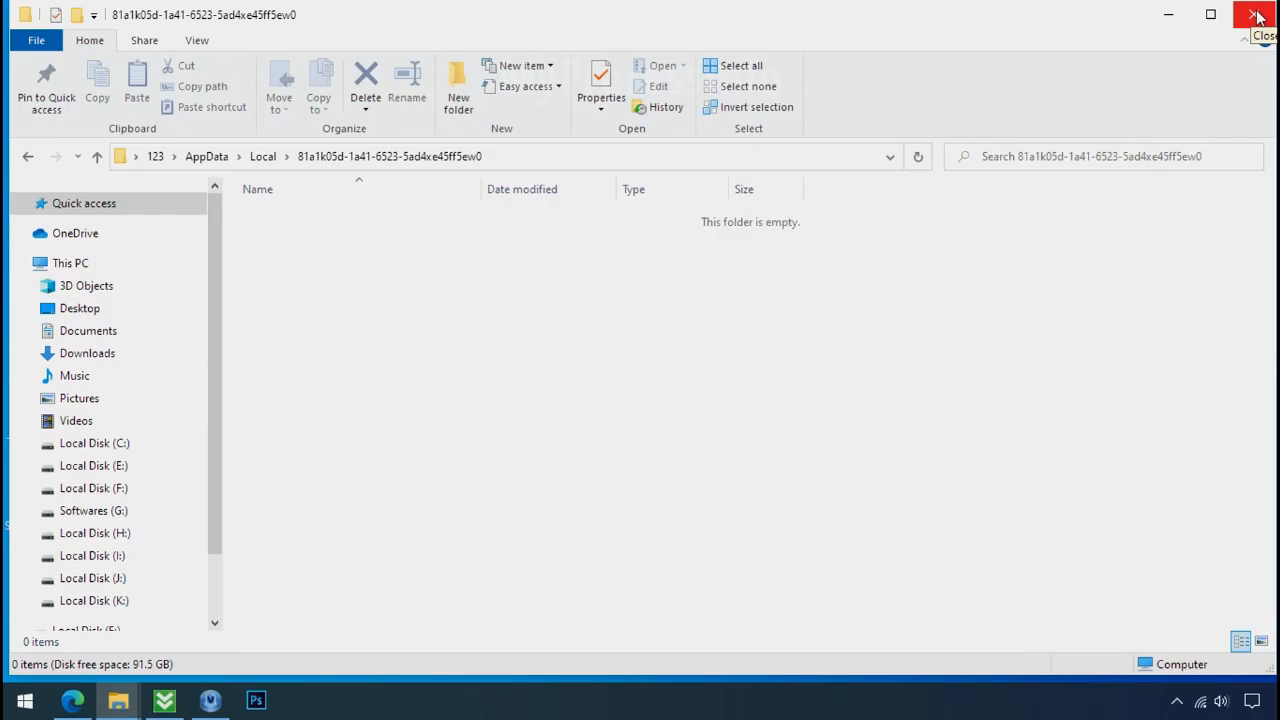
left_click(1256, 14)
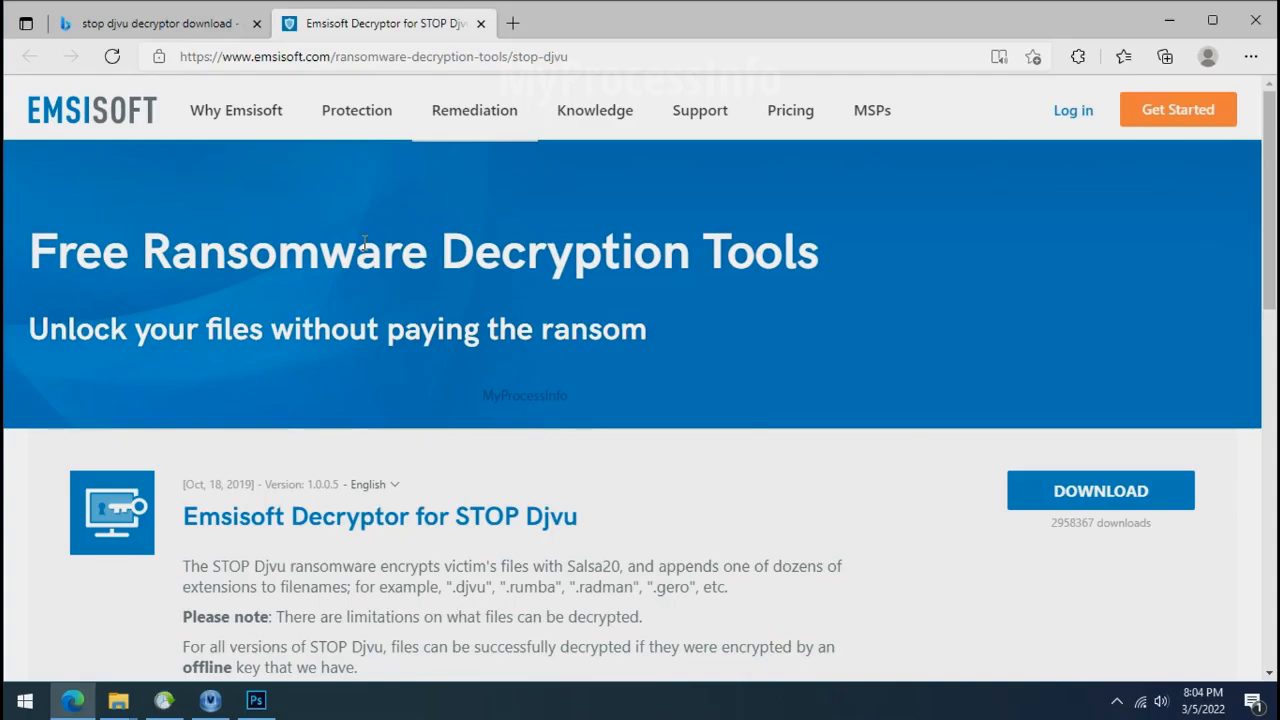
Step: Download the Emsisoft Decryptor for STOP Djvu and close Edge
scroll("down", 3)
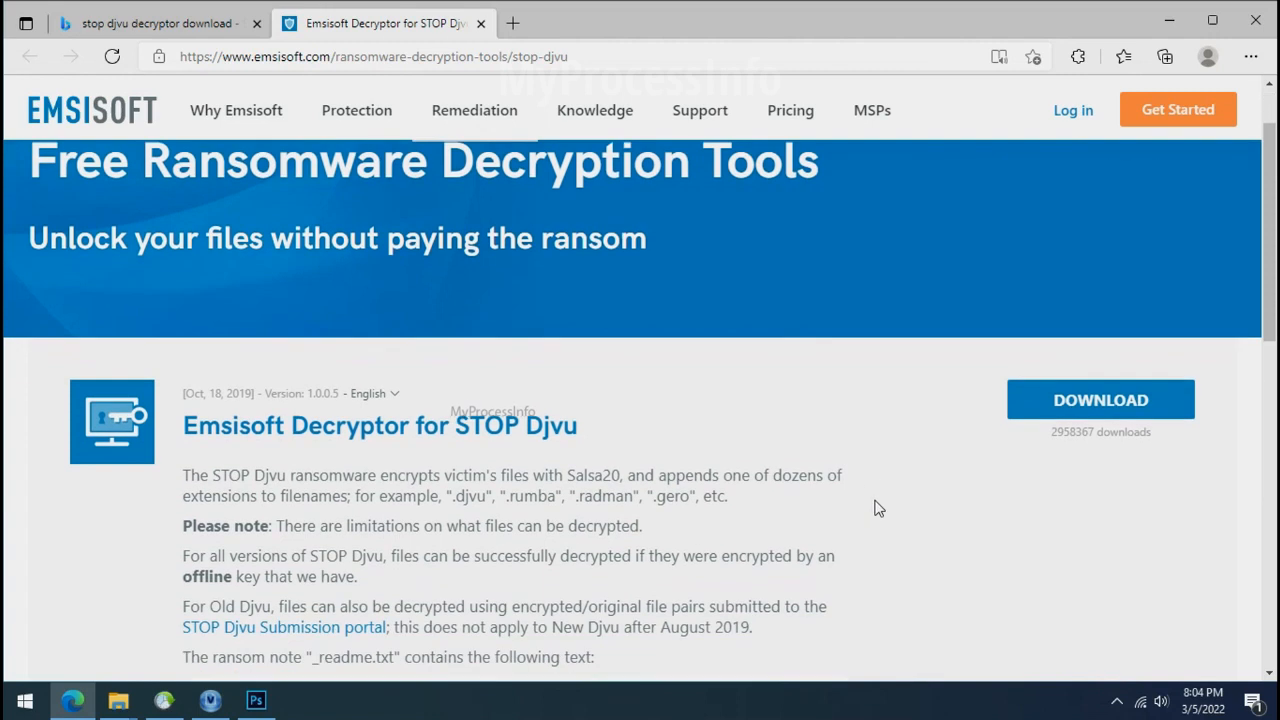
mouse_move(1095, 407)
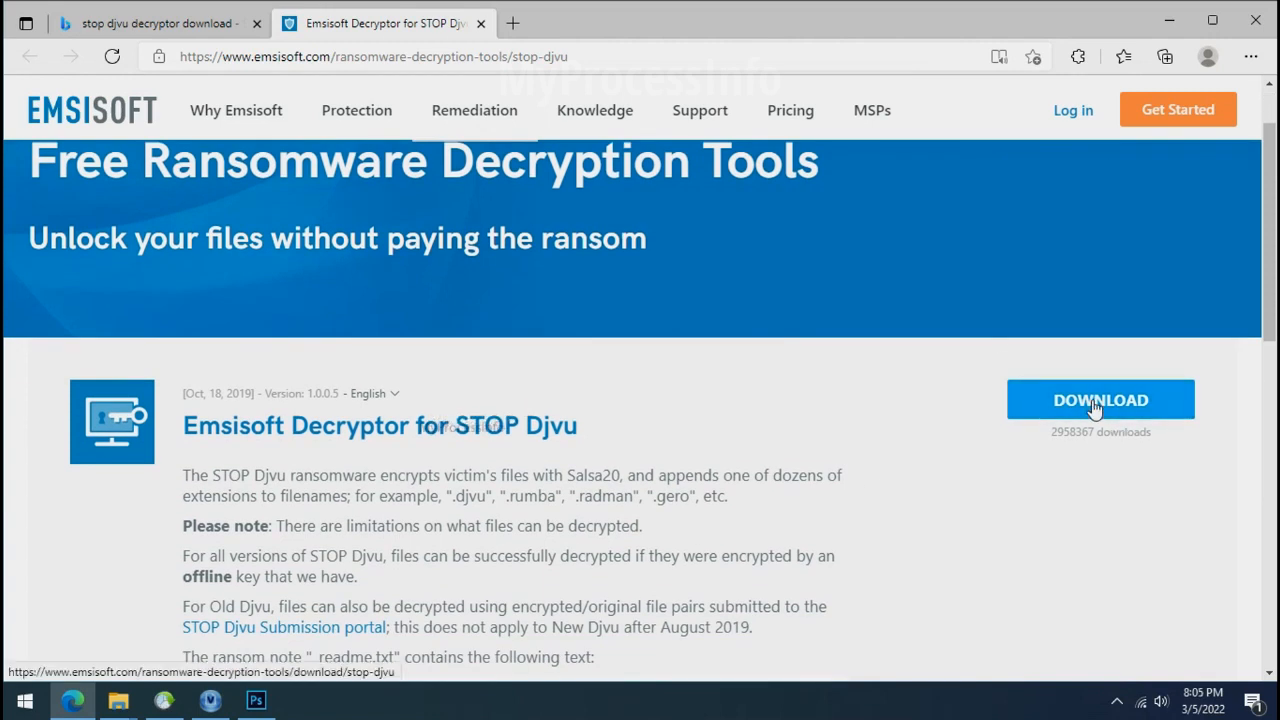
left_click(1100, 399)
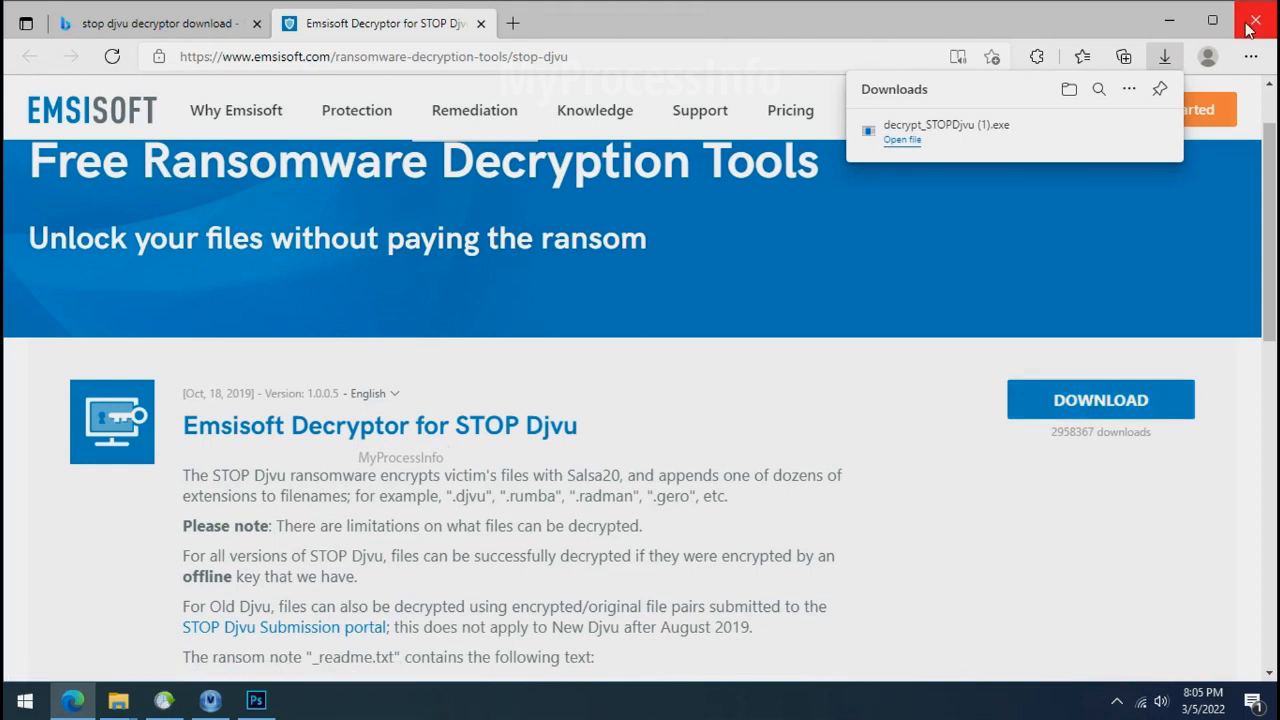
left_click(1257, 19)
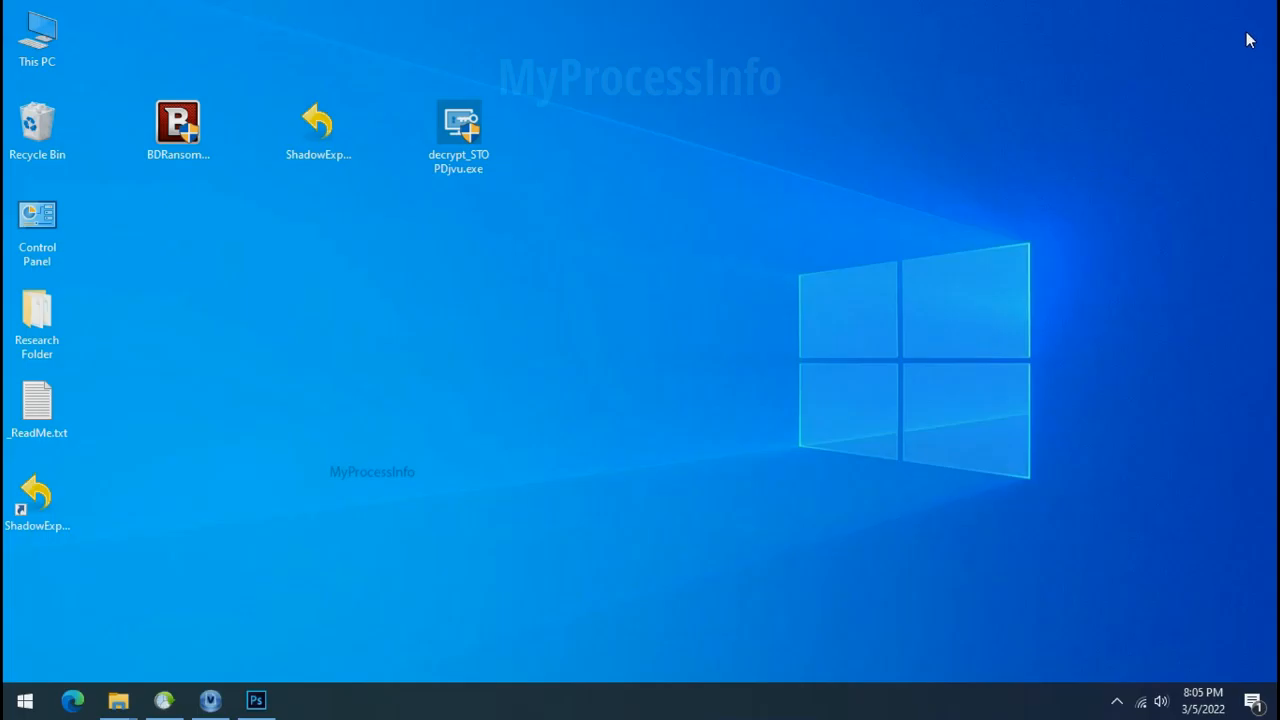
Step: Launch decrypt_STOPDjvu.exe from the desktop and accept its license terms and disclaimer
left_click(458, 130)
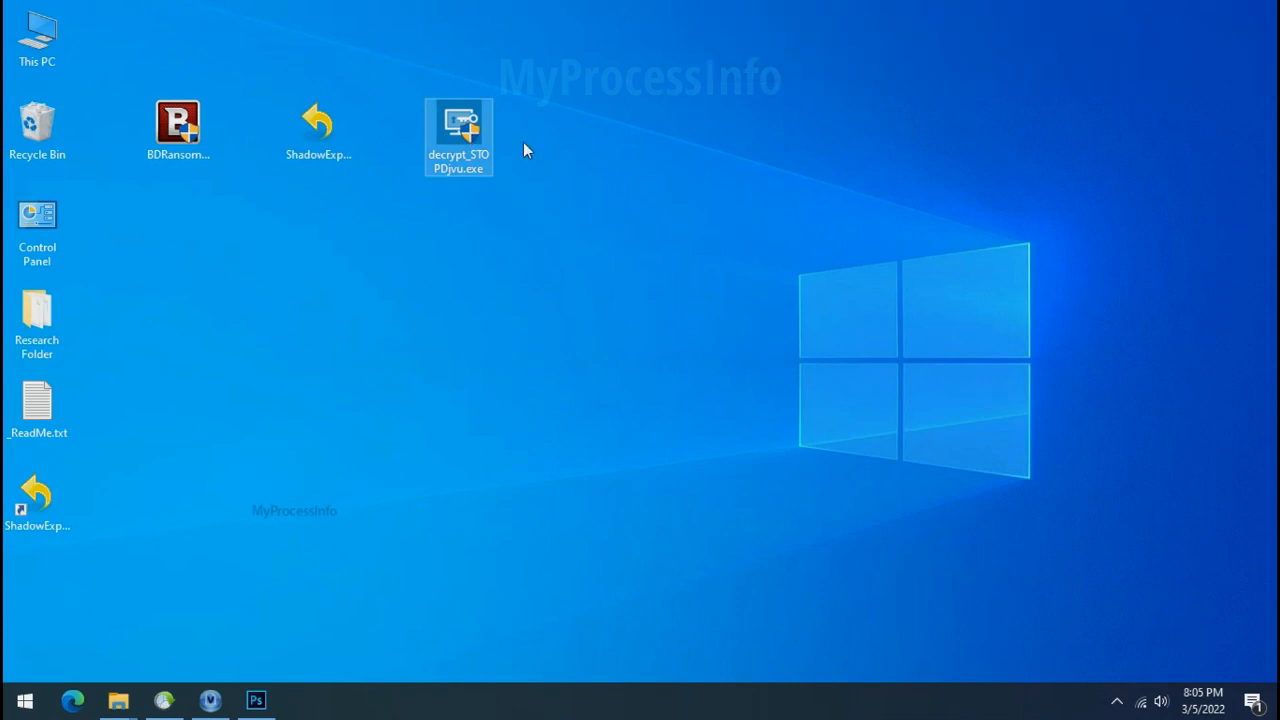
double_click(458, 127)
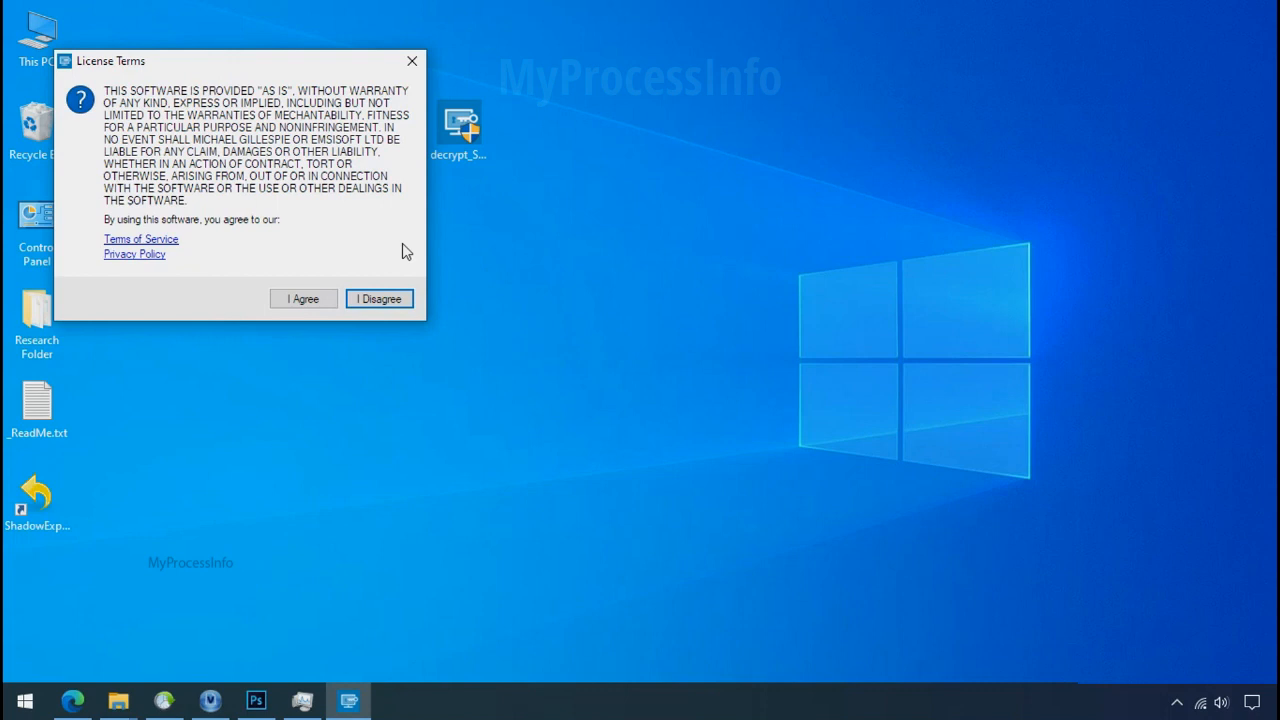
left_click(303, 298)
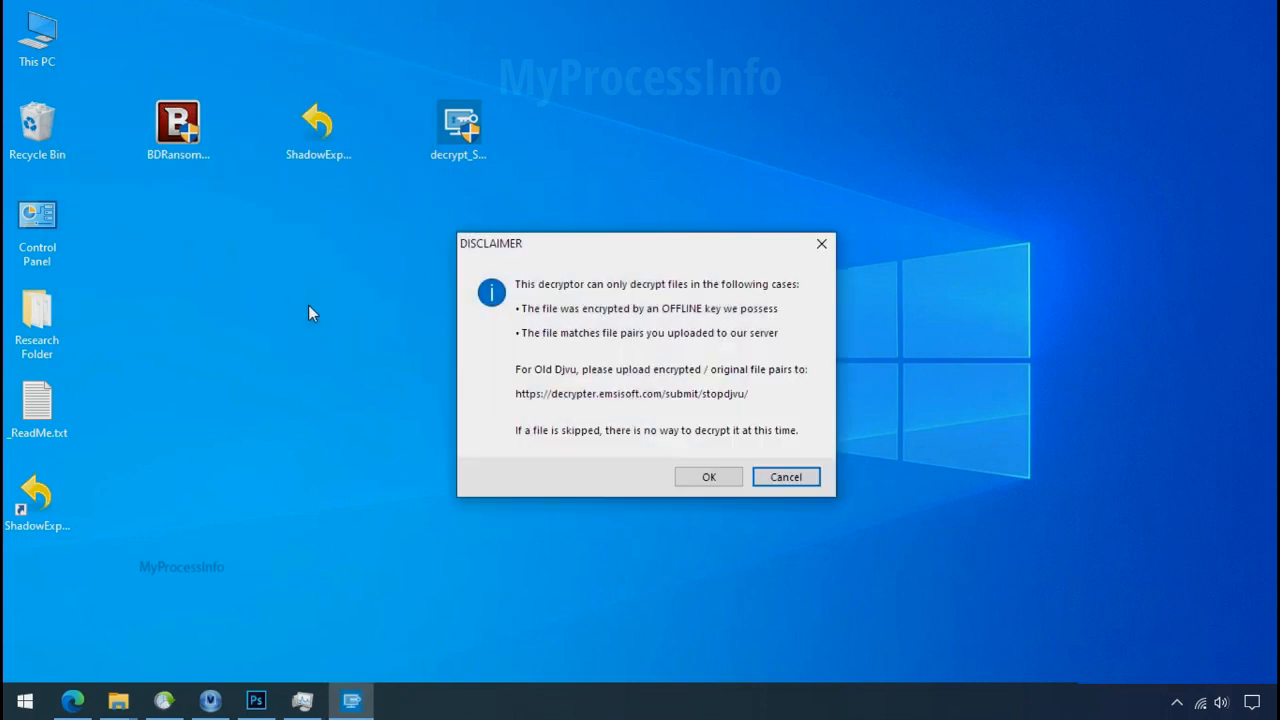
left_click(709, 476)
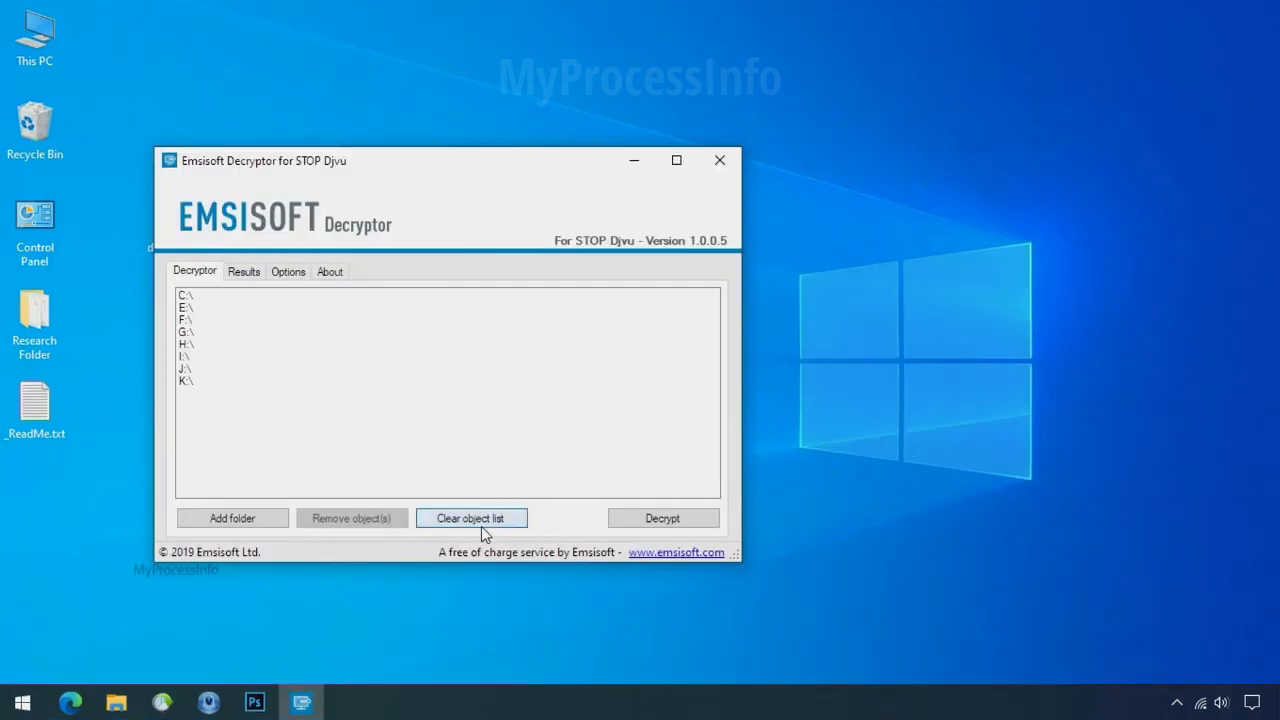
Step: Replace the default drive list with Desktop\Research Folder and start decrypting
left_click(471, 518)
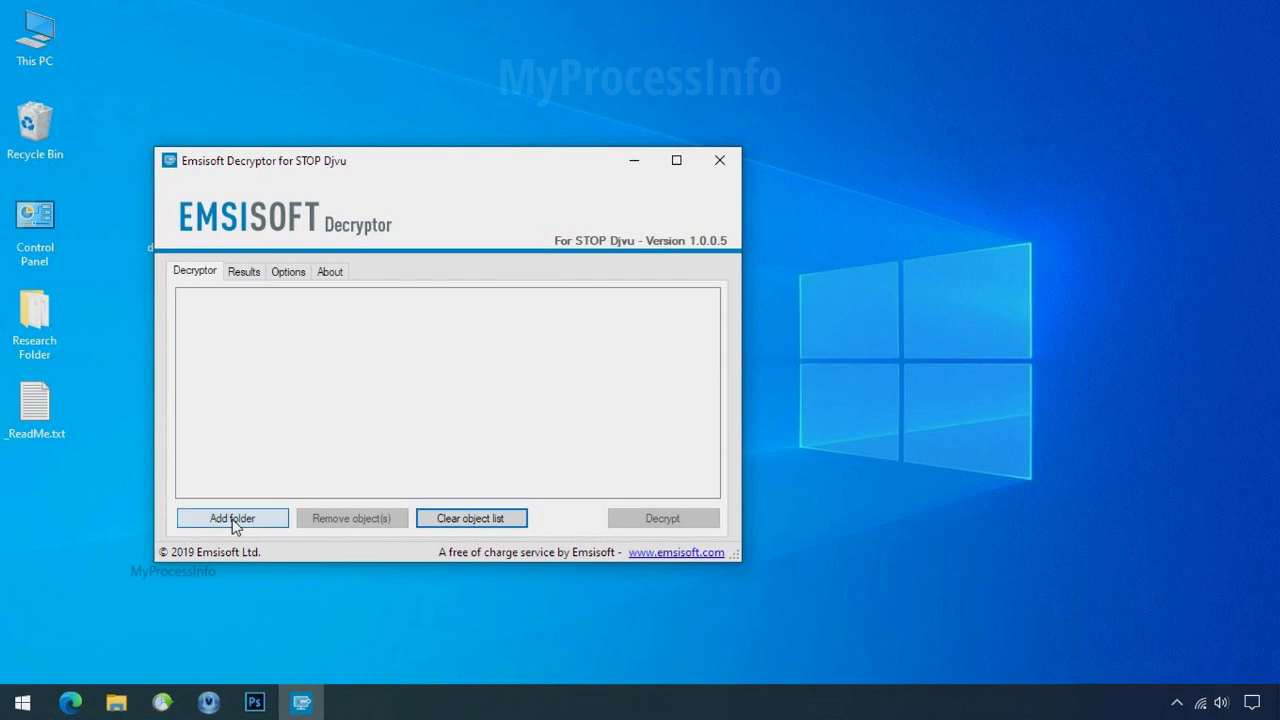
left_click(231, 518)
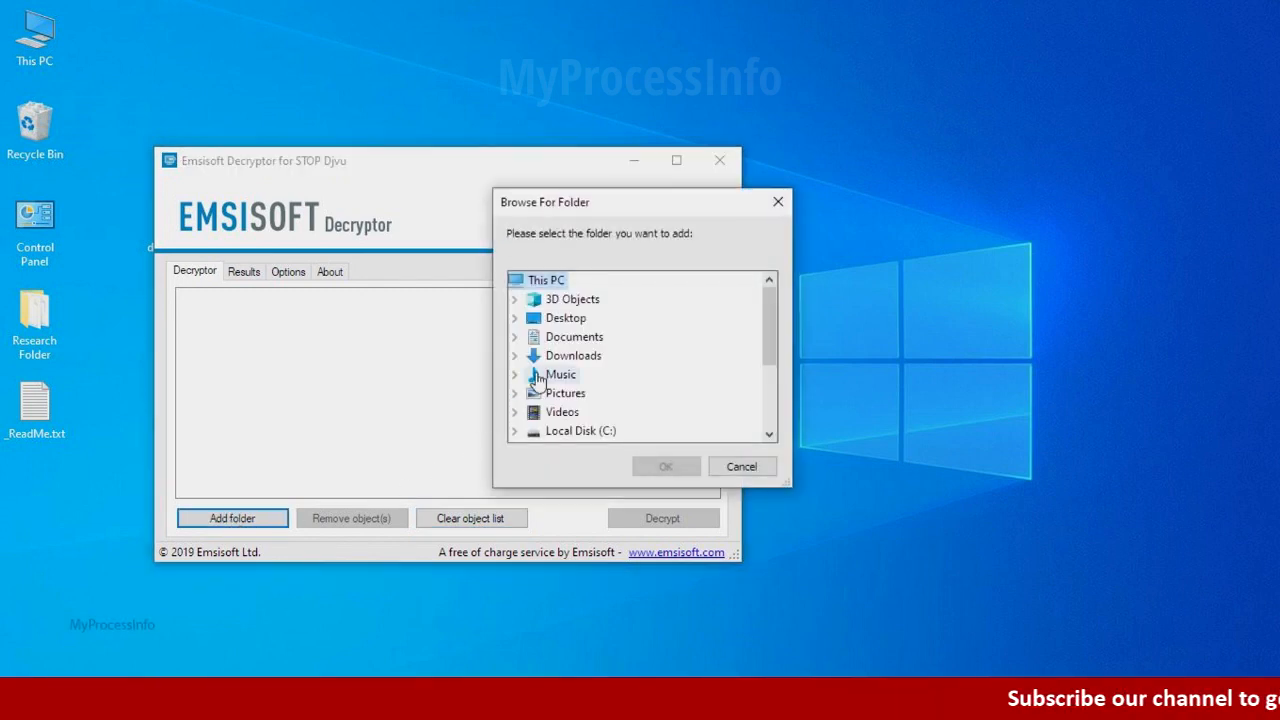
left_click(601, 336)
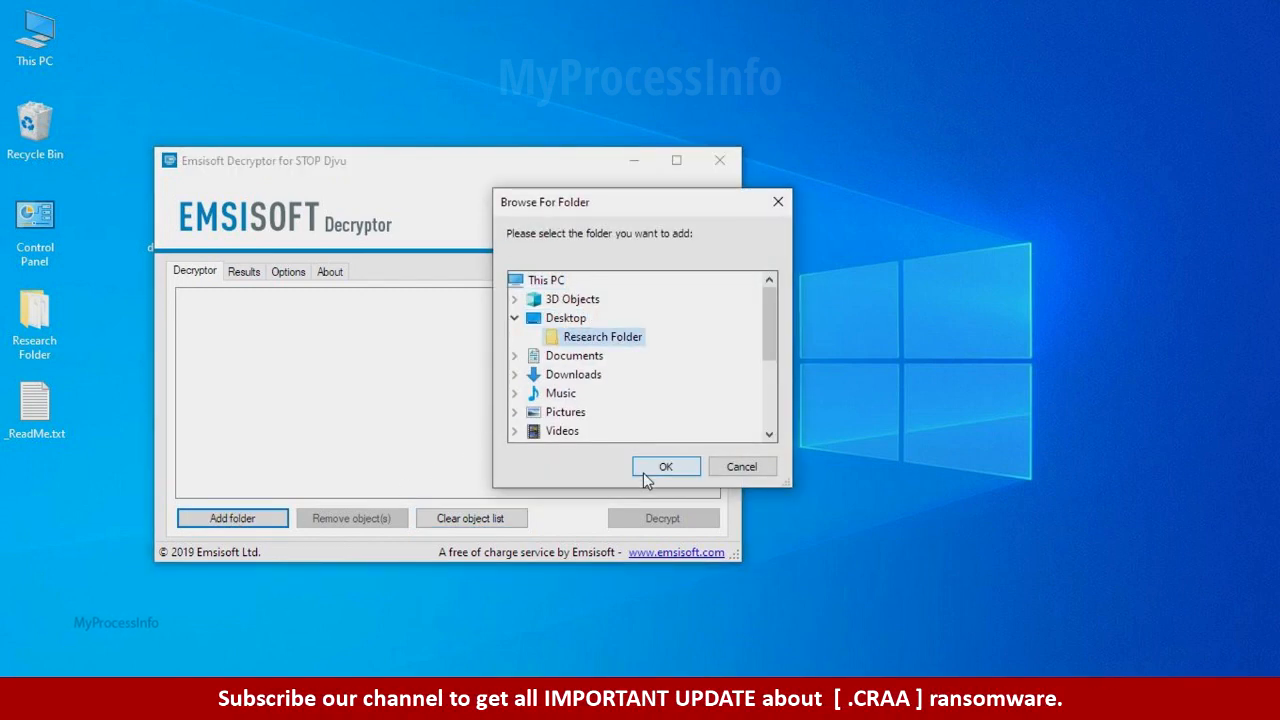
left_click(666, 466)
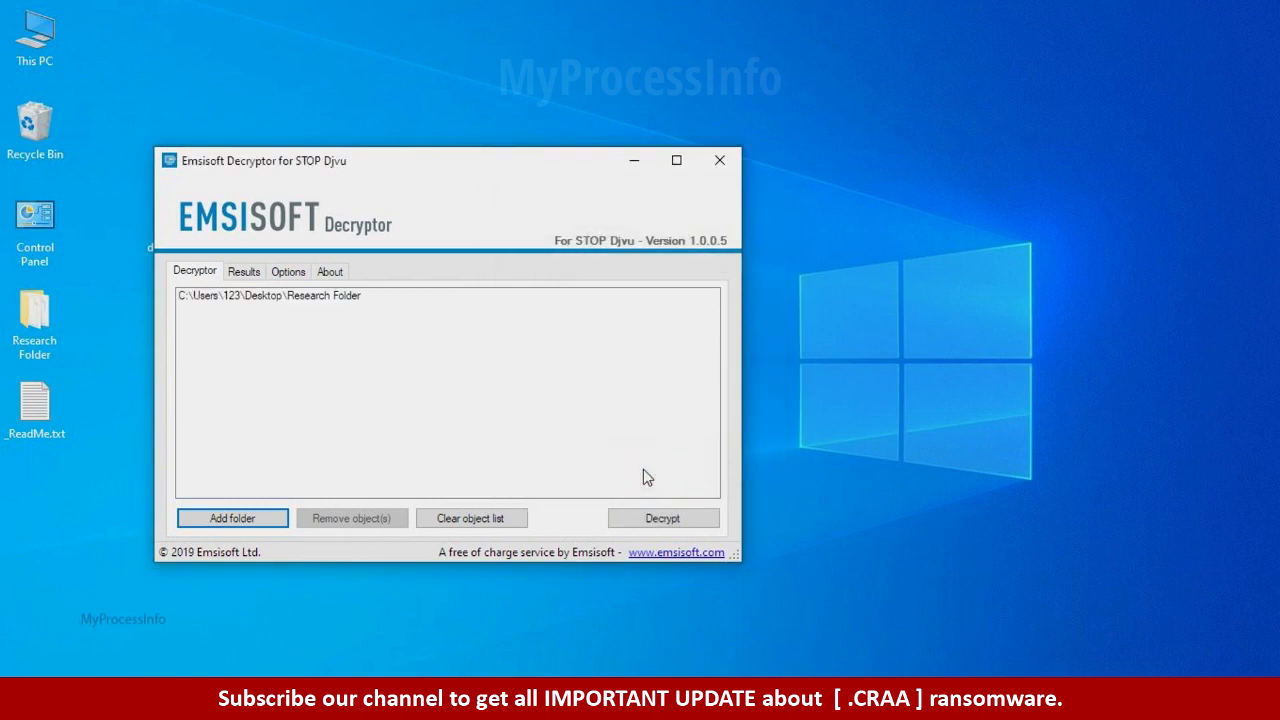
left_click(663, 518)
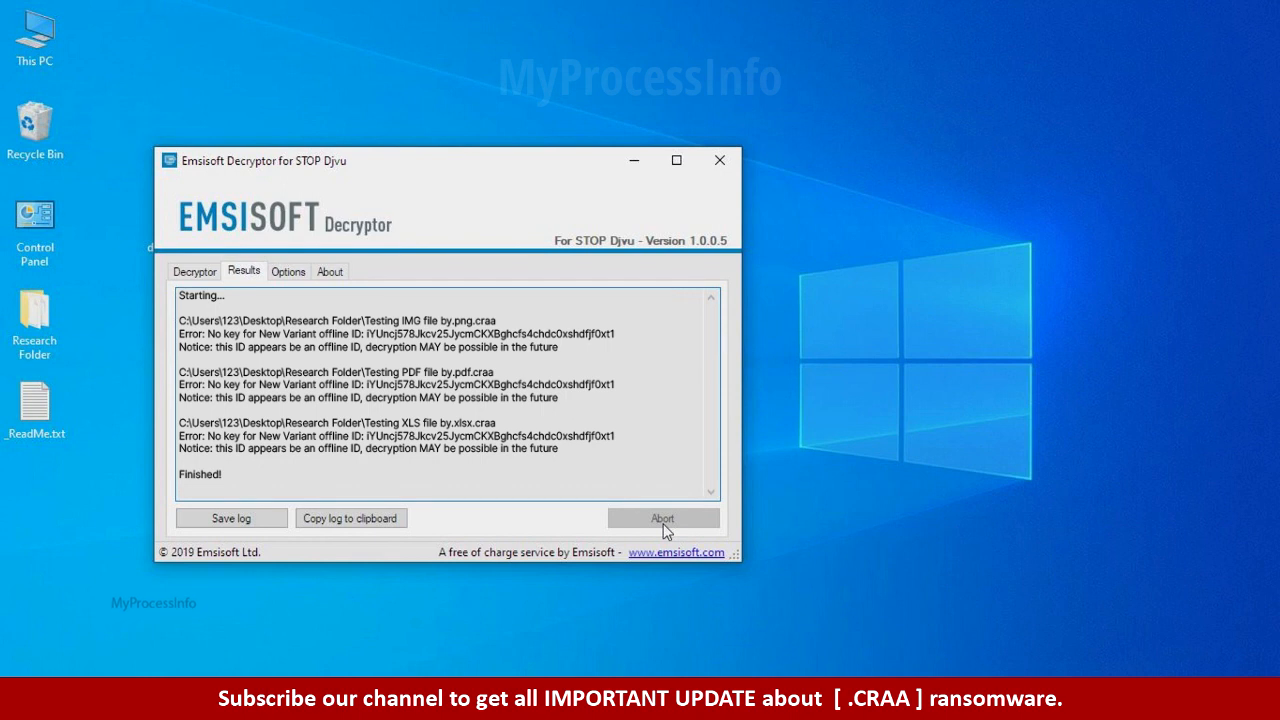
mouse_move(770, 515)
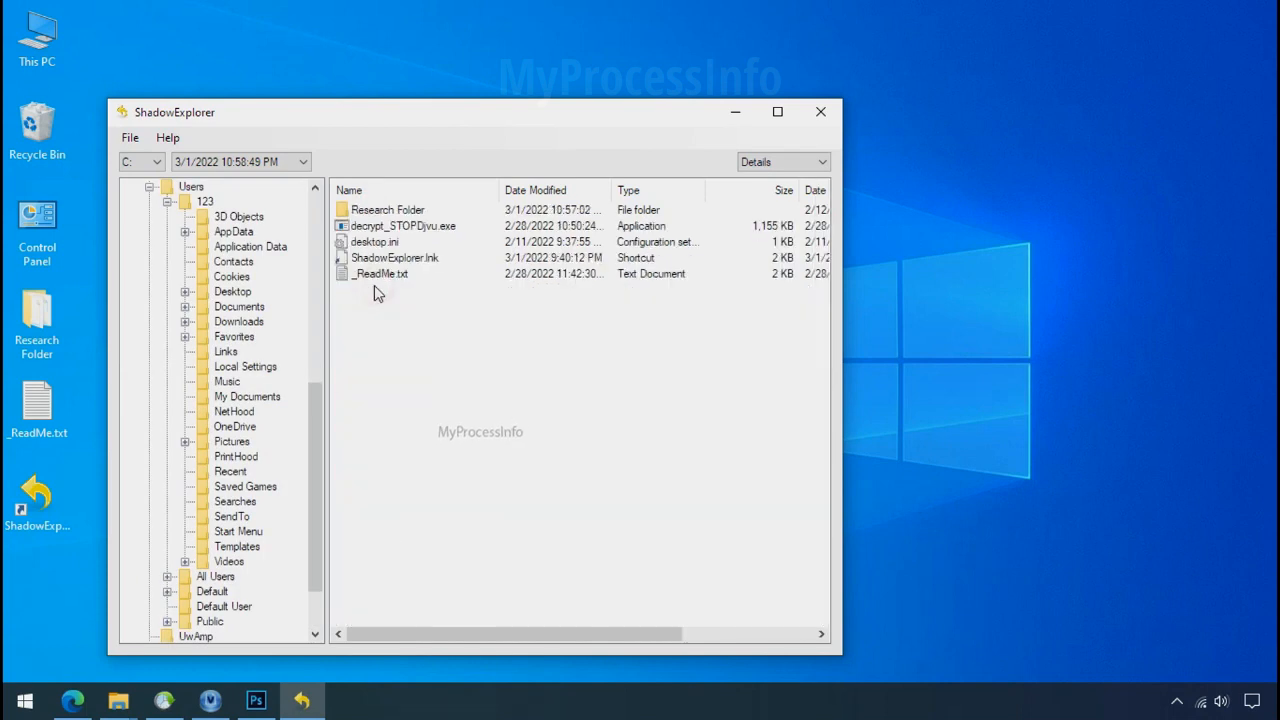
Step: Choose Export for Research Folder in ShadowExplorer
right_click(387, 209)
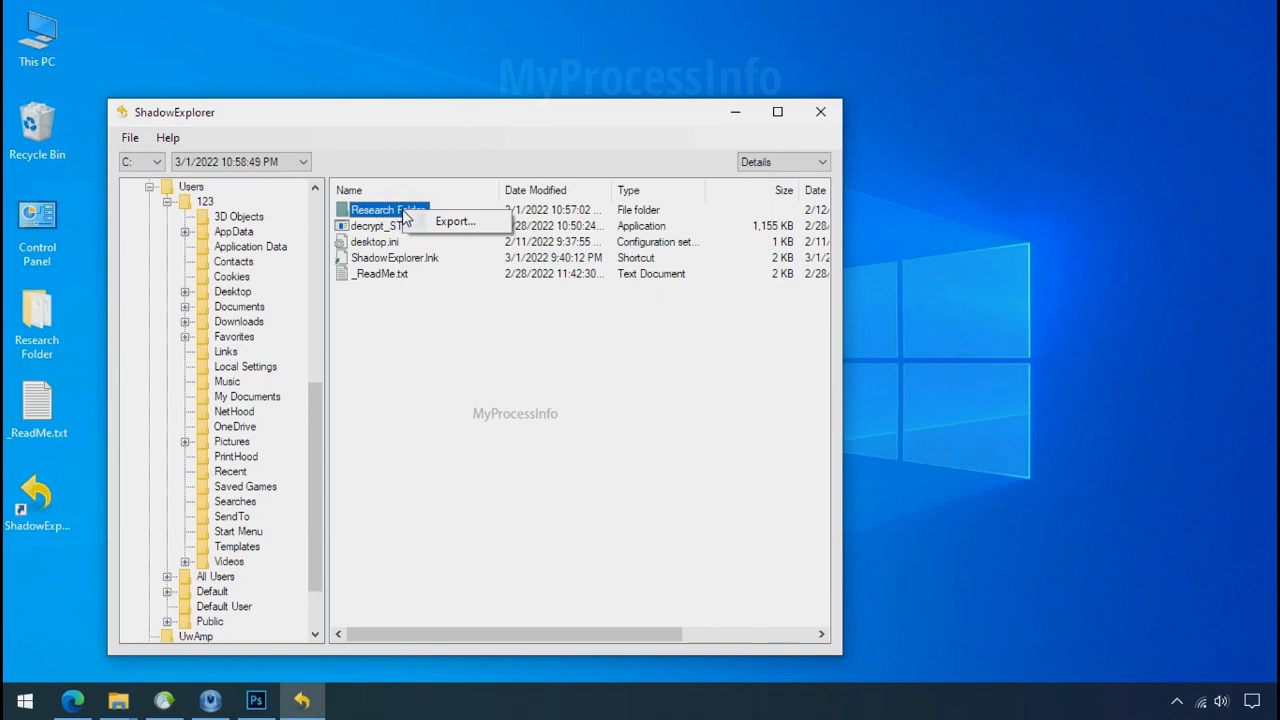
left_click(456, 221)
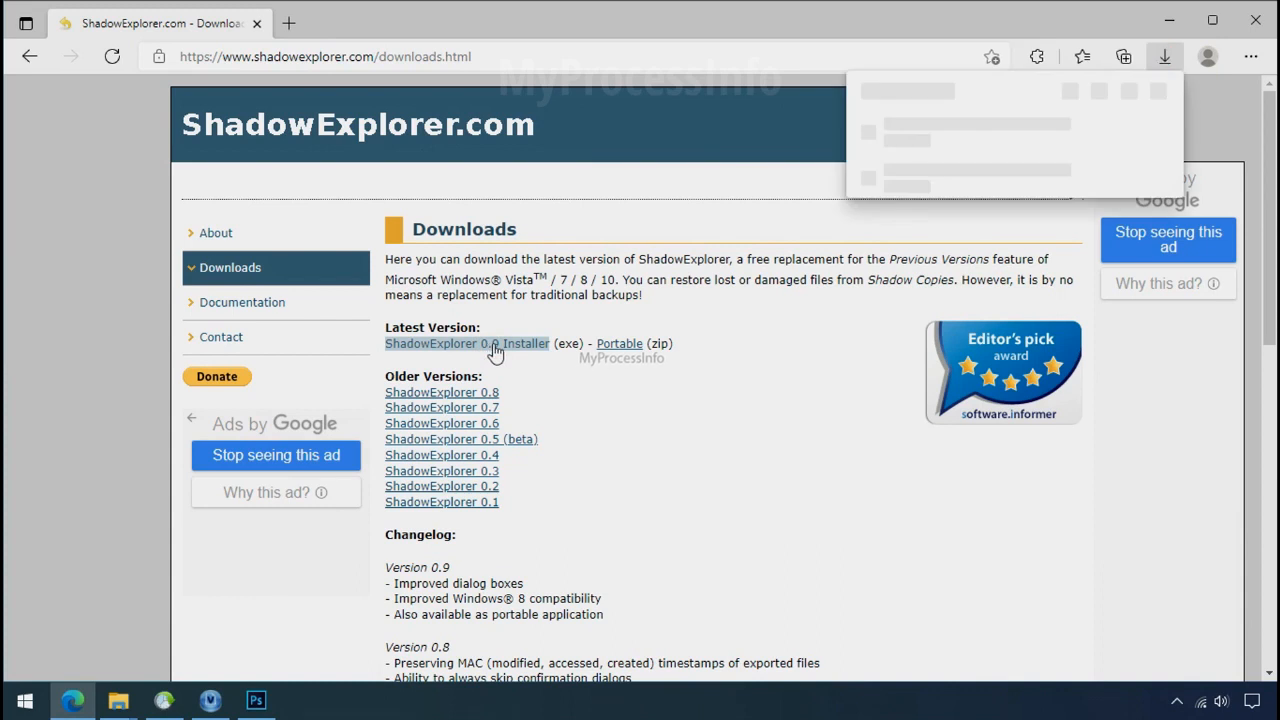
Step: Close Edge after downloading the installer to return to the desktop
left_click(493, 343)
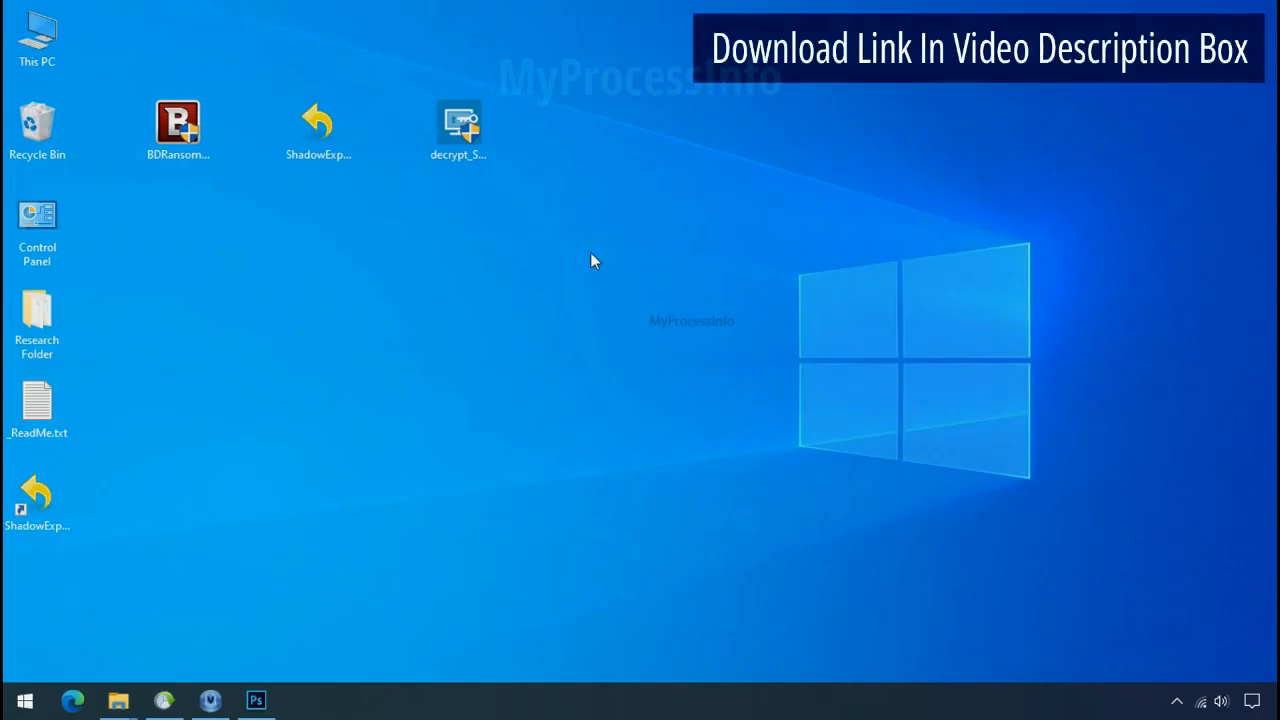
Step: Open the 3/1/2022 10:58:49 PM snapshot in ShadowExplorer and browse to Users\123\Desktop
double_click(318, 120)
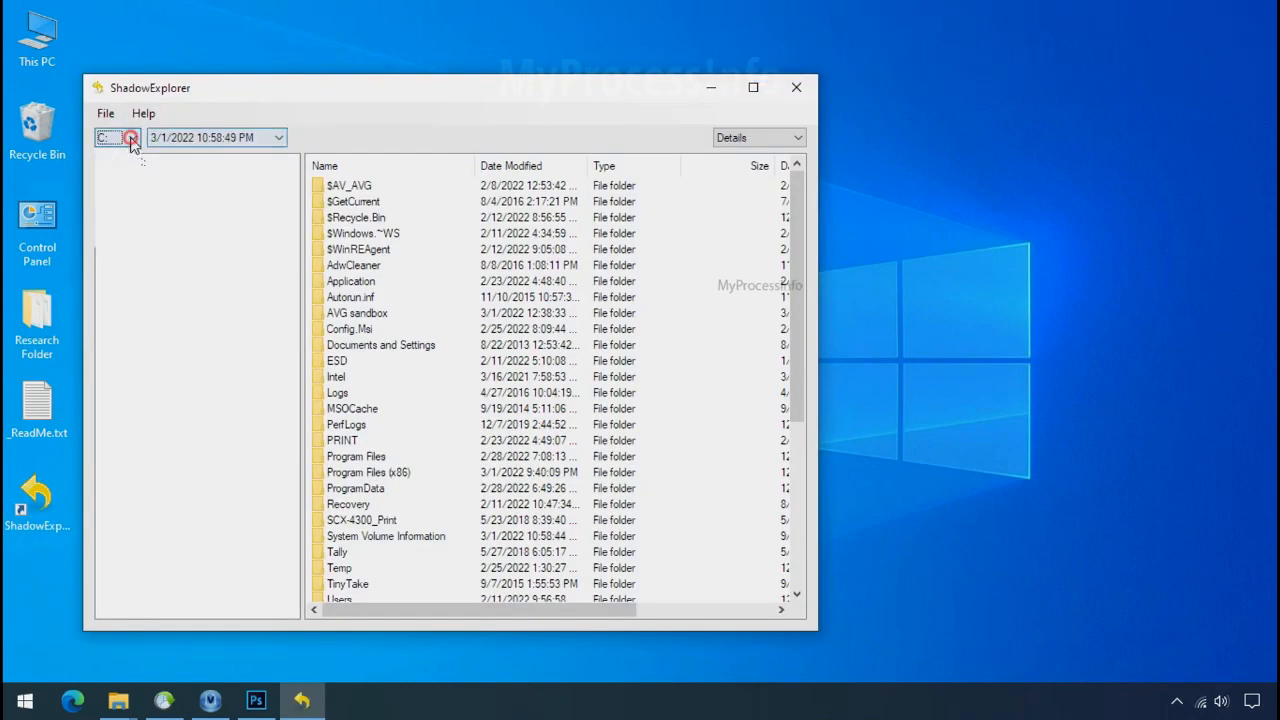
left_click(128, 137)
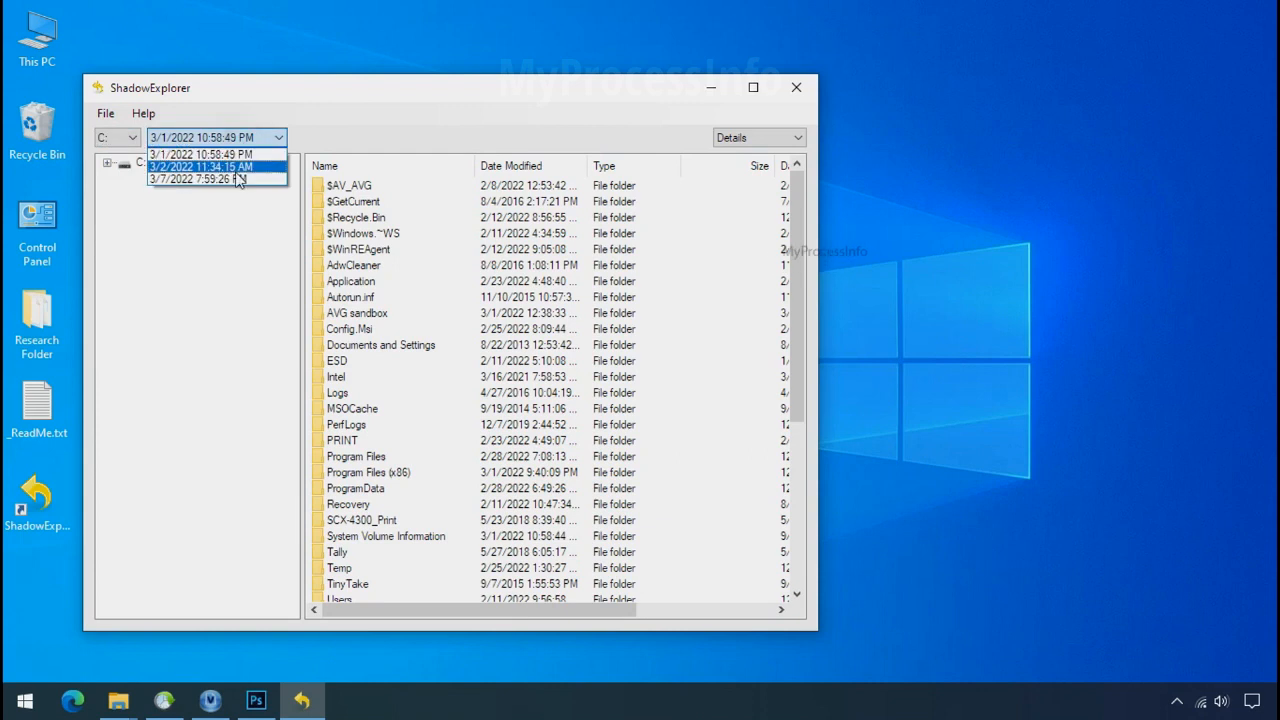
left_click(200, 153)
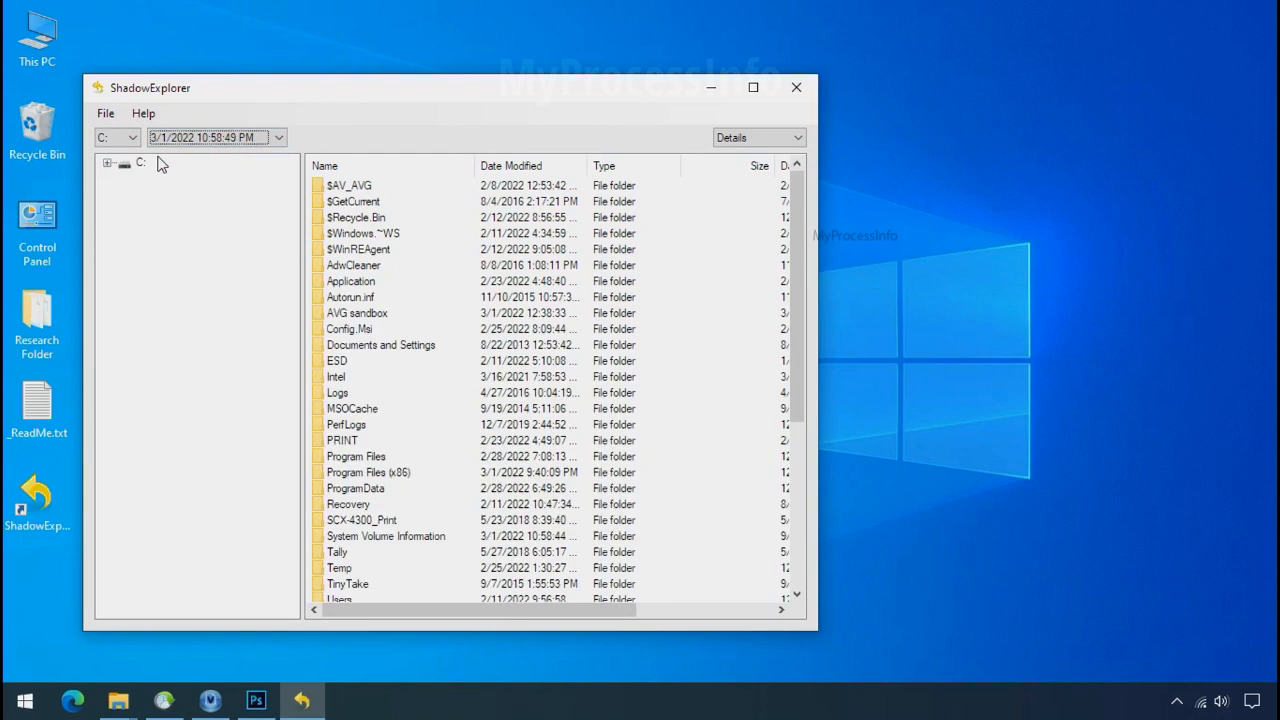
left_click(167, 566)
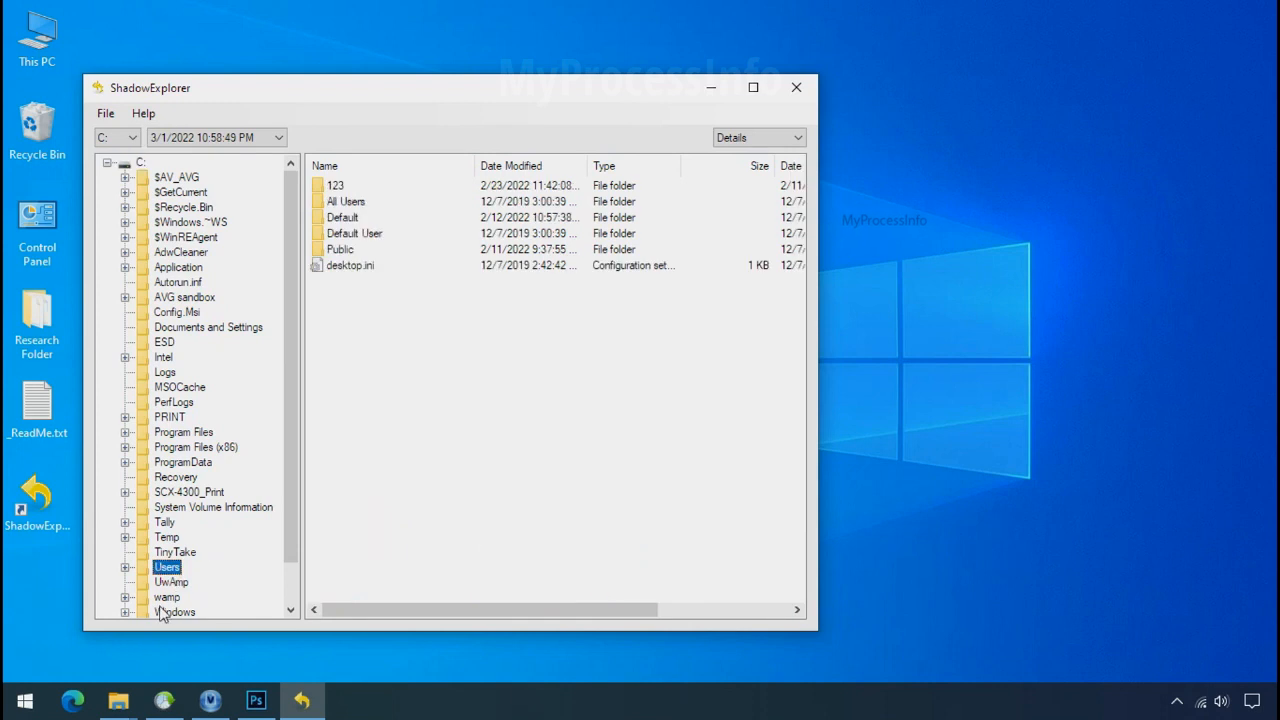
left_click(335, 185)
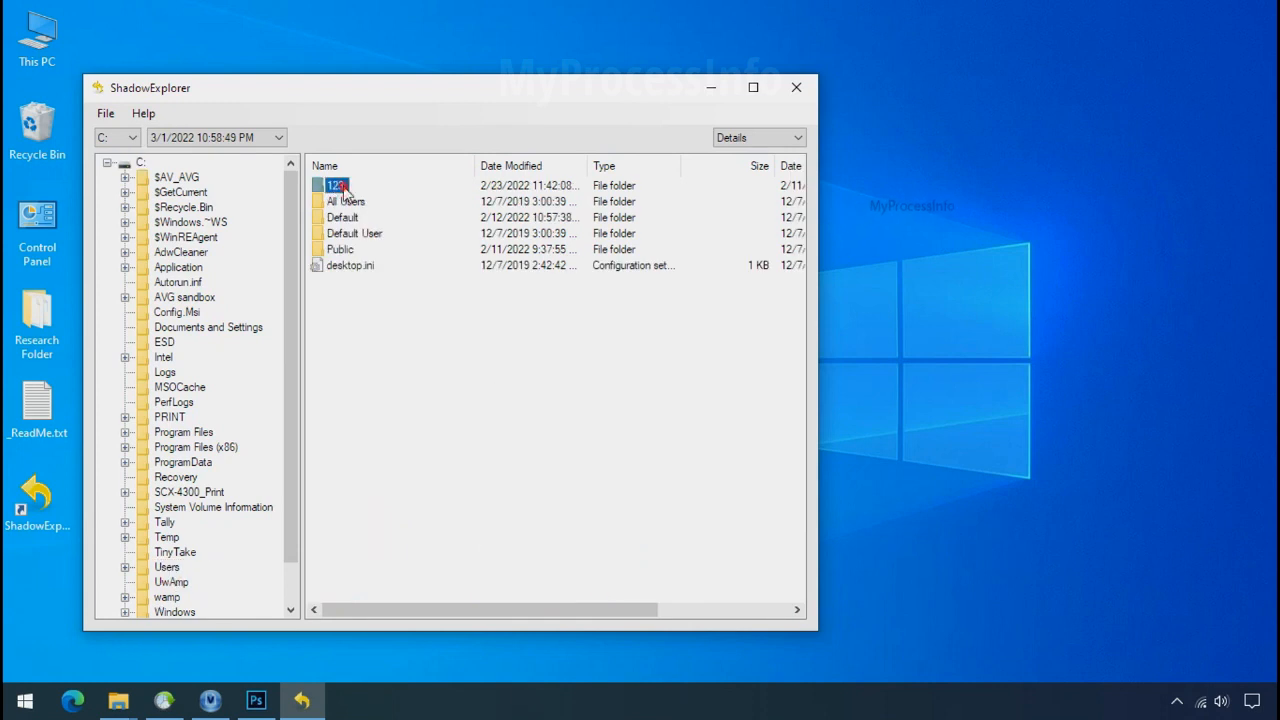
double_click(335, 185)
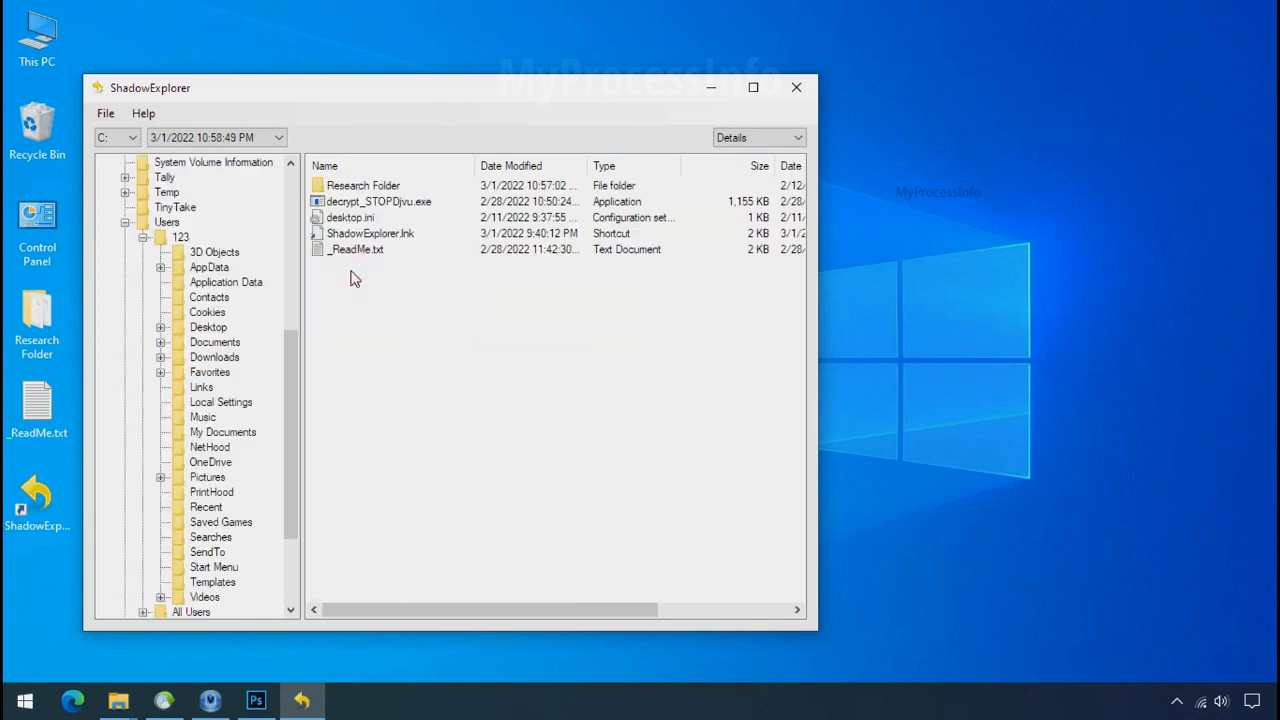
Step: Export Research Folder from the snapshot, then close ShadowExplorer
right_click(364, 185)
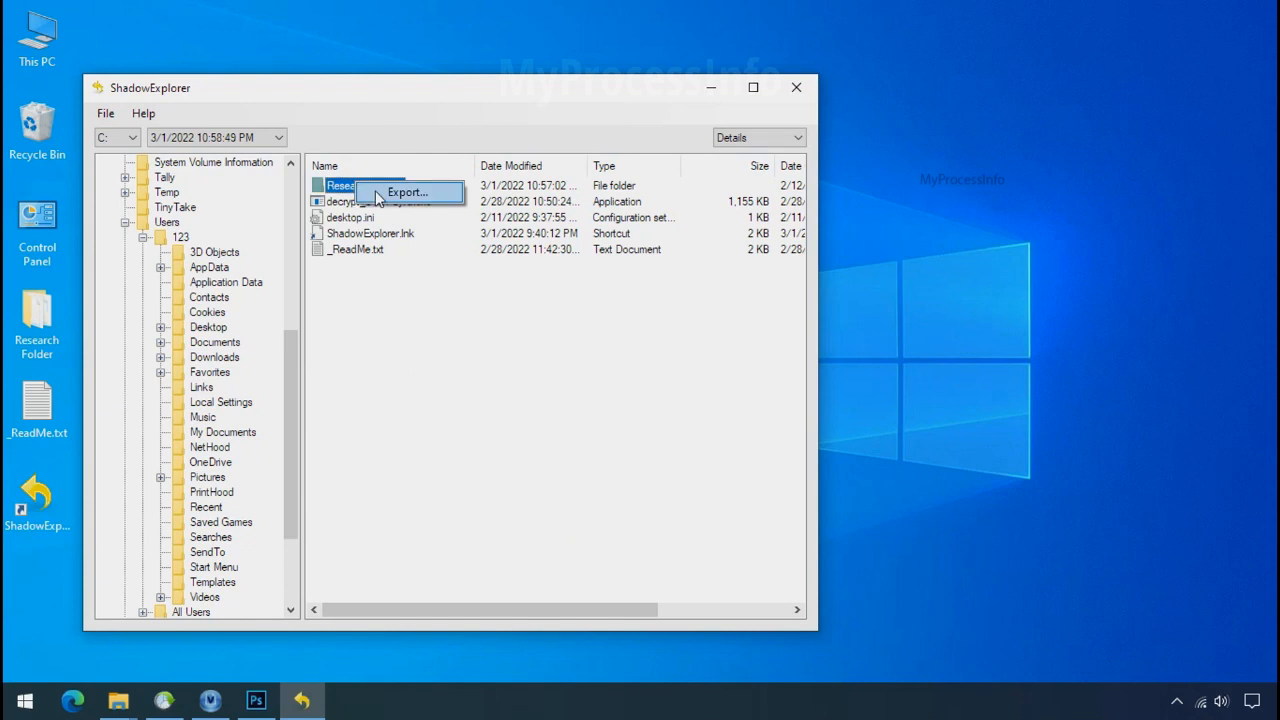
left_click(407, 192)
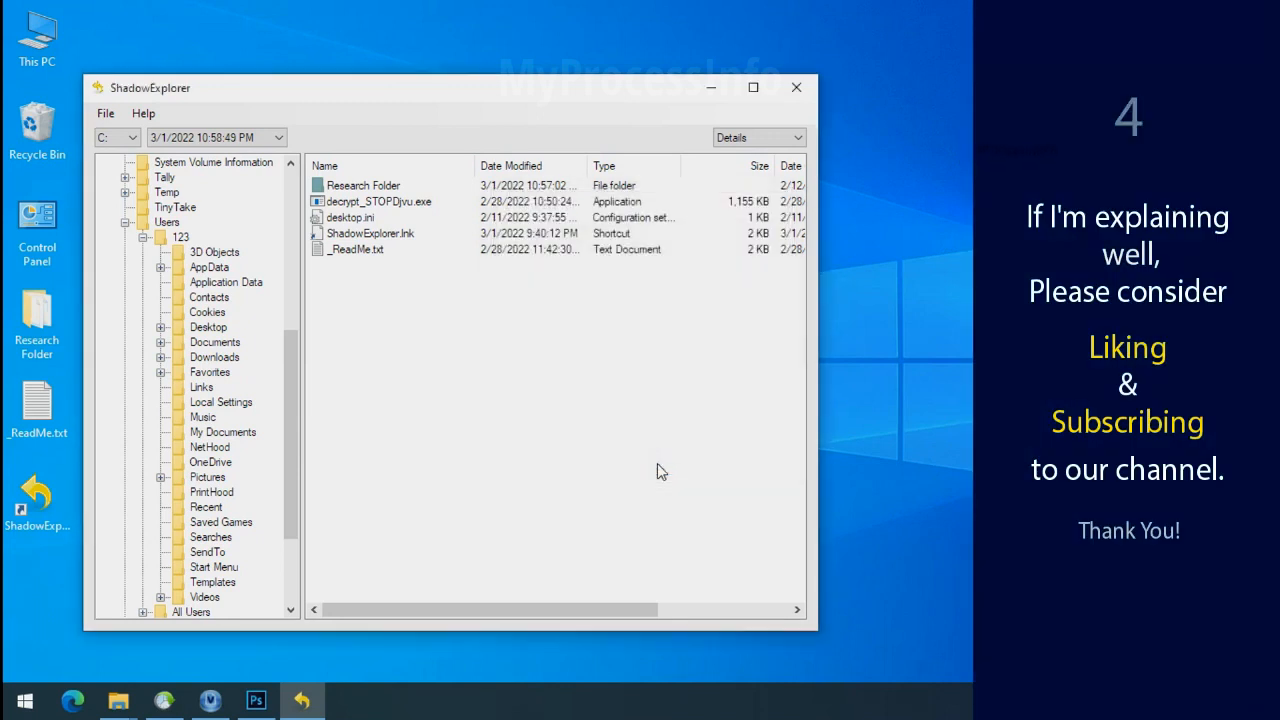
left_click(363, 185)
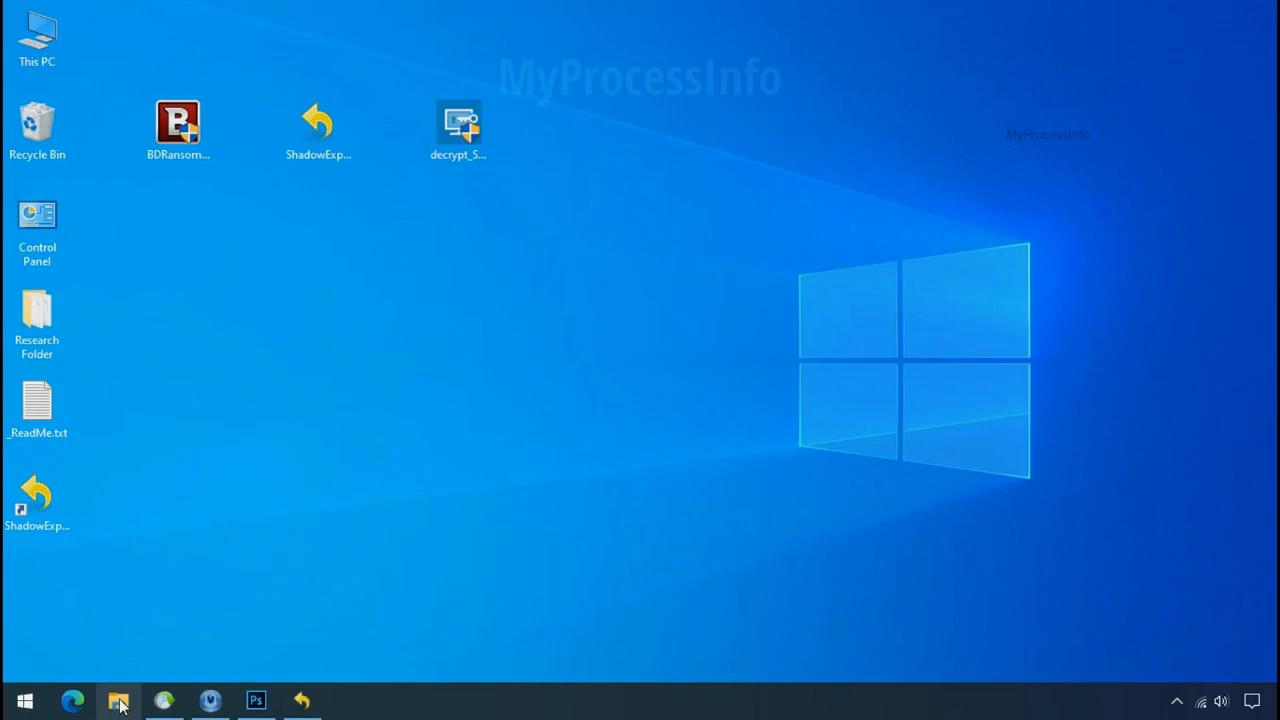
Step: Open File Explorer and select the test PNG in G:\Recover\Research Folder
left_click(118, 698)
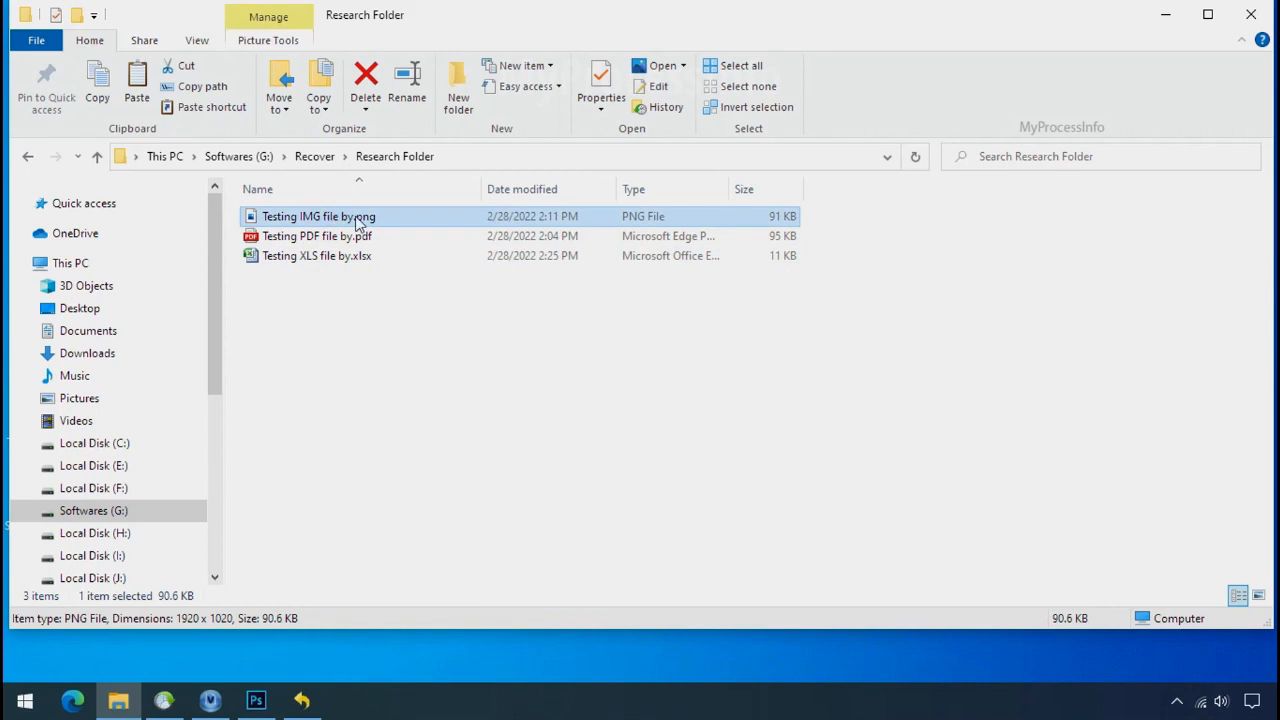
left_click(1258, 592)
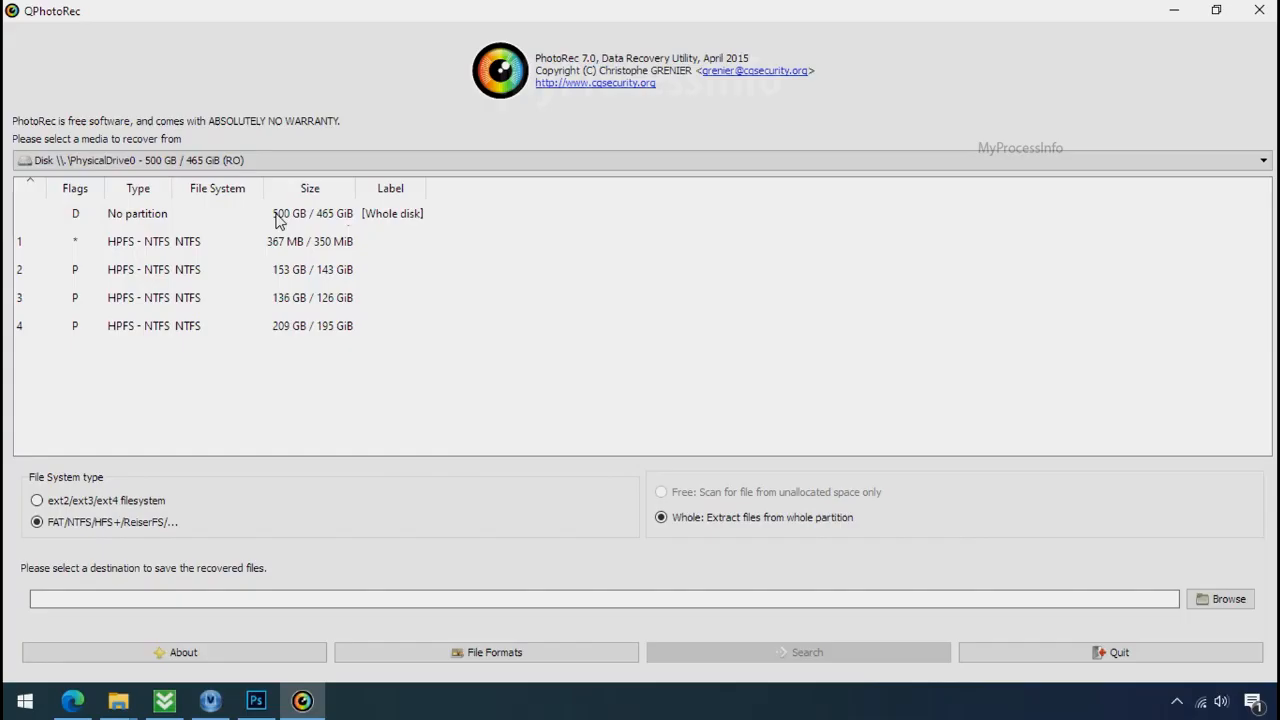
Step: Open QPhotoRec's media dropdown listing the disks to recover from
left_click(1262, 160)
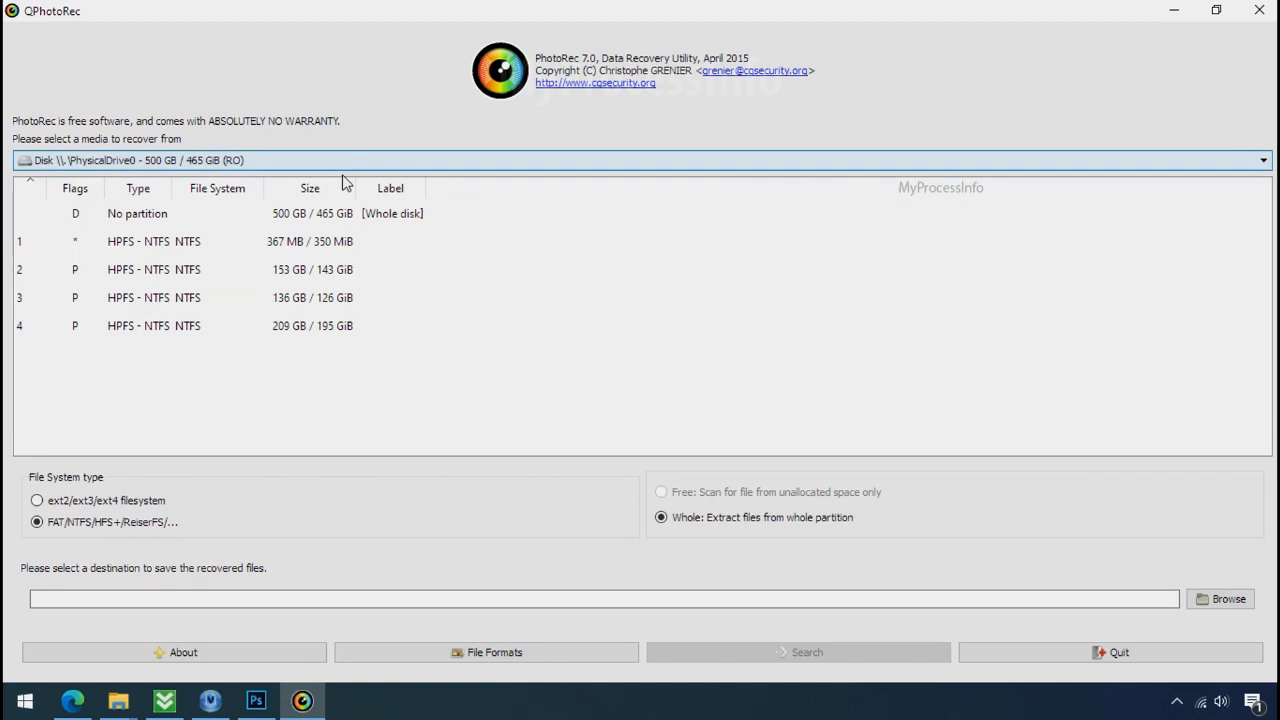
mouse_move(170, 305)
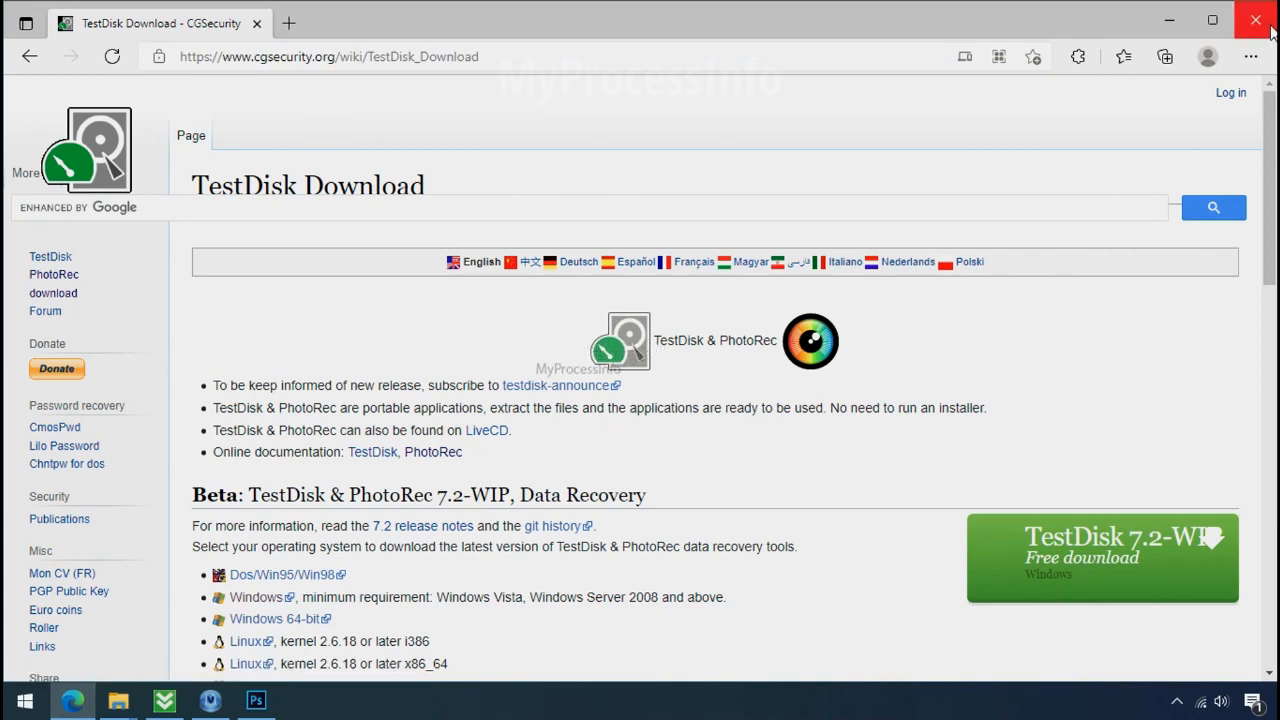
Step: Close the TestDisk download page and bring up actions for the desktop TestDisk zip
left_click(1258, 18)
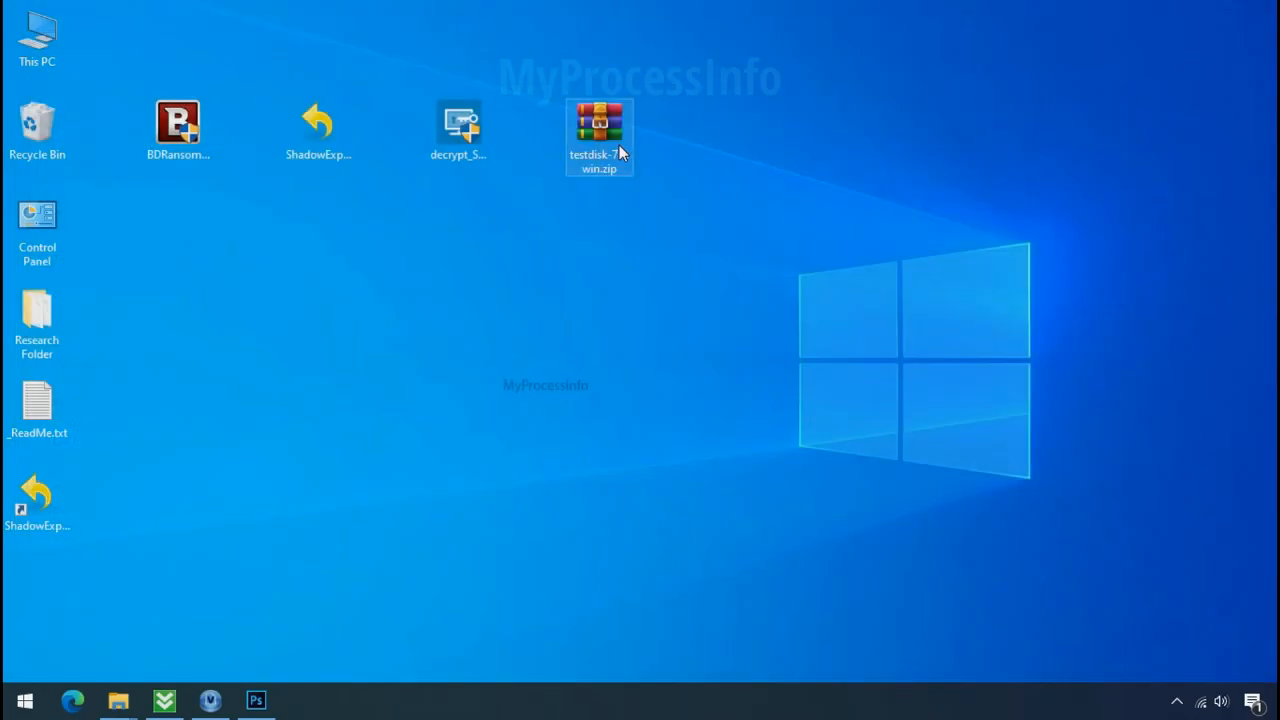
right_click(600, 130)
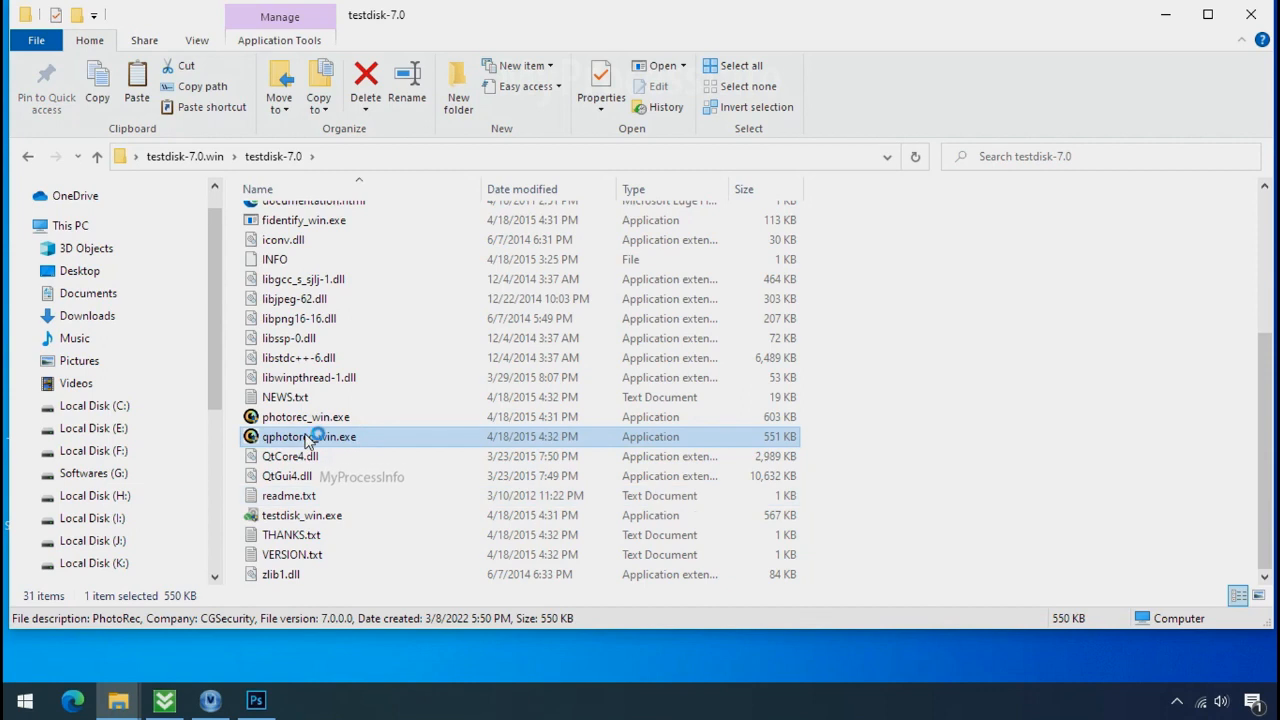
Step: Launch QPhotoRec on Drive C: and restrict recovery to pdf and png formats
double_click(308, 436)
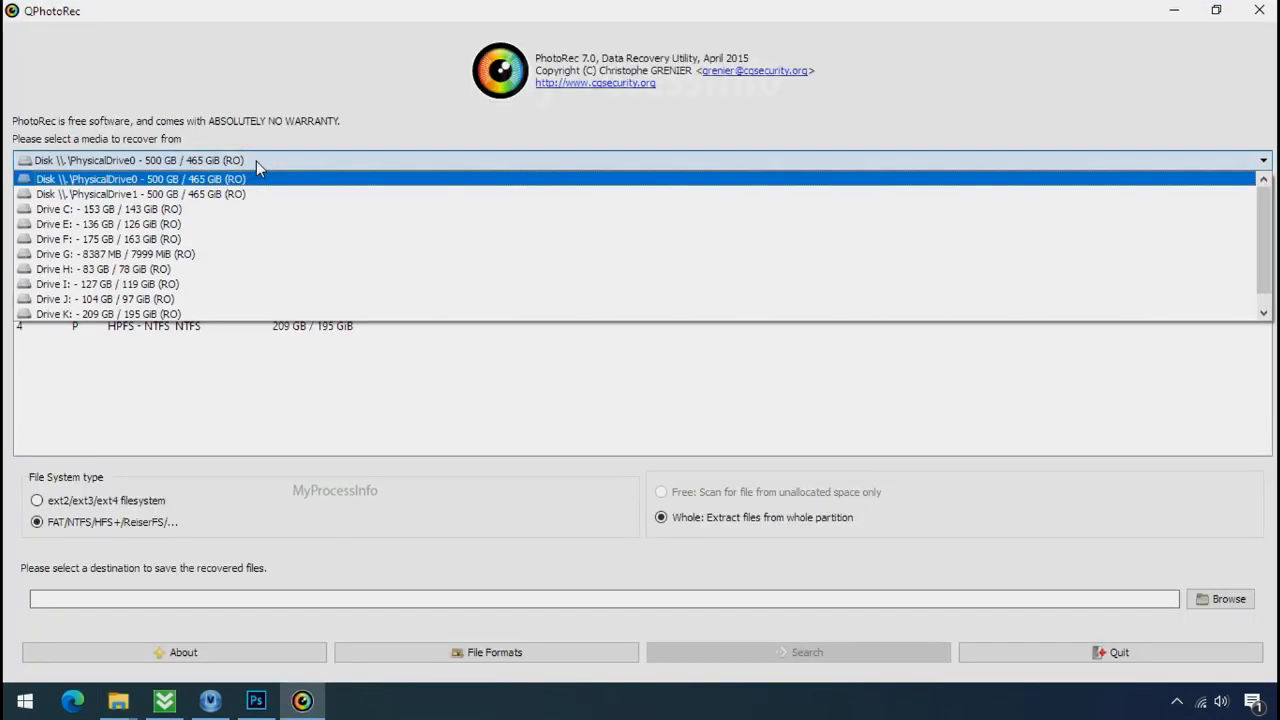
left_click(100, 196)
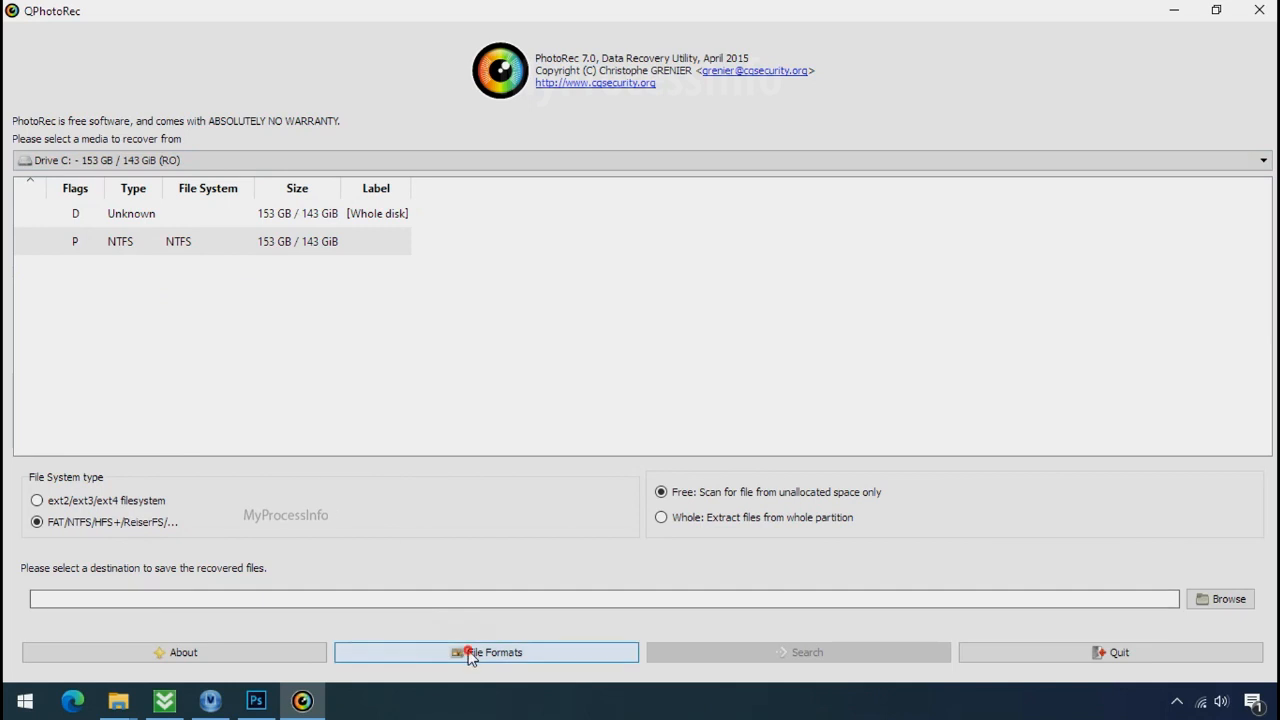
left_click(487, 652)
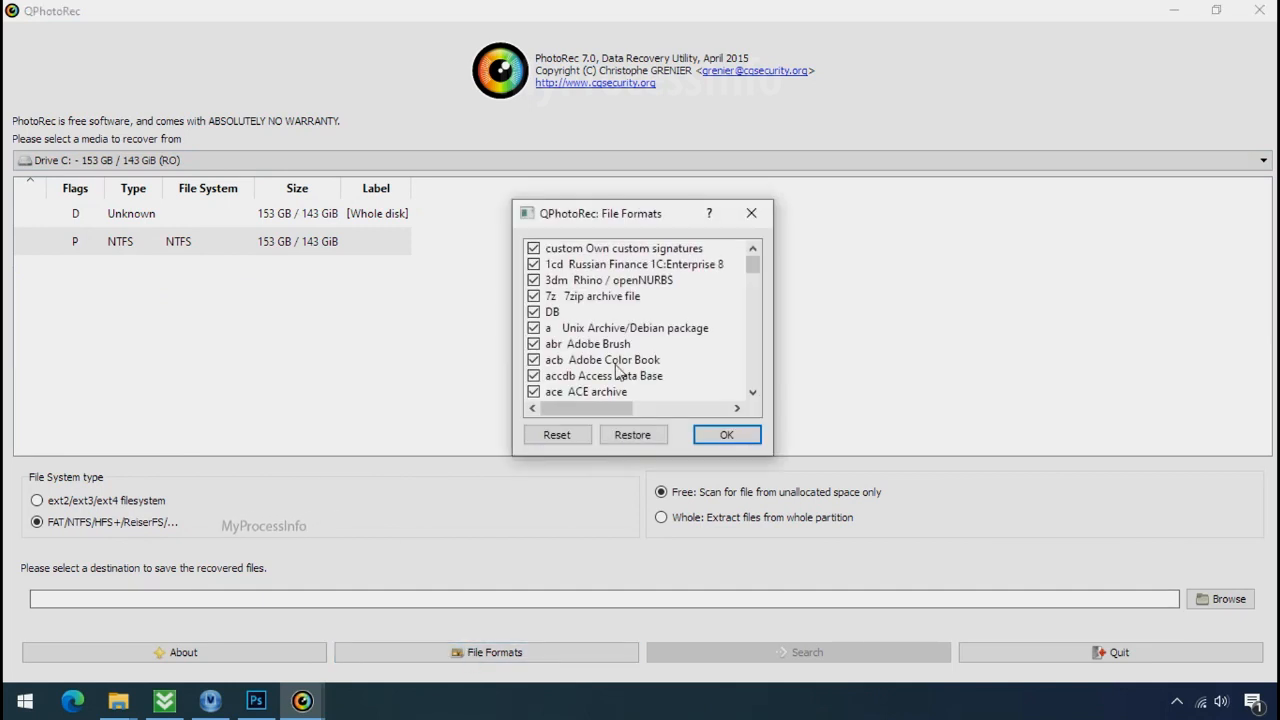
left_click(557, 434)
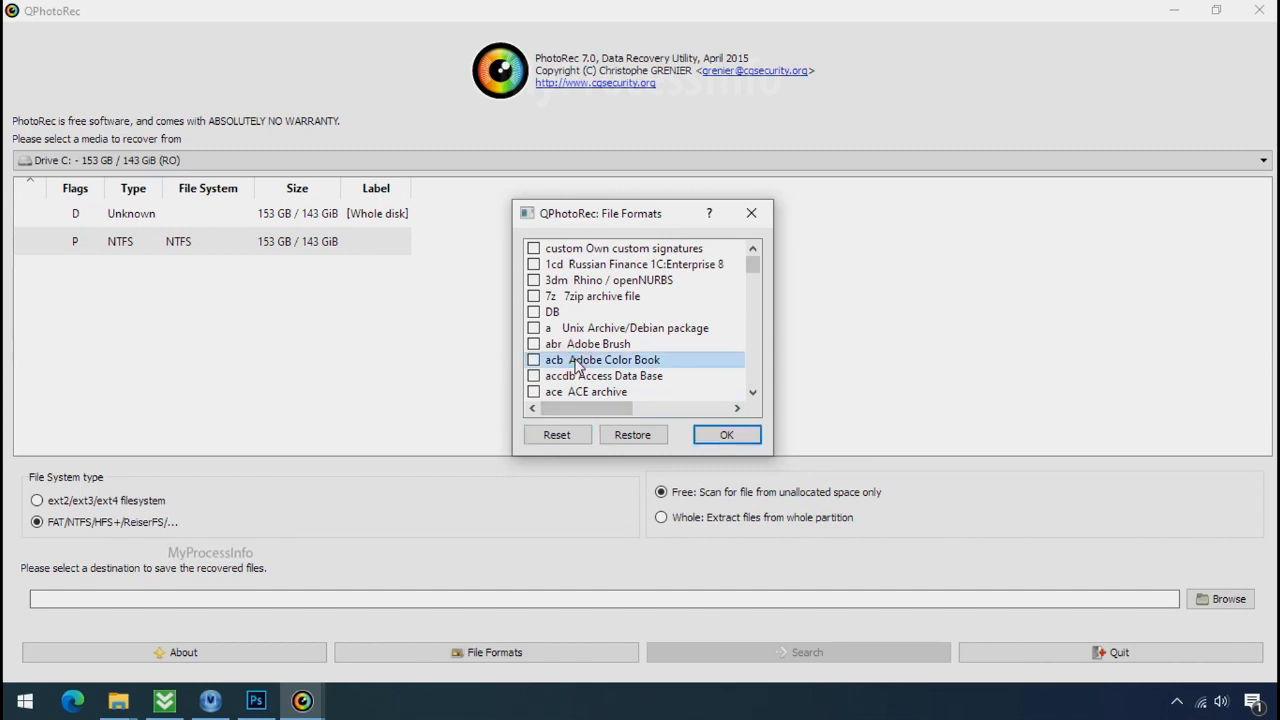
key("j")
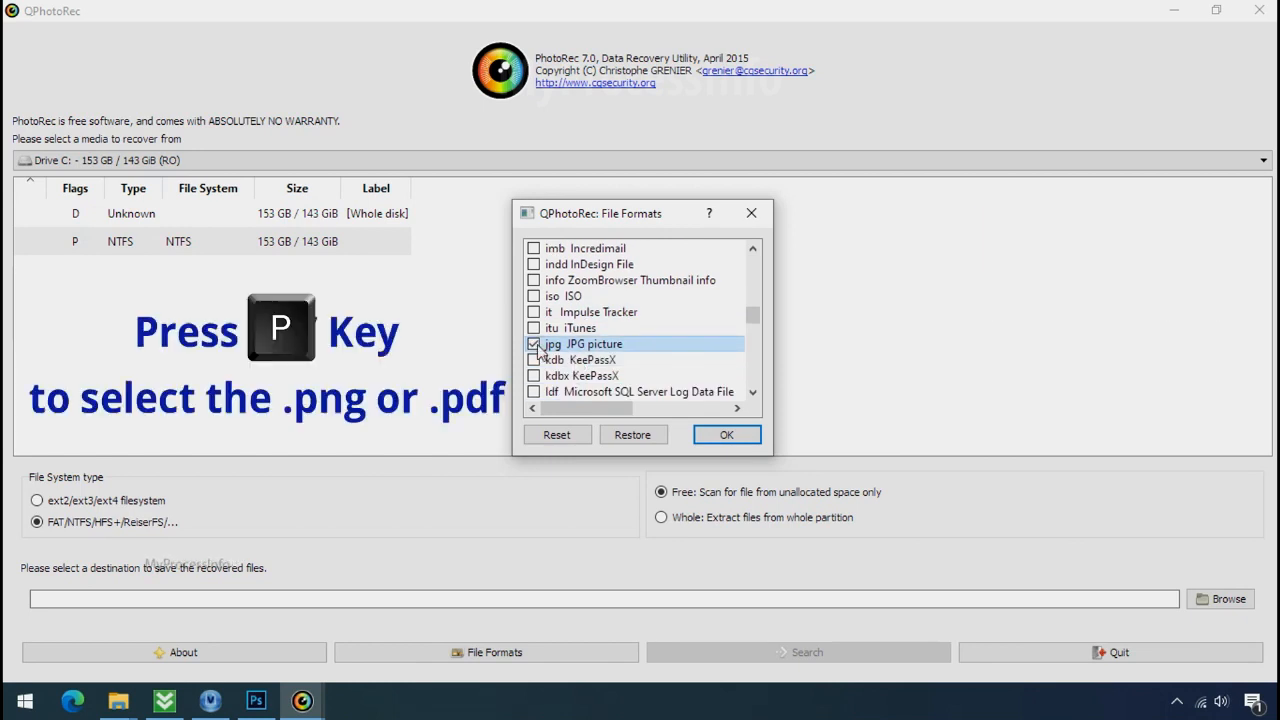
scroll("down", 3)
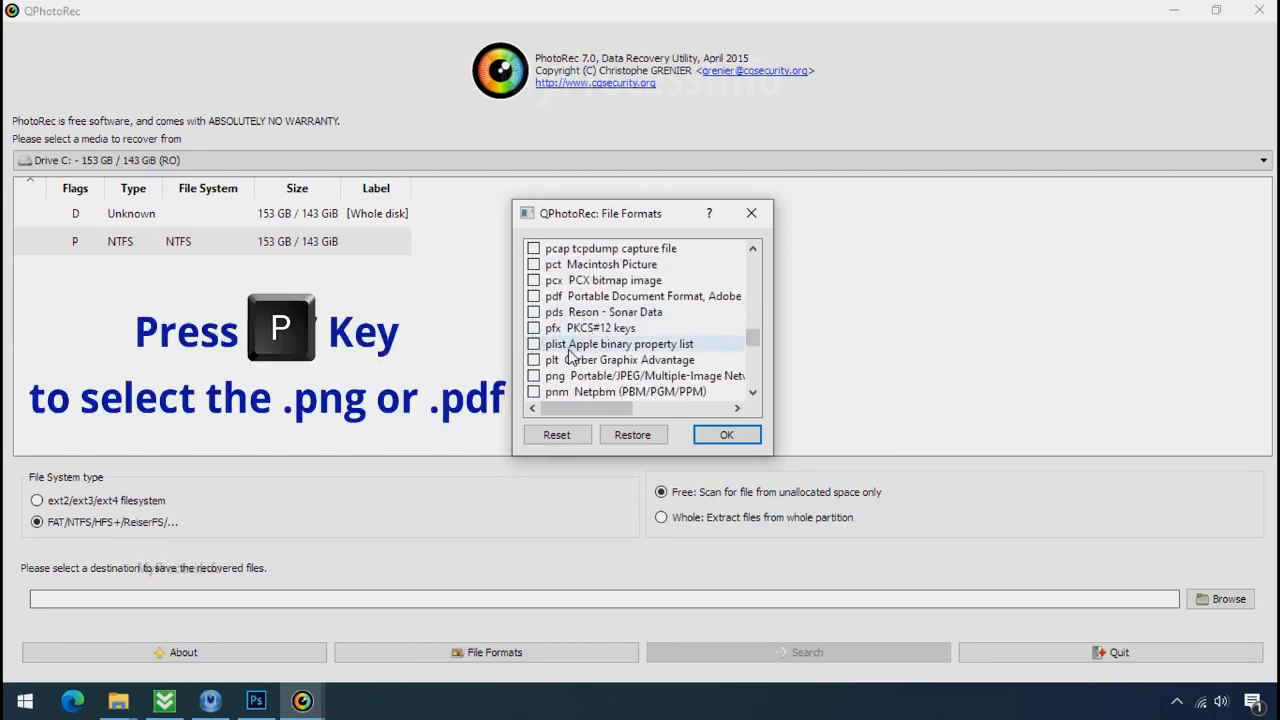
left_click(534, 375)
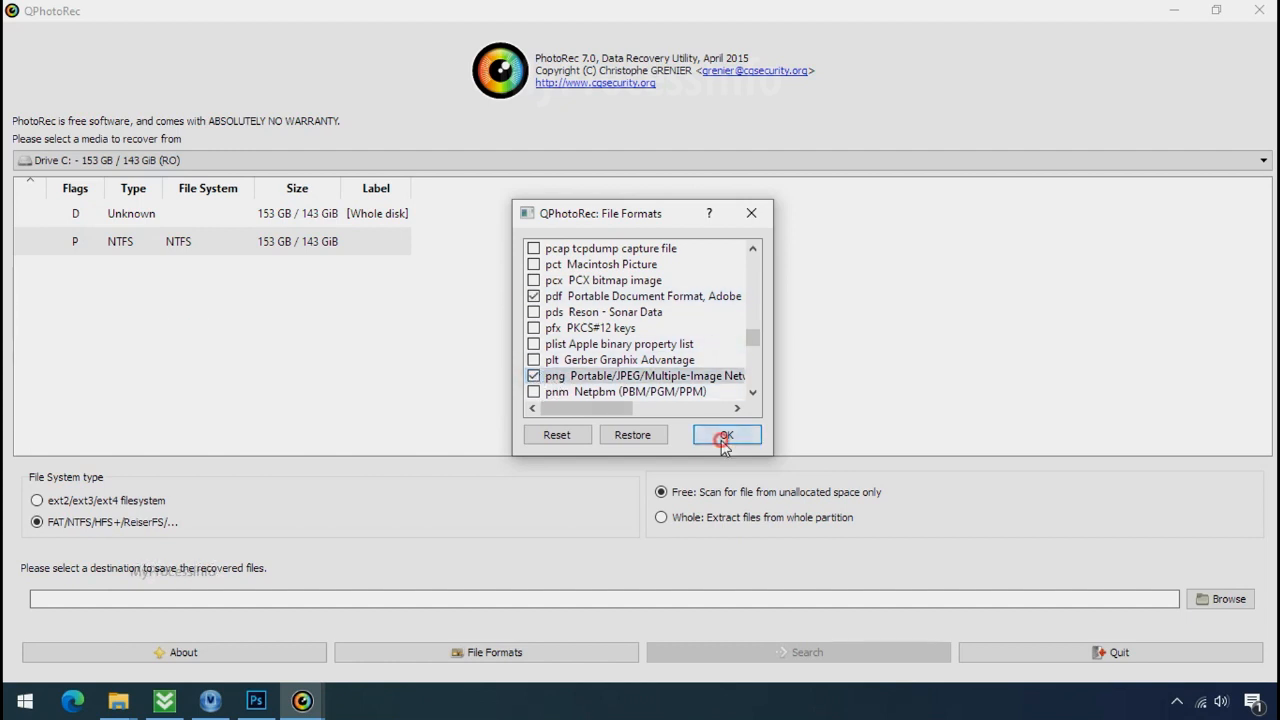
left_click(726, 434)
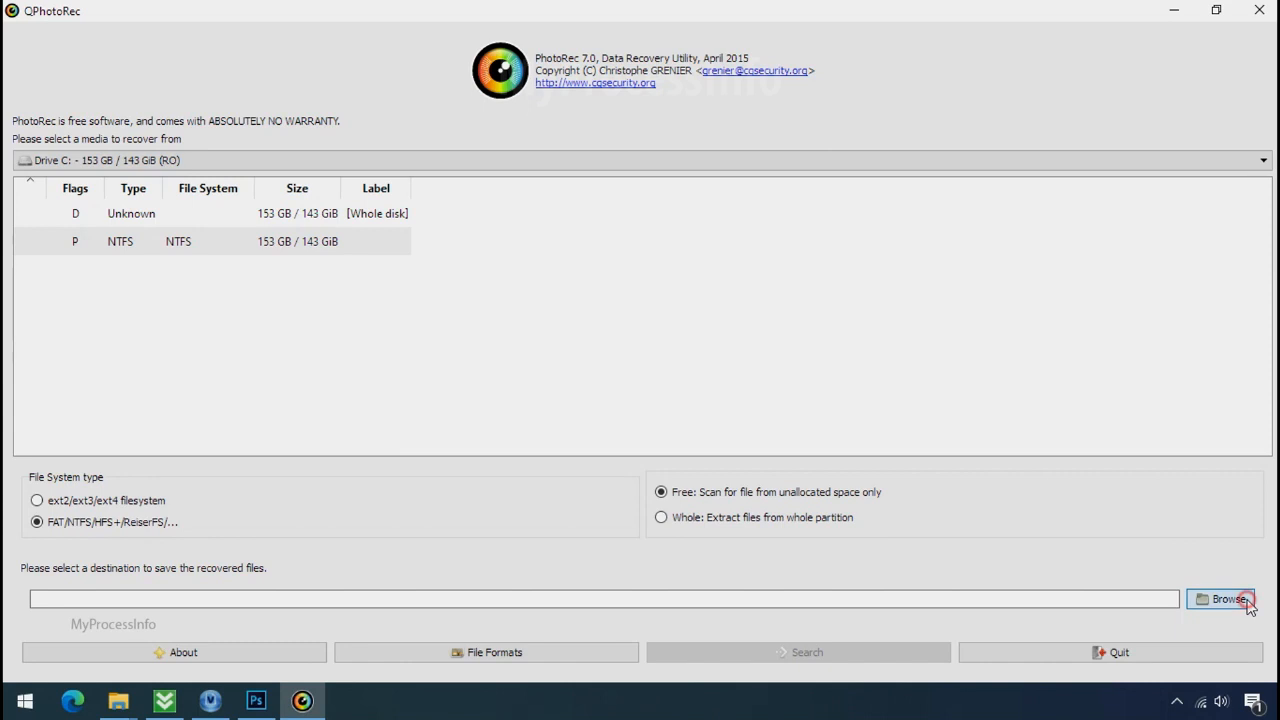
Step: Set a newly created G:\Recovery folder as the save destination
left_click(1228, 598)
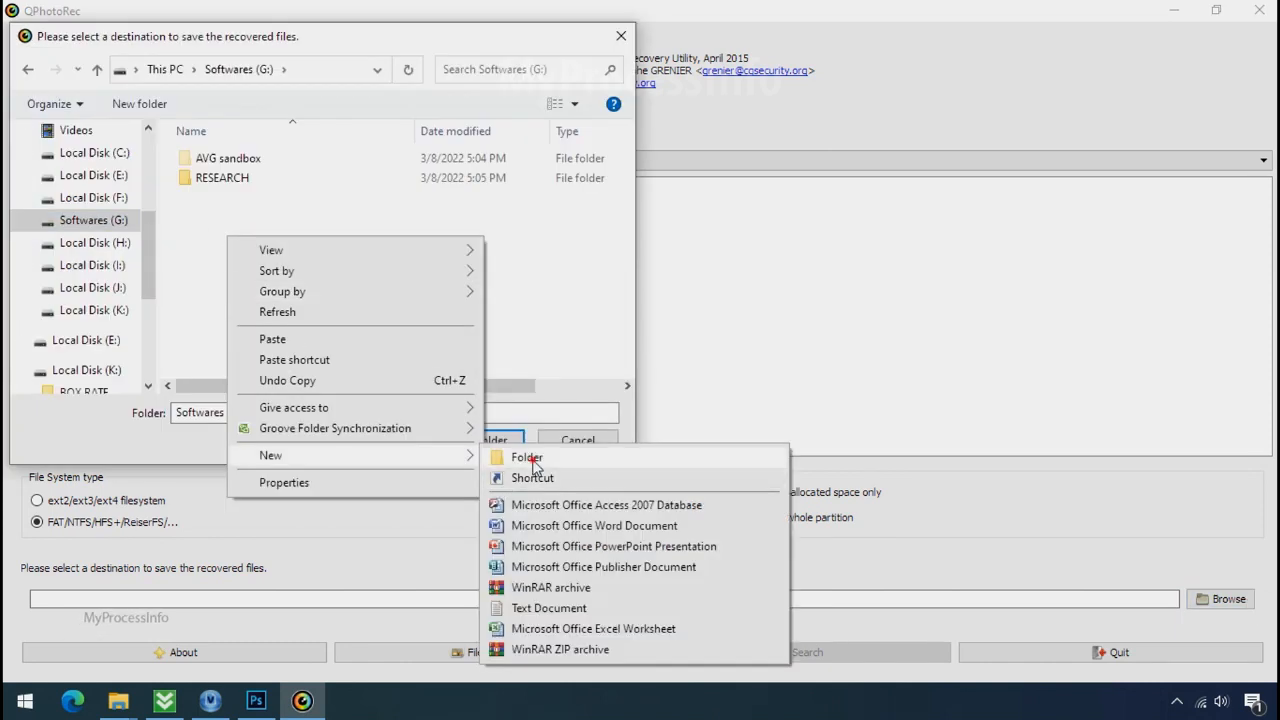
left_click(525, 457)
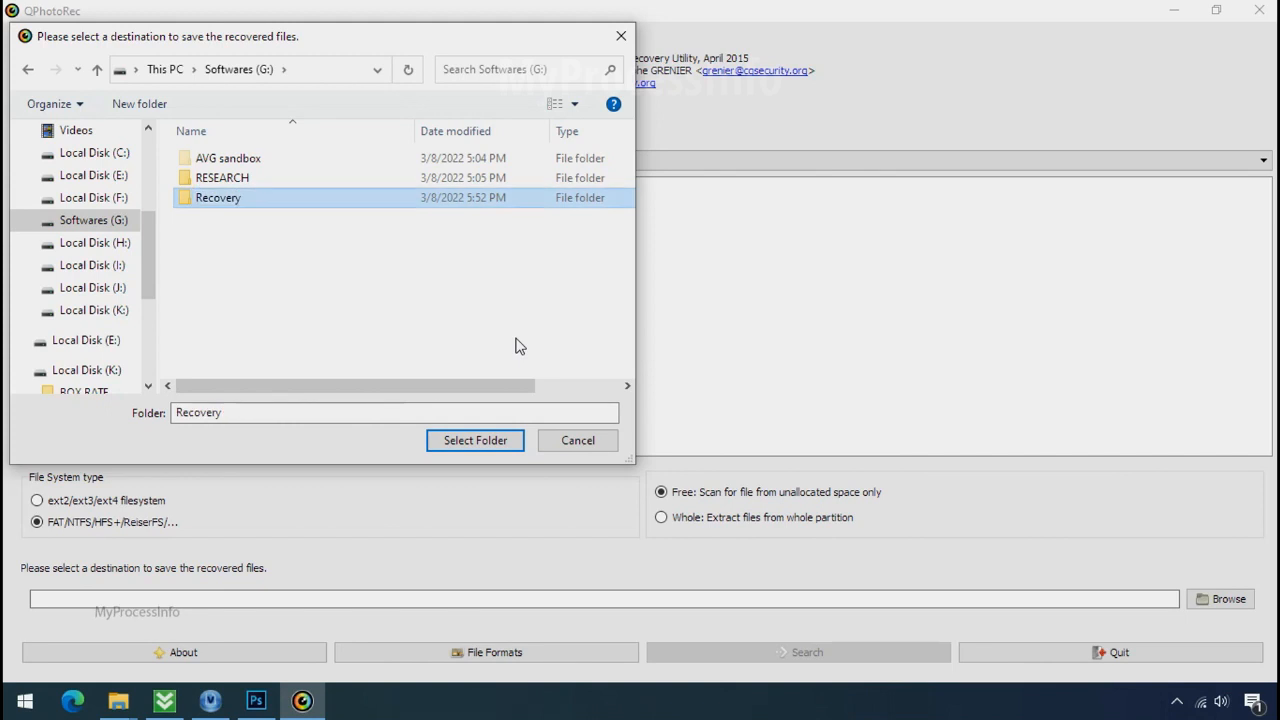
left_click(474, 440)
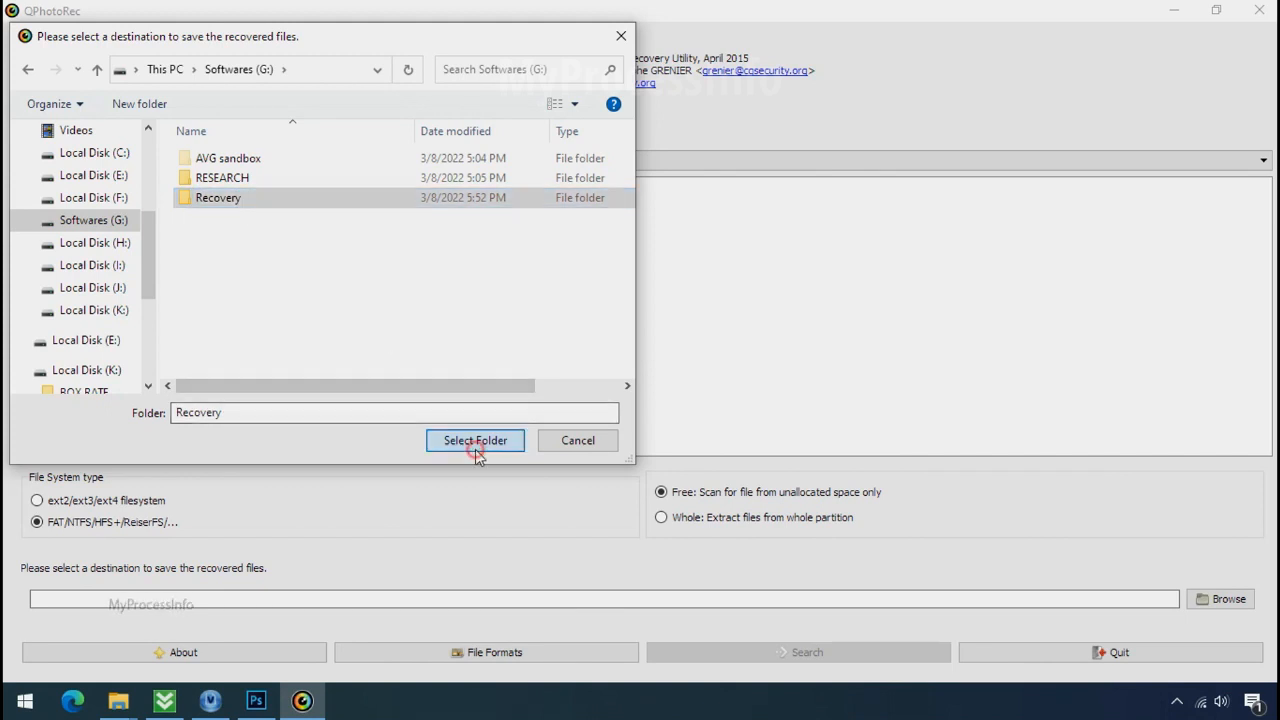
left_click(474, 440)
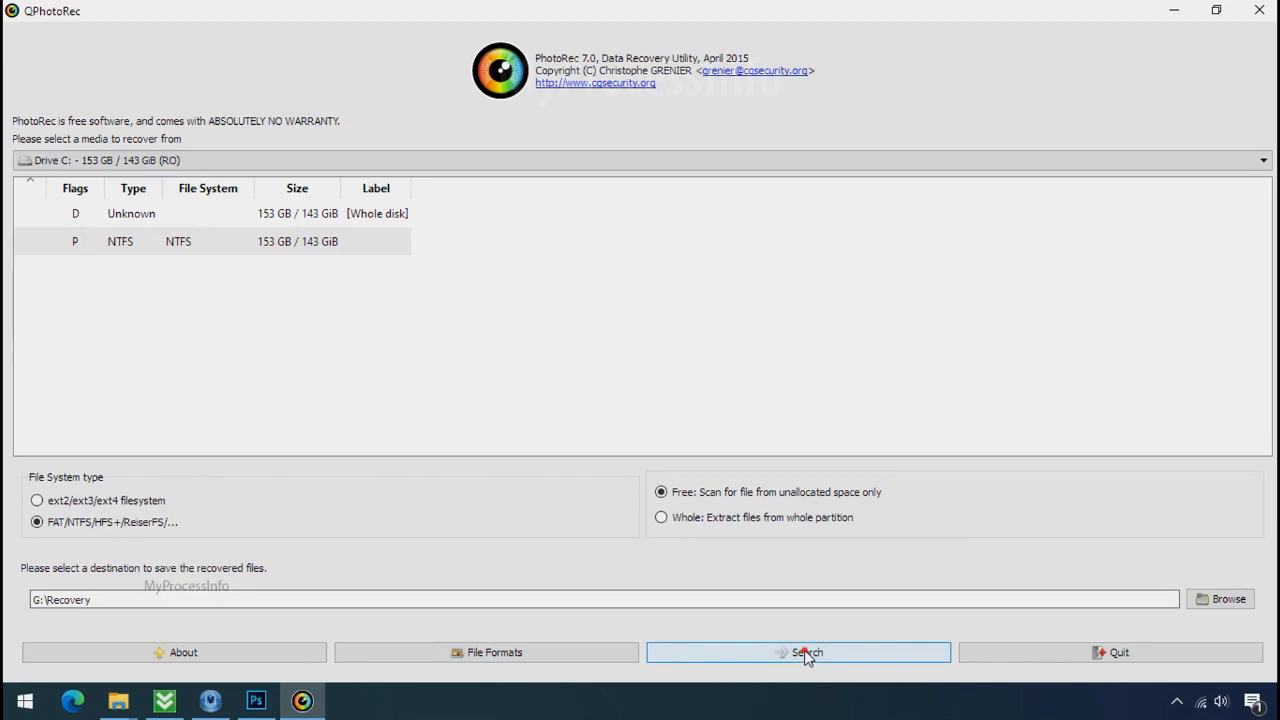
Step: Scan Drive C:, then open a recup_dir folder of recovered files in G:\Recovery
left_click(798, 651)
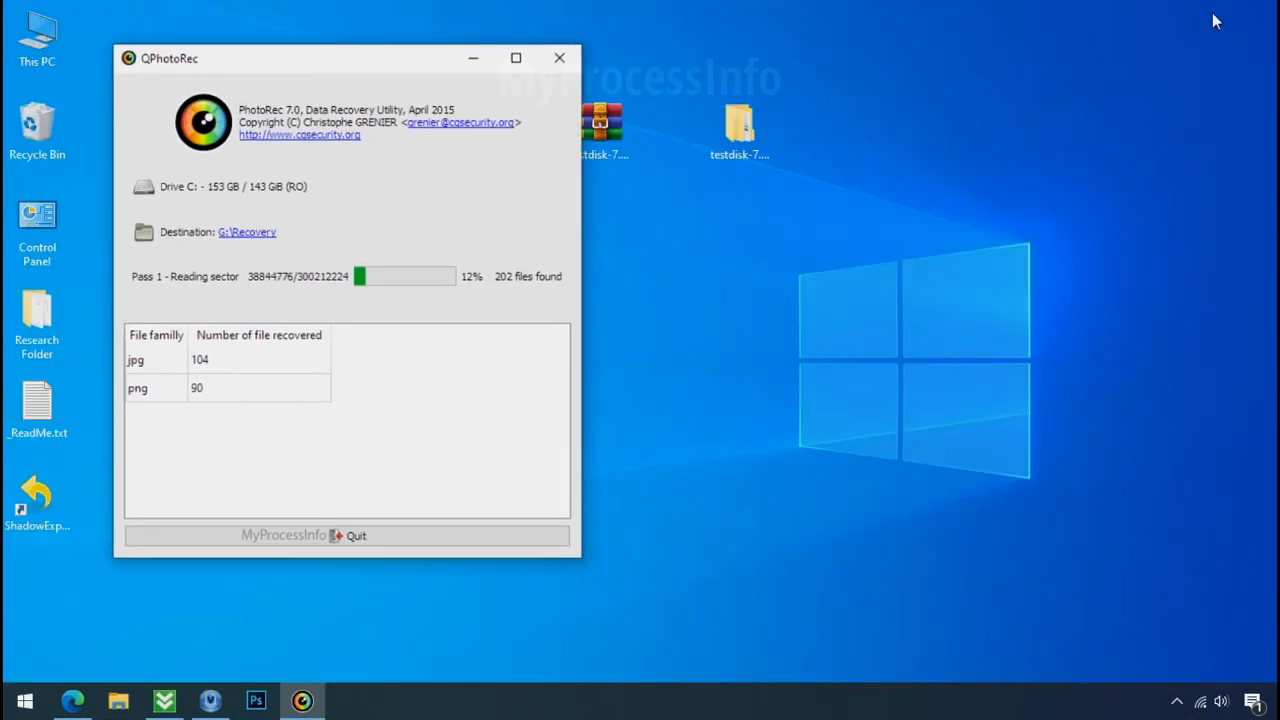
left_click(120, 697)
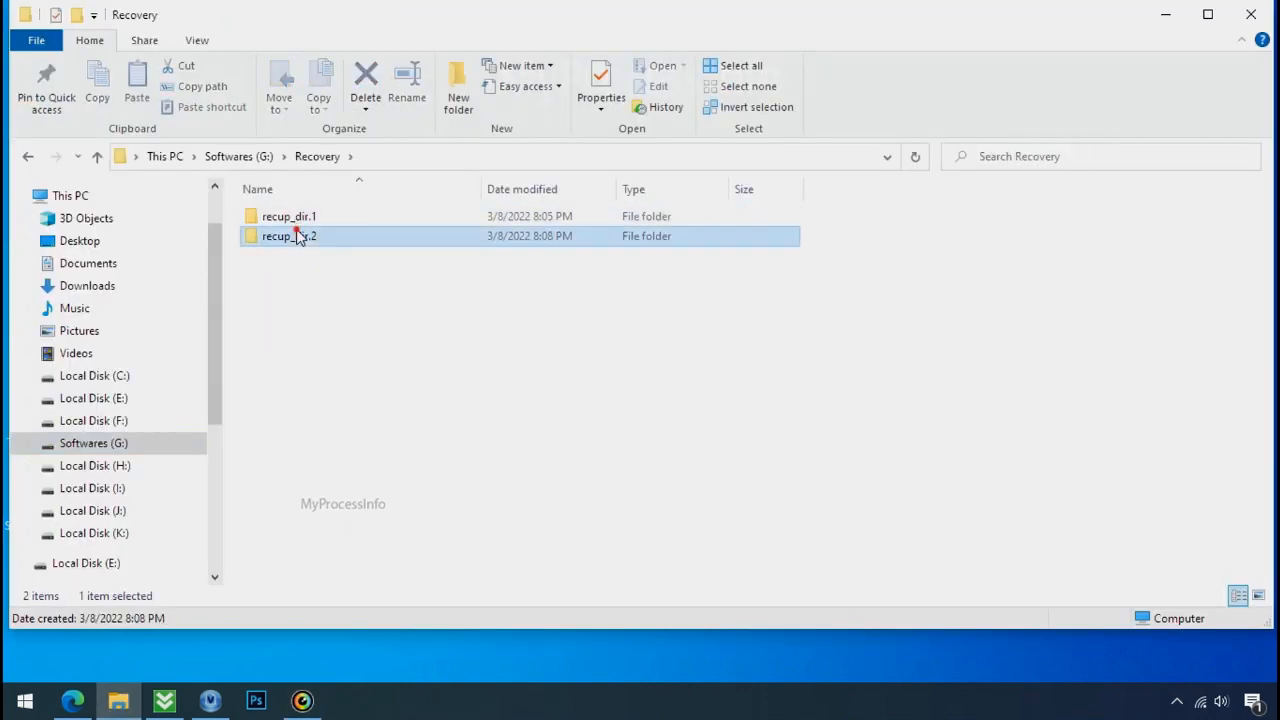
double_click(289, 235)
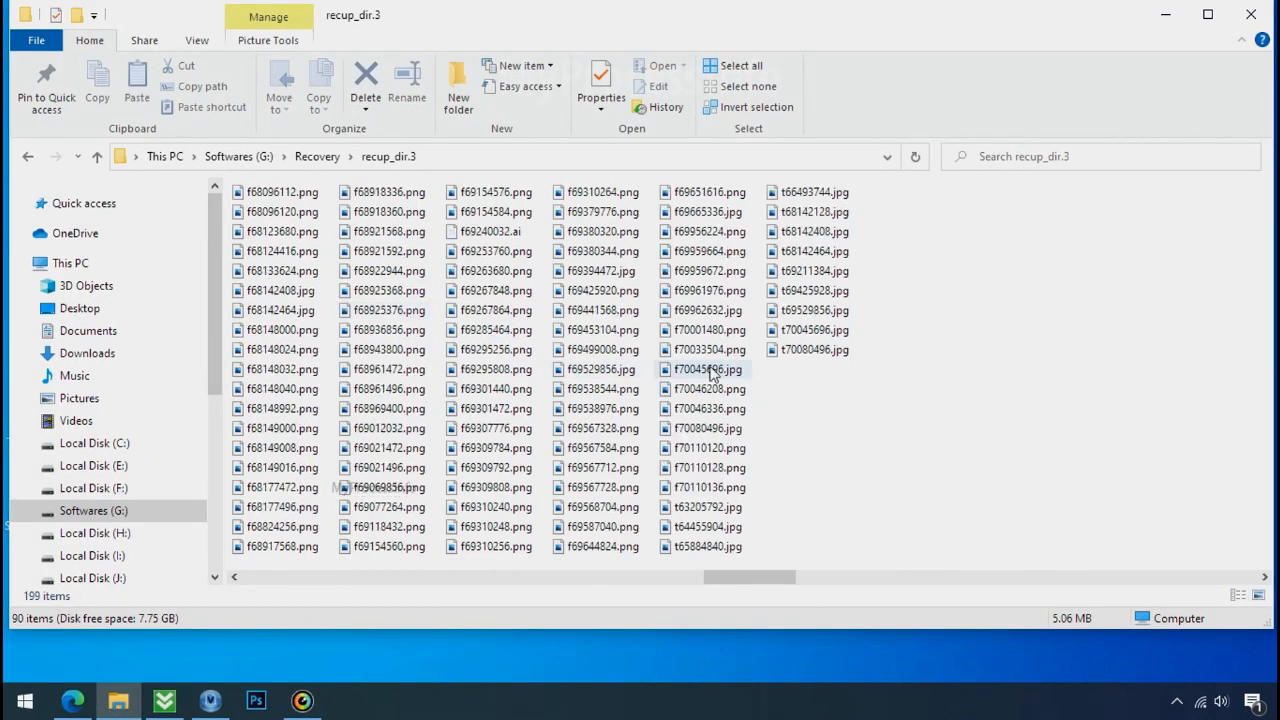